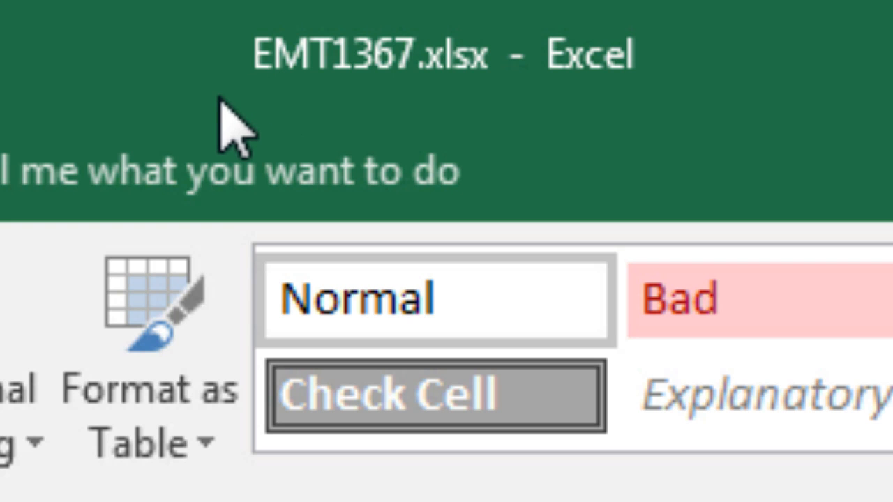
mouse_move(349, 130)
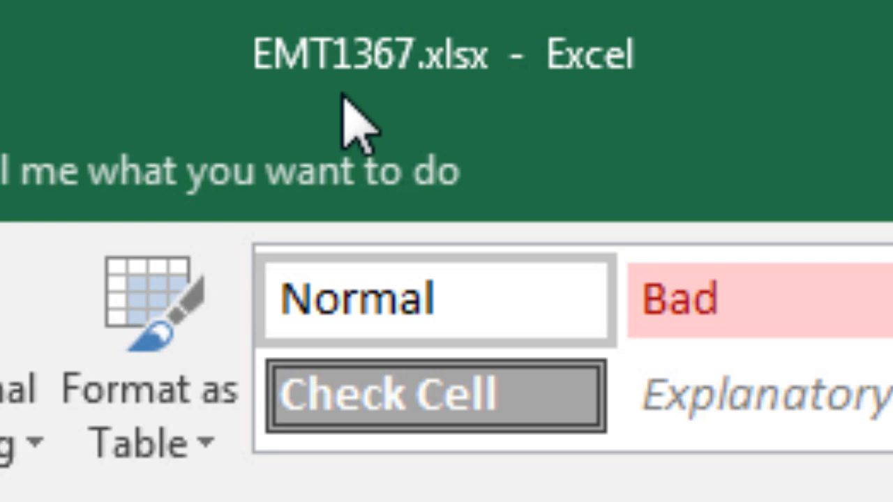
Switch to the Power BI DAX calendar file showing the fSales sales table
click(354, 491)
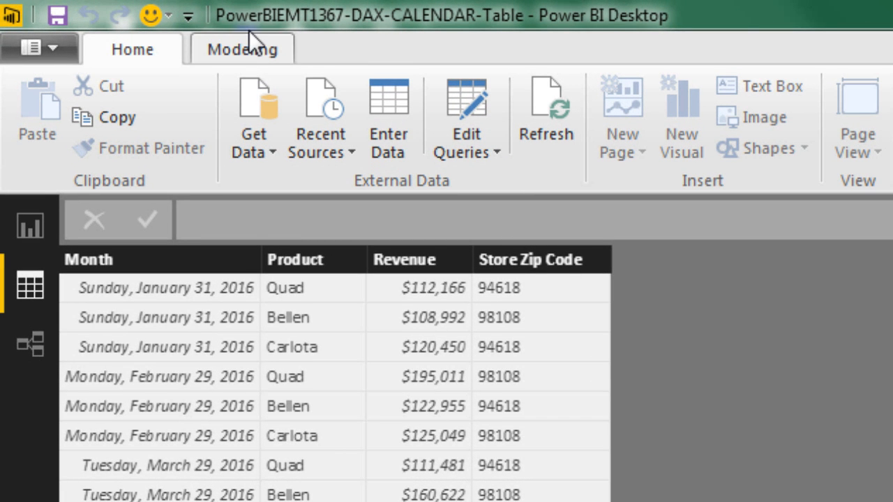
mouse_move(304, 47)
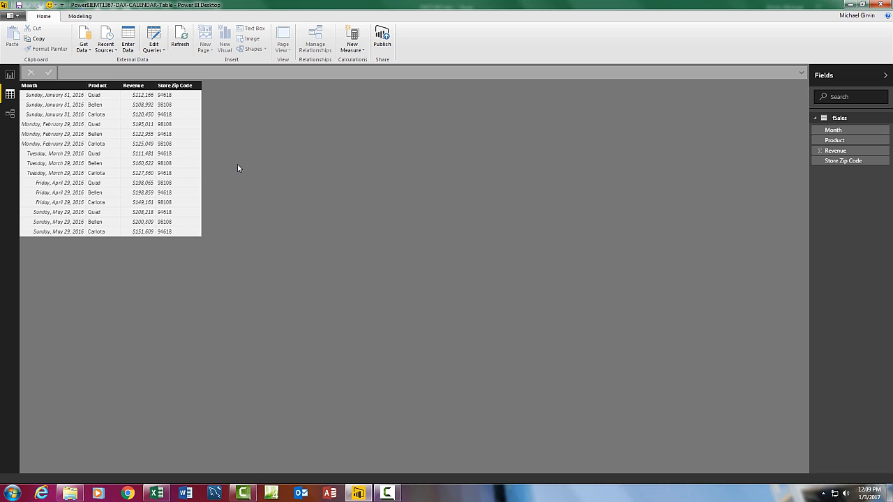
mouse_move(262, 286)
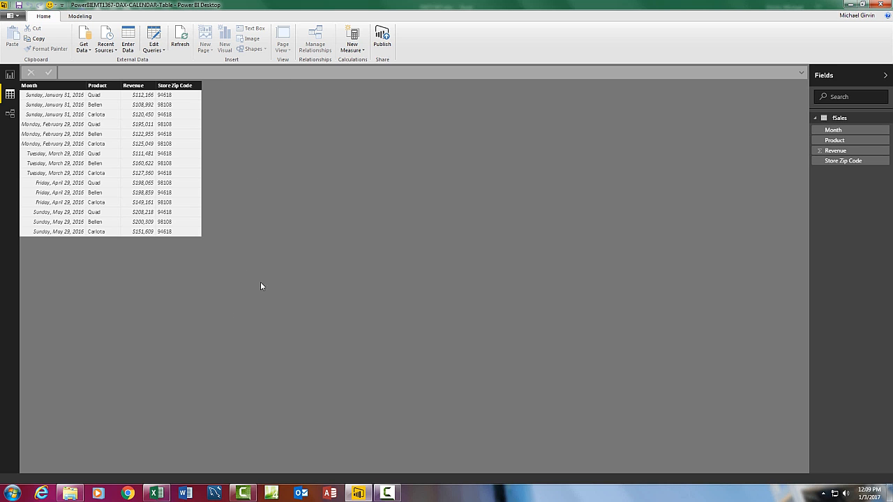
Switch to the Excel sales workbook and select a cell in the worksheet
click(156, 493)
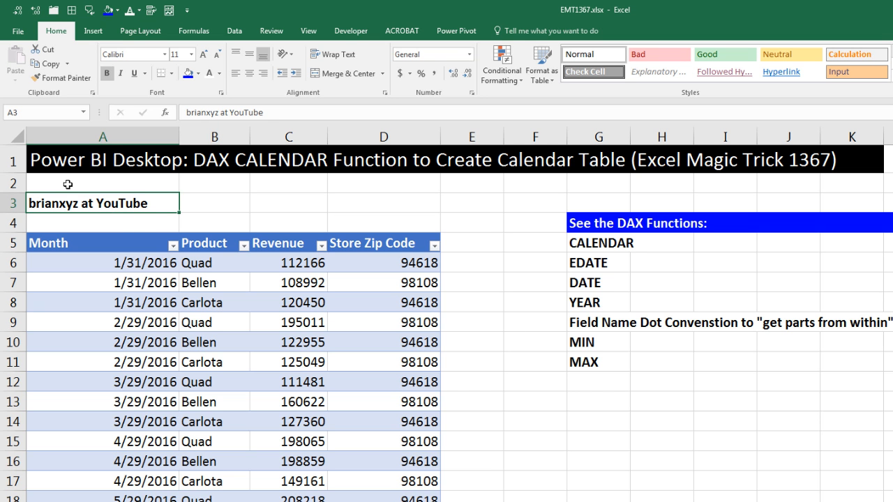
click(103, 183)
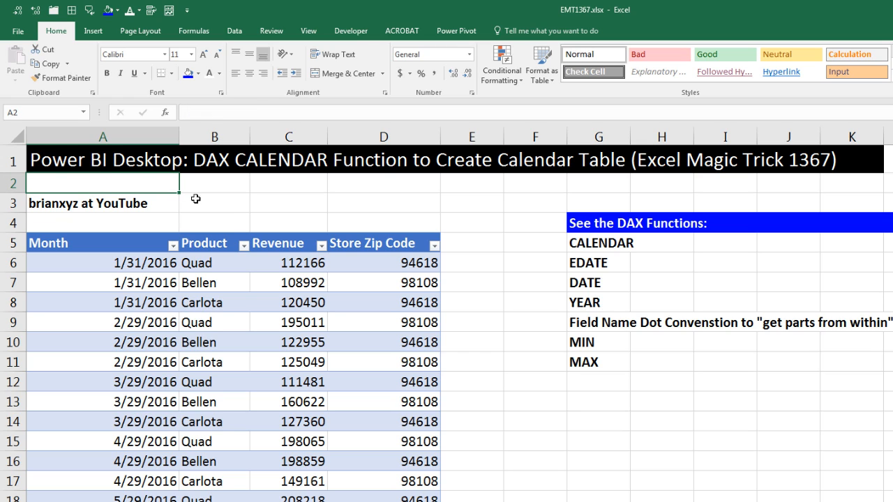
mouse_move(274, 203)
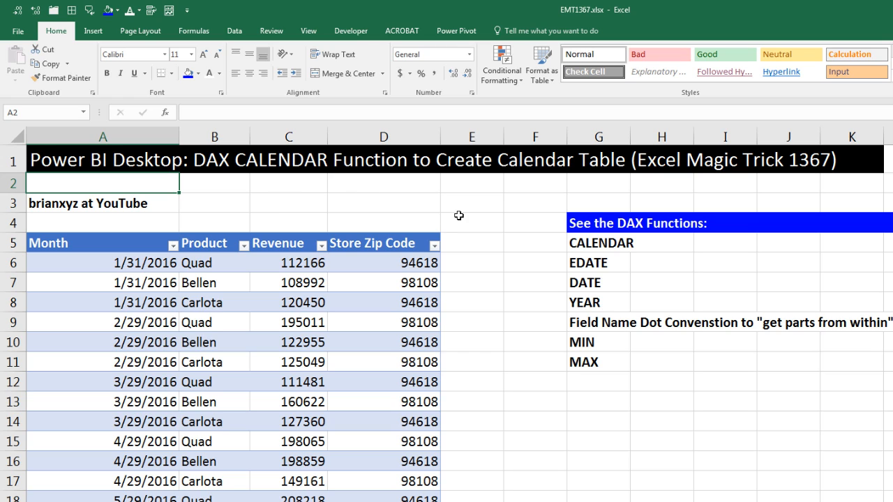
mouse_move(557, 192)
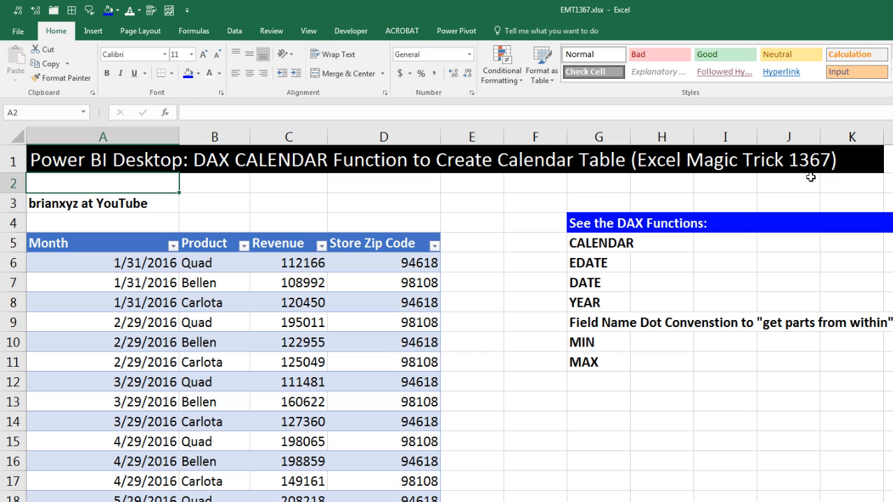
mouse_move(830, 186)
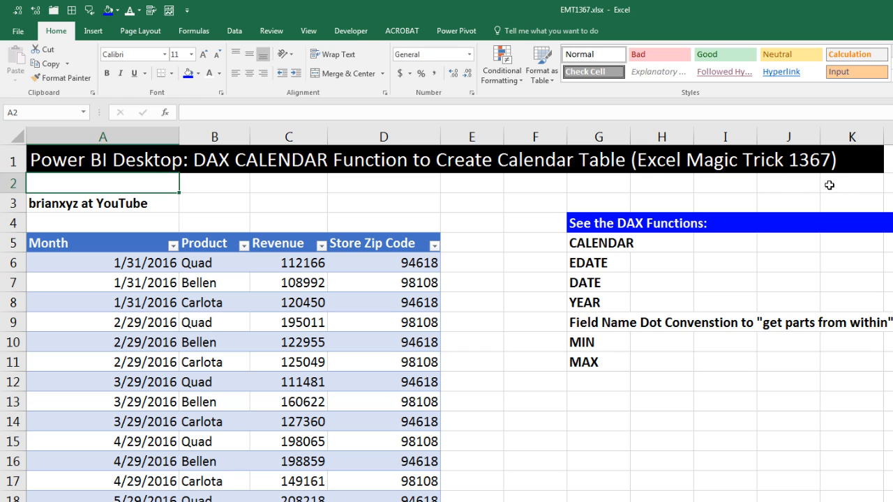
mouse_move(440, 187)
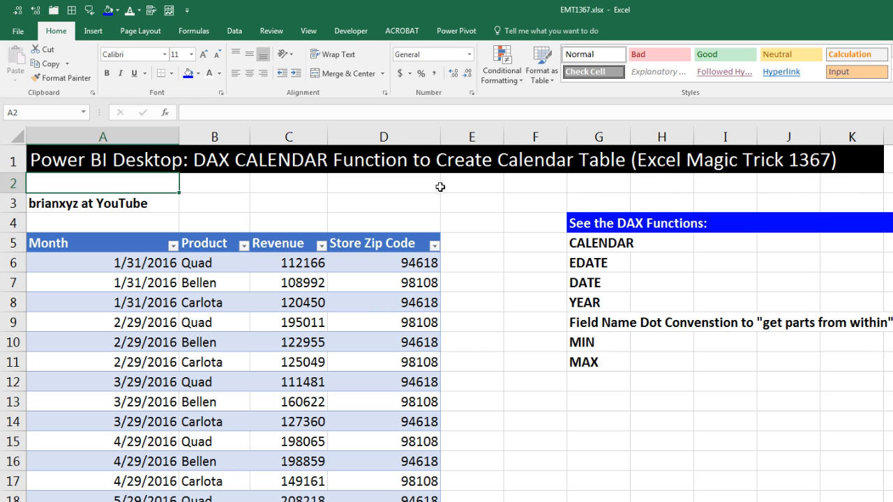
mouse_move(573, 166)
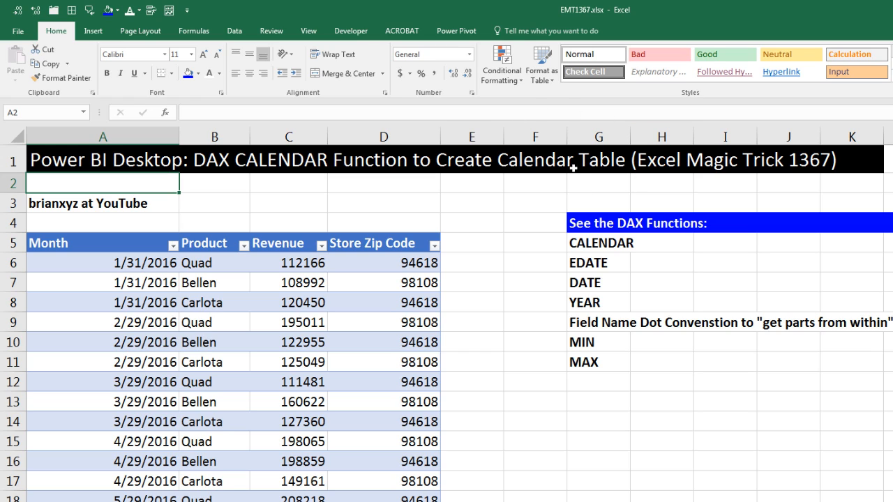
mouse_move(512, 238)
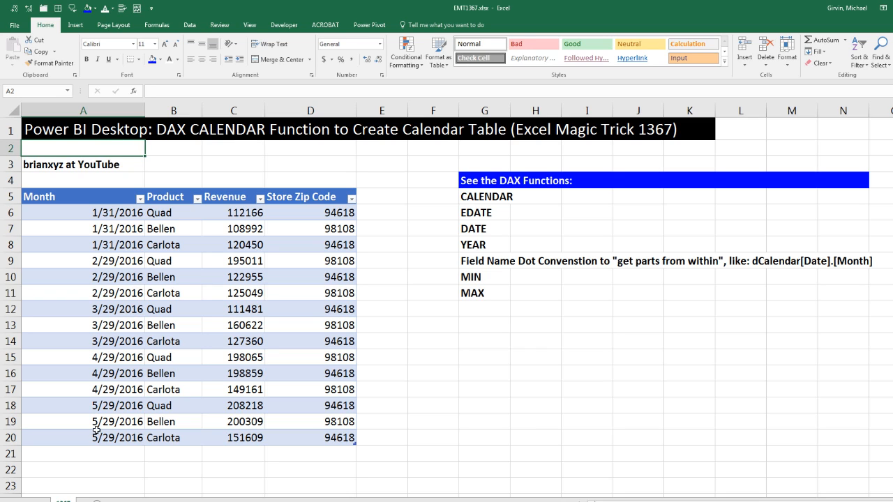
mouse_move(181, 229)
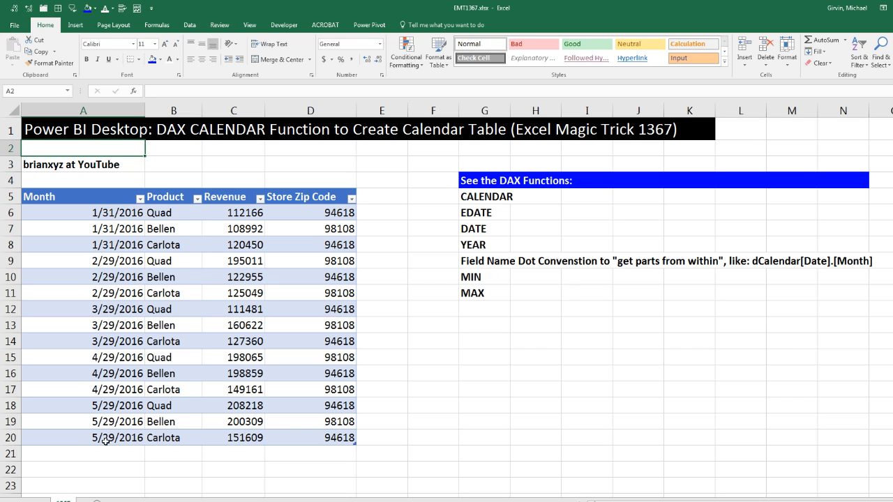
mouse_move(143, 413)
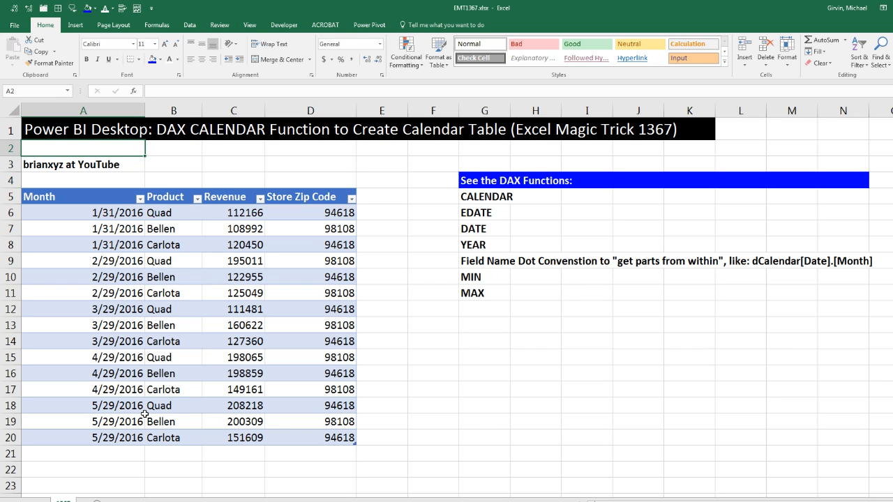
mouse_move(93, 421)
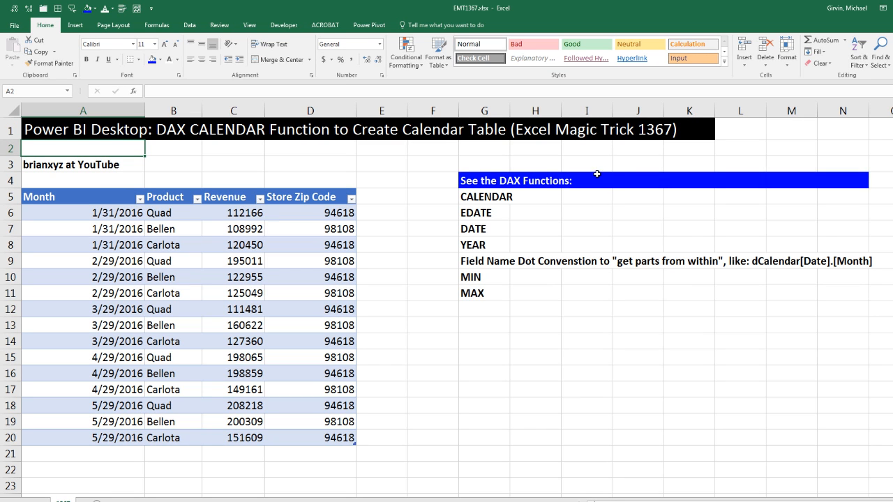
mouse_move(643, 147)
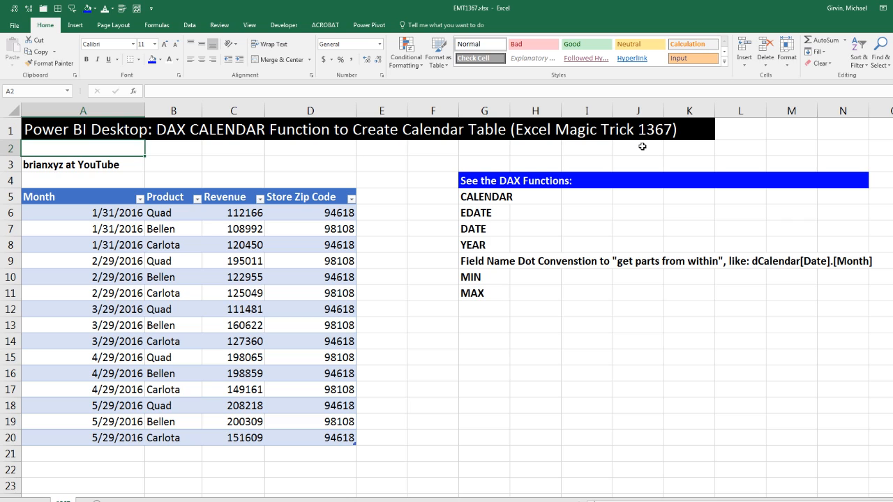
mouse_move(660, 148)
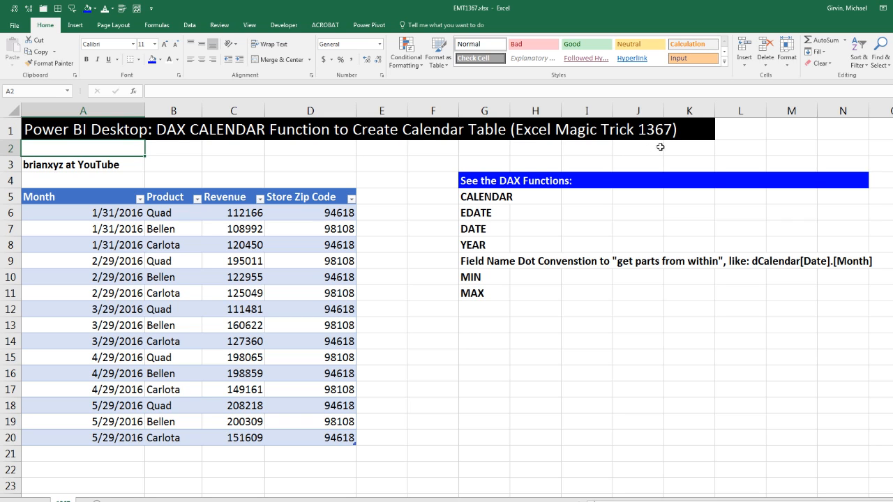
mouse_move(28, 181)
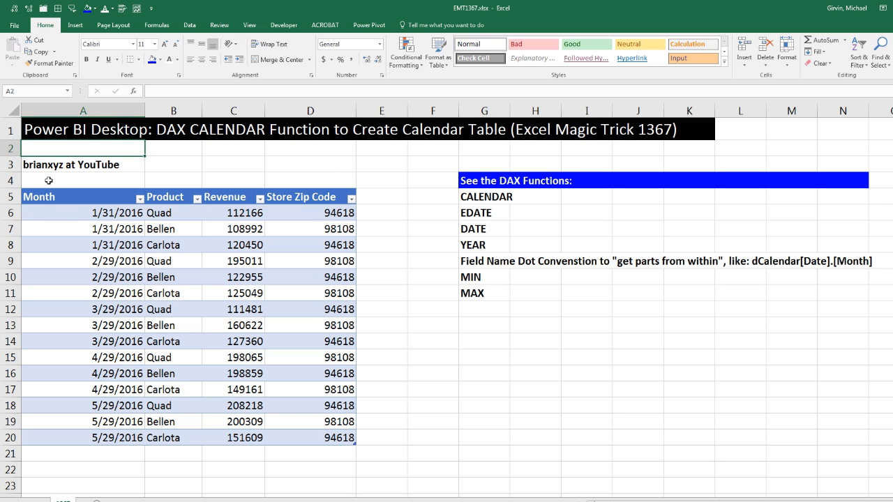
mouse_move(152, 172)
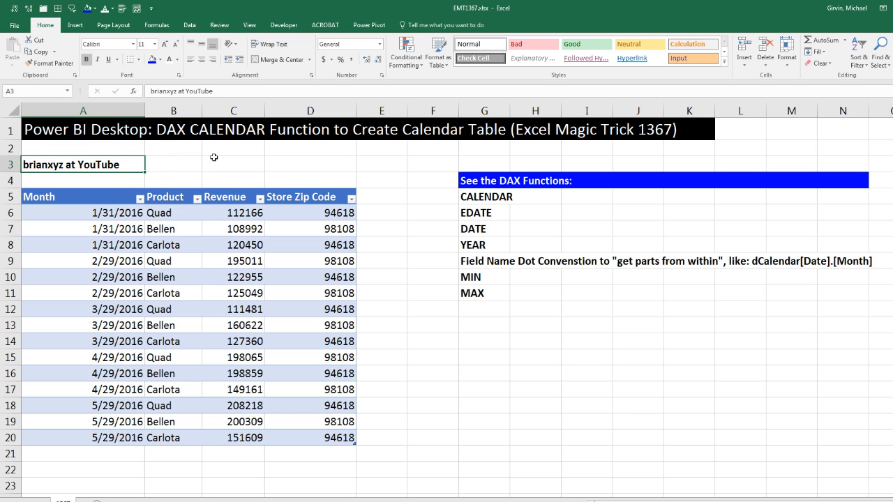
mouse_move(155, 165)
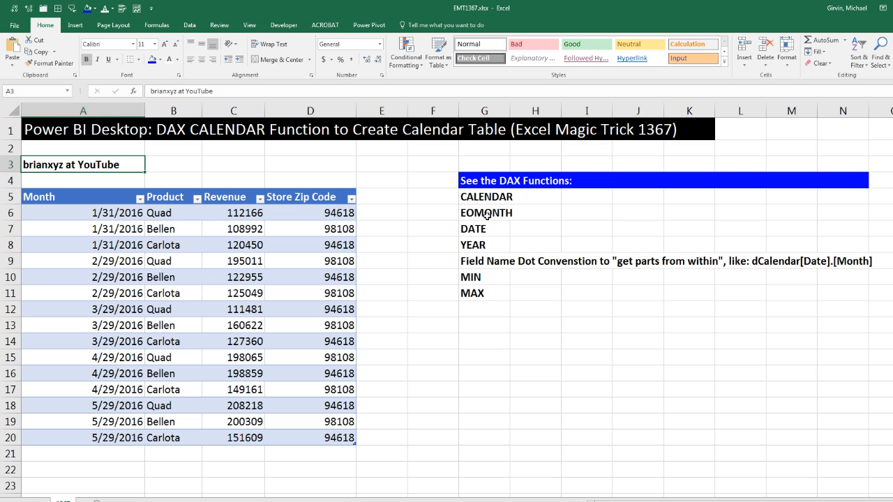
mouse_move(544, 322)
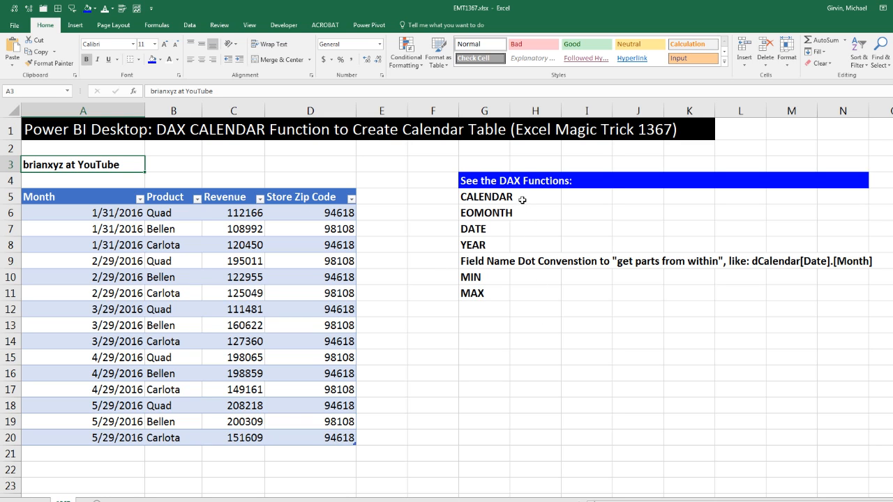
mouse_move(507, 225)
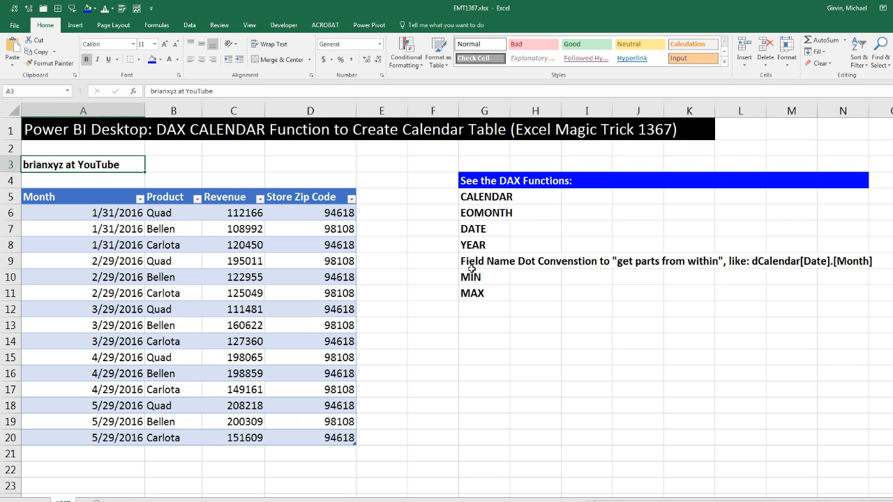
mouse_move(561, 275)
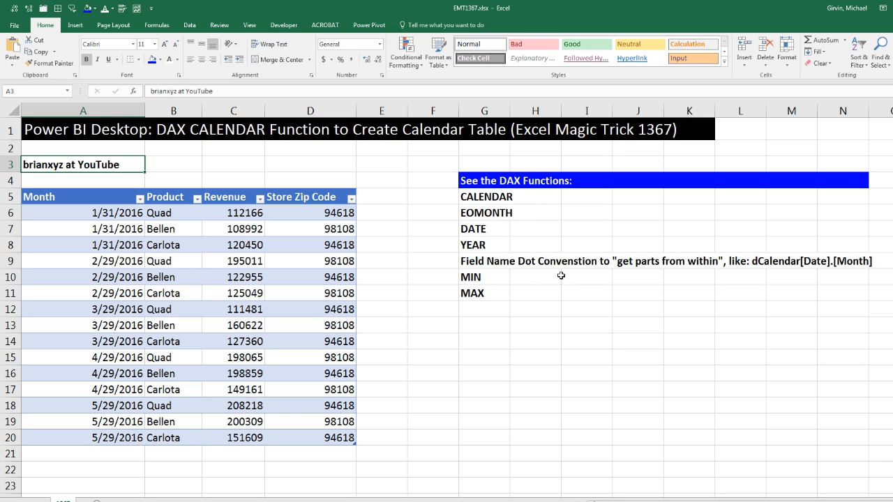
mouse_move(759, 270)
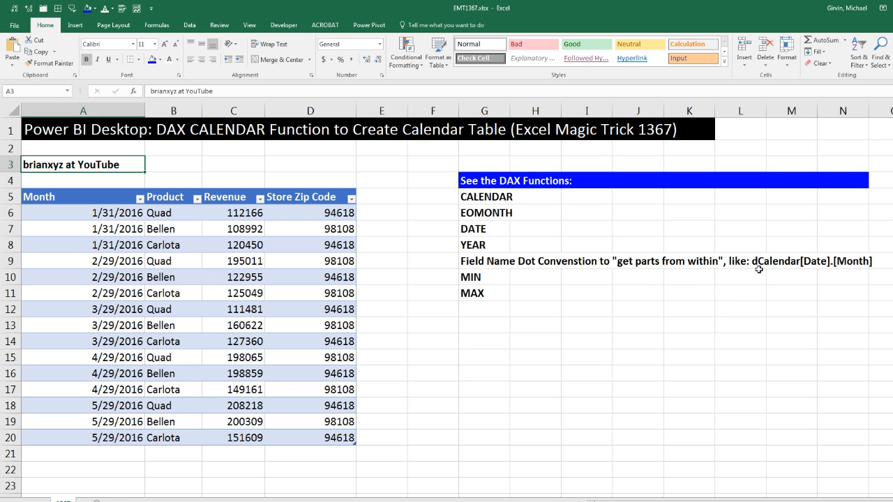
mouse_move(822, 286)
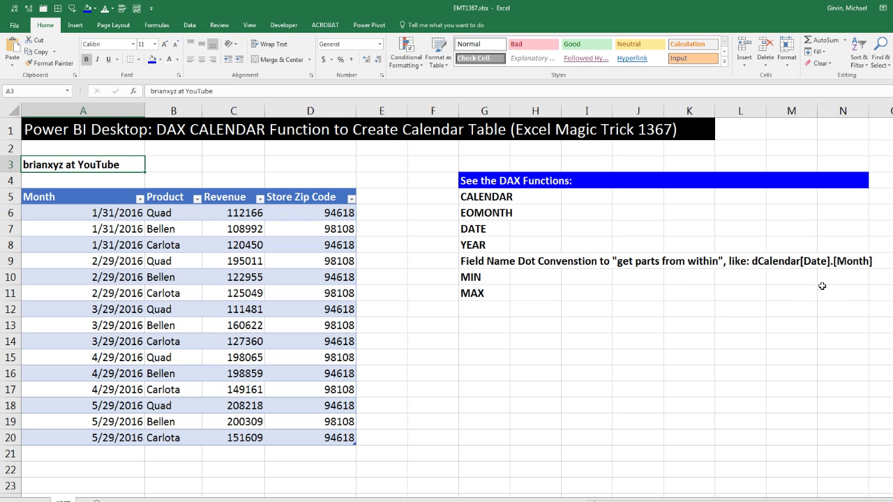
mouse_move(835, 271)
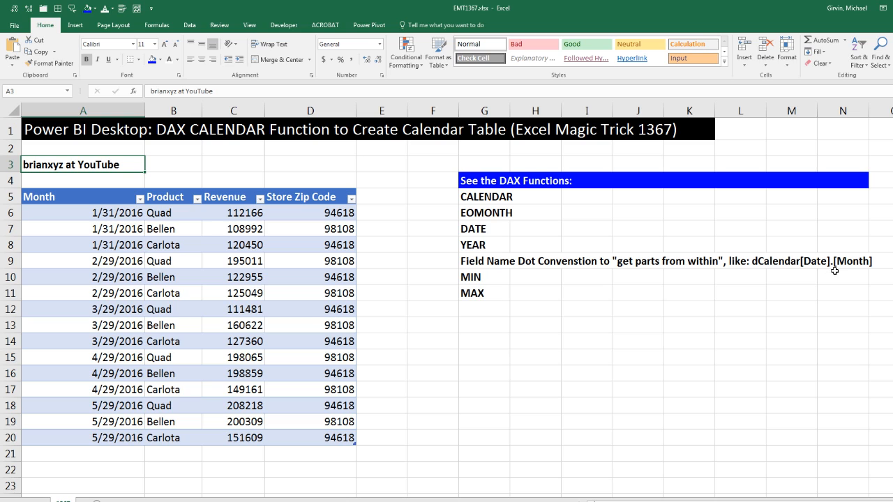
mouse_move(839, 281)
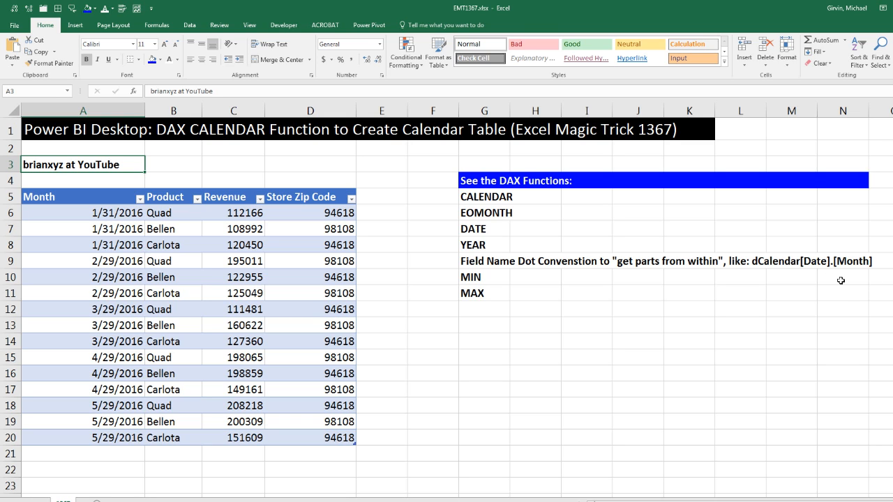
mouse_move(869, 296)
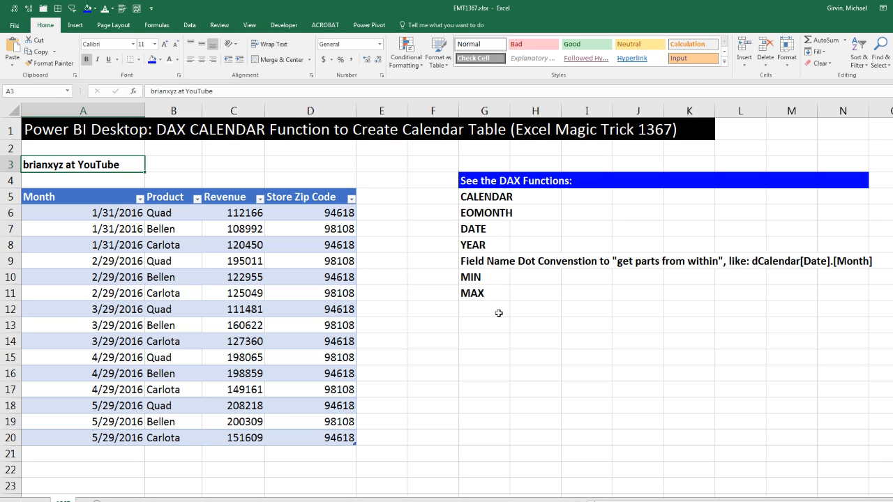
mouse_move(496, 312)
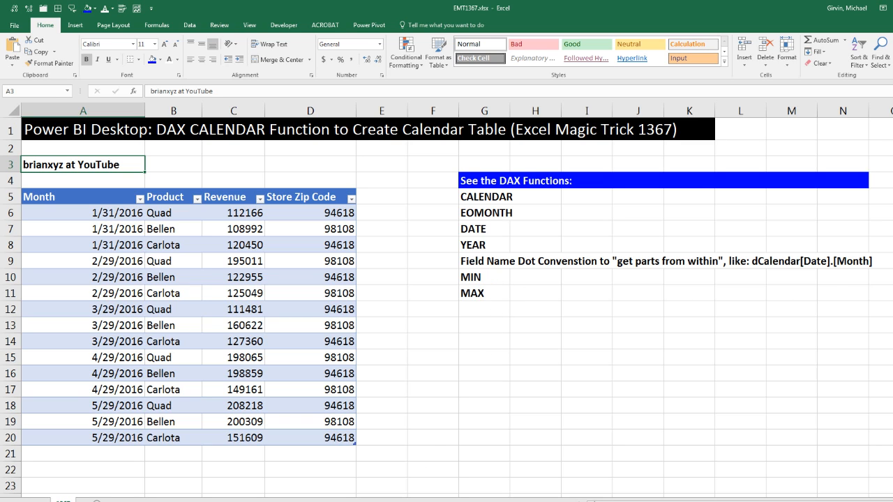
click(358, 493)
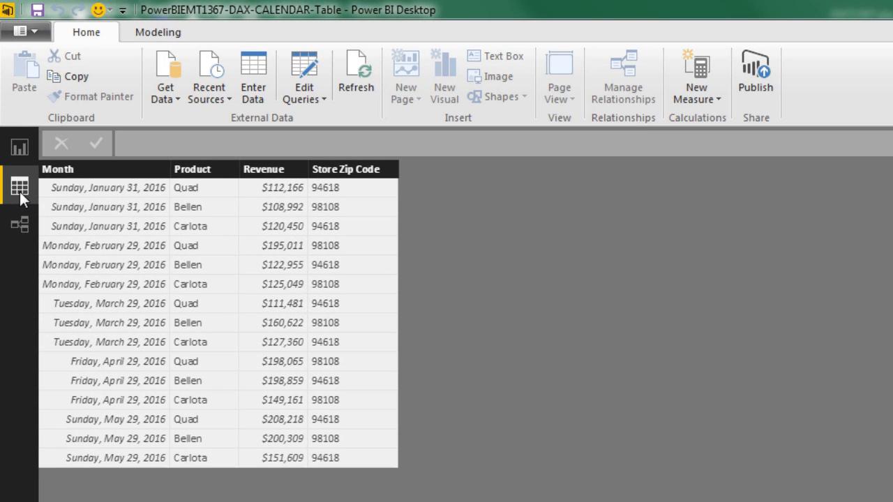
mouse_move(171, 280)
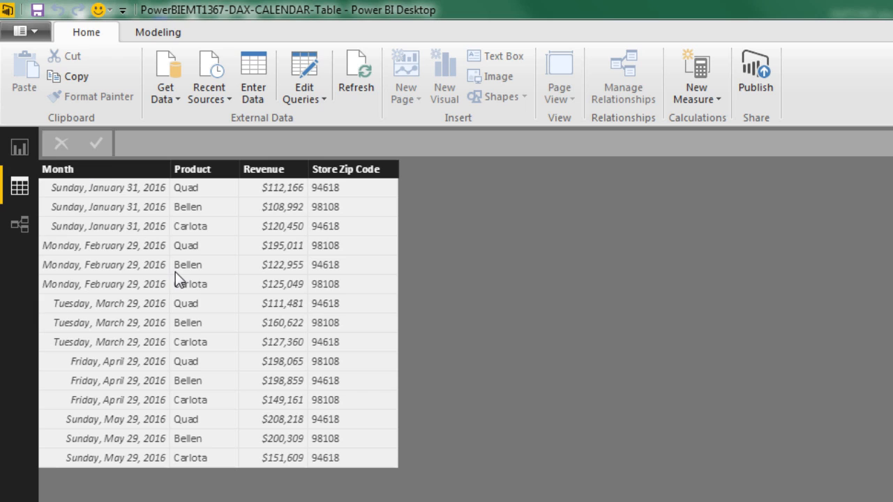
mouse_move(140, 190)
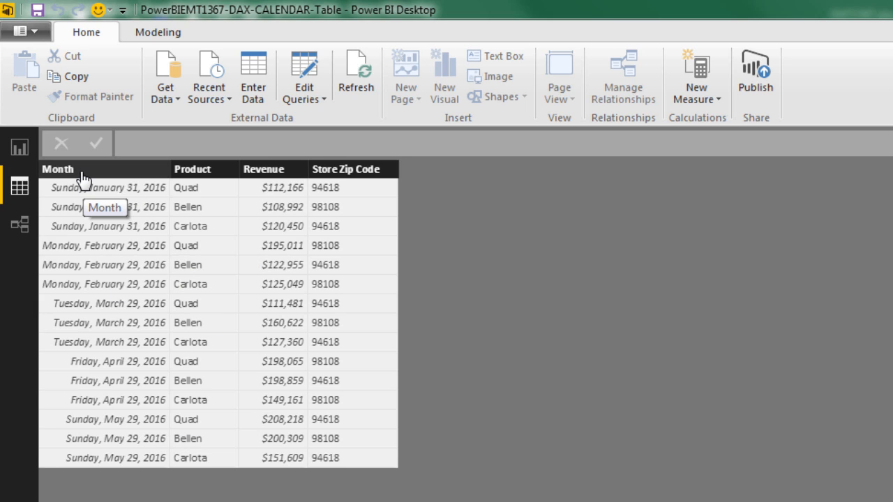
mouse_move(112, 195)
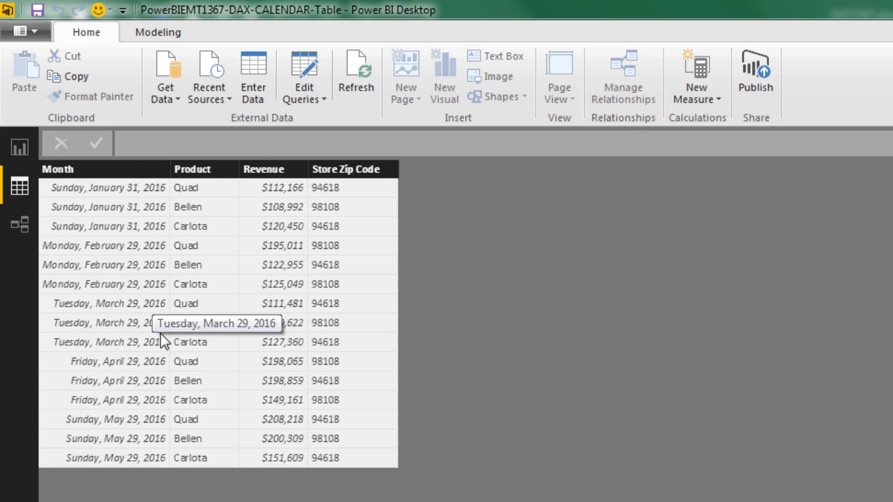
mouse_move(201, 255)
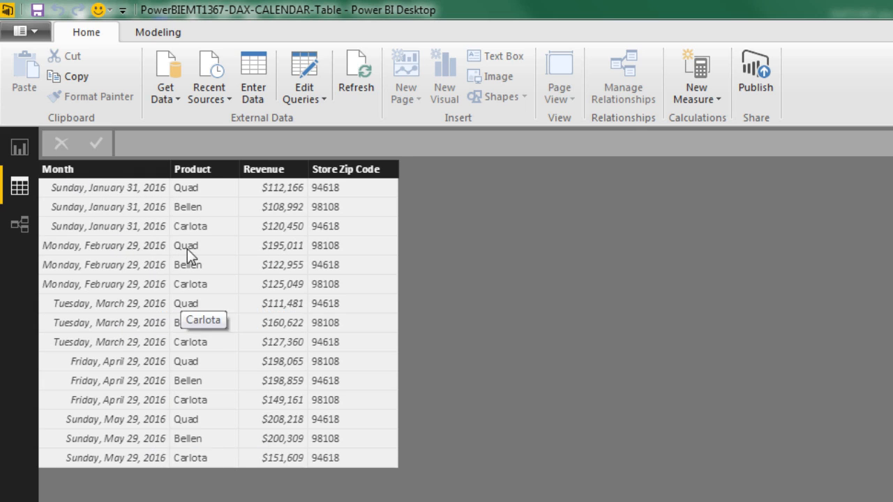
mouse_move(133, 248)
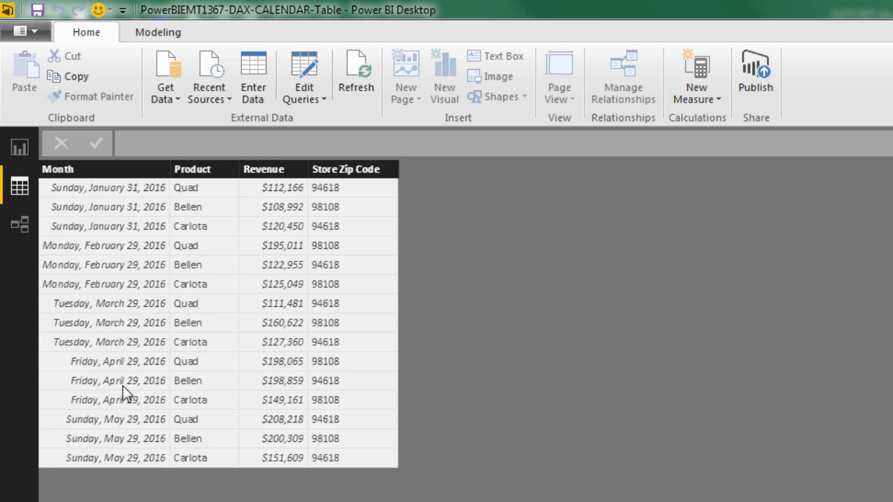
mouse_move(125, 395)
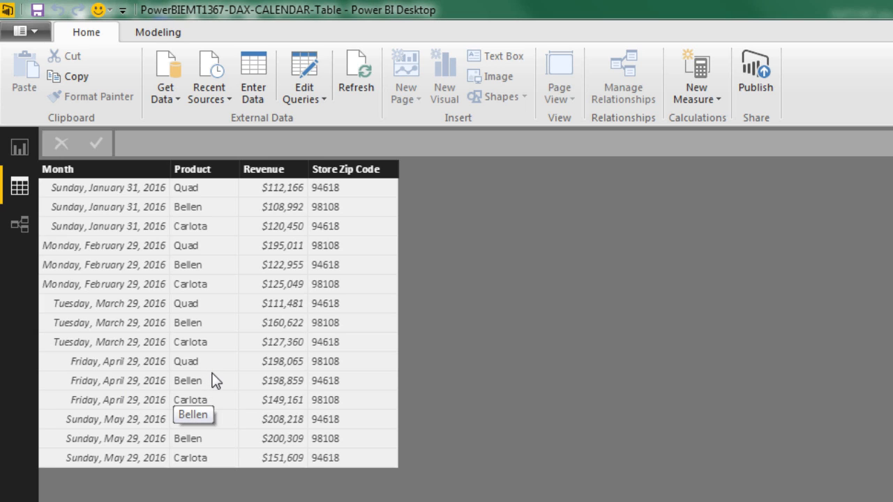
mouse_move(154, 200)
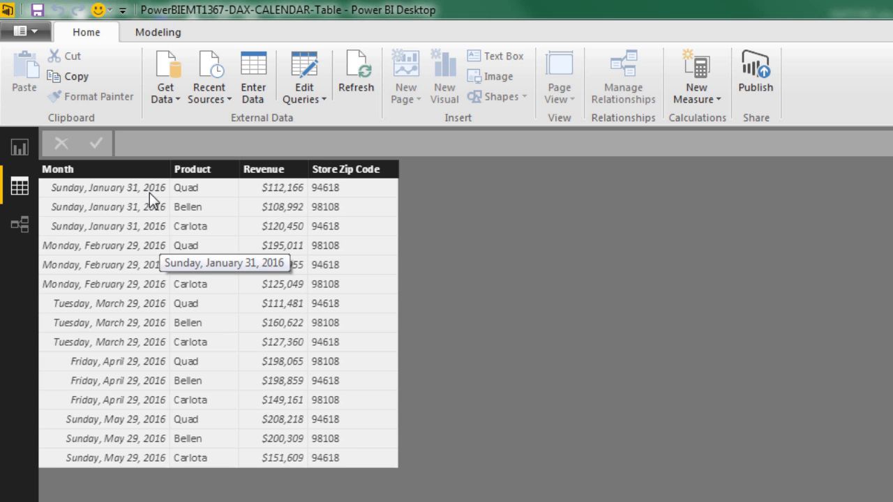
mouse_move(143, 226)
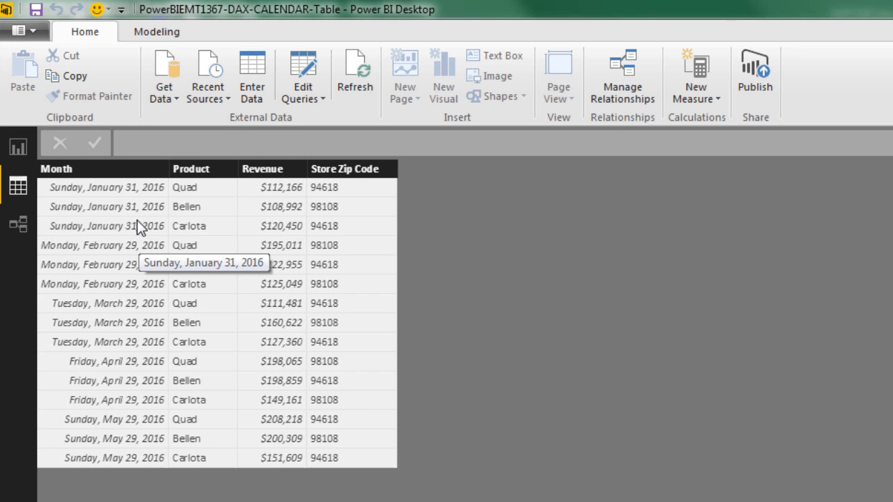
mouse_move(70, 201)
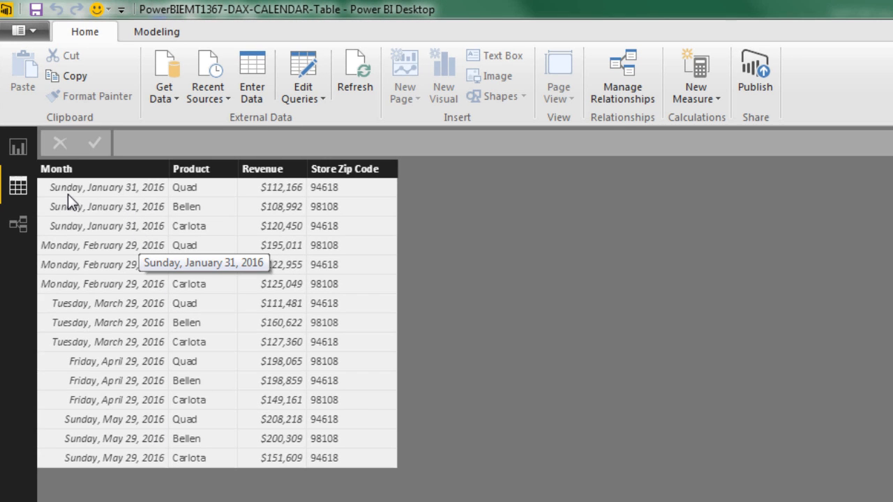
mouse_move(154, 203)
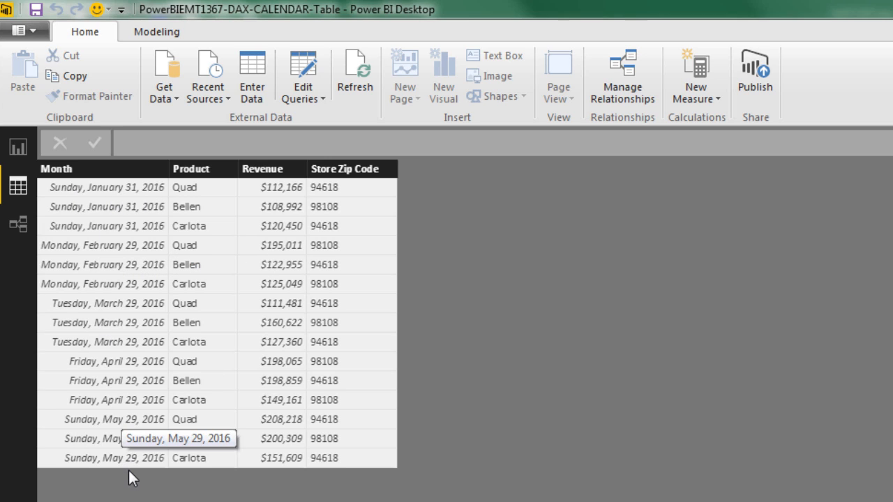
mouse_move(130, 237)
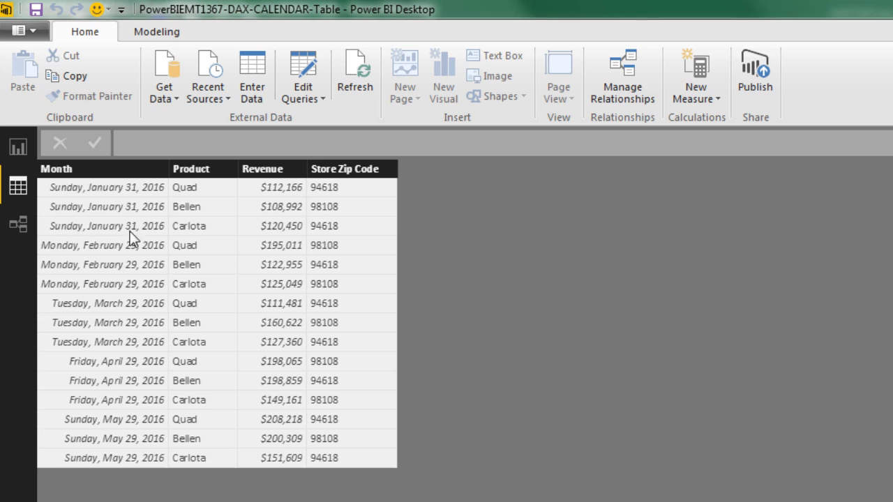
mouse_move(82, 212)
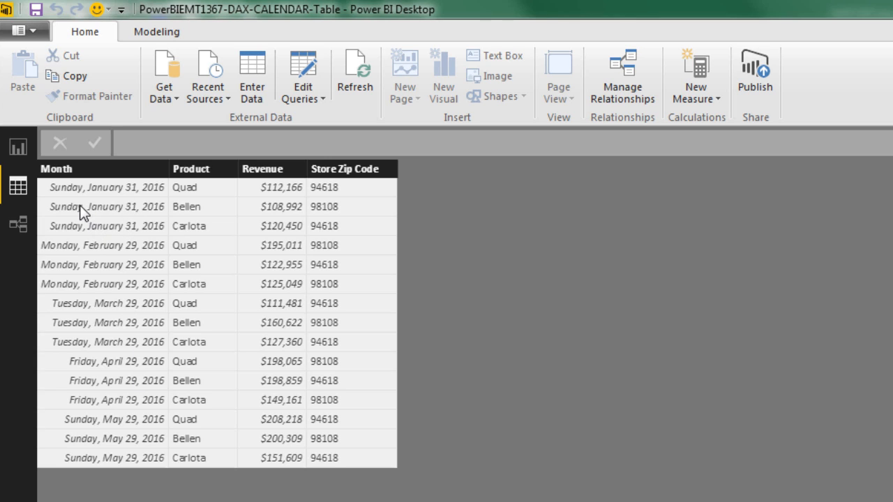
mouse_move(100, 210)
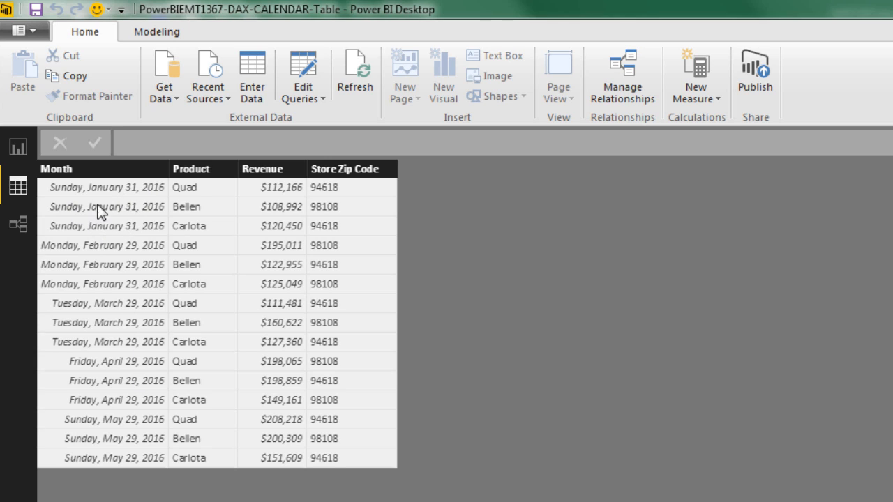
mouse_move(123, 194)
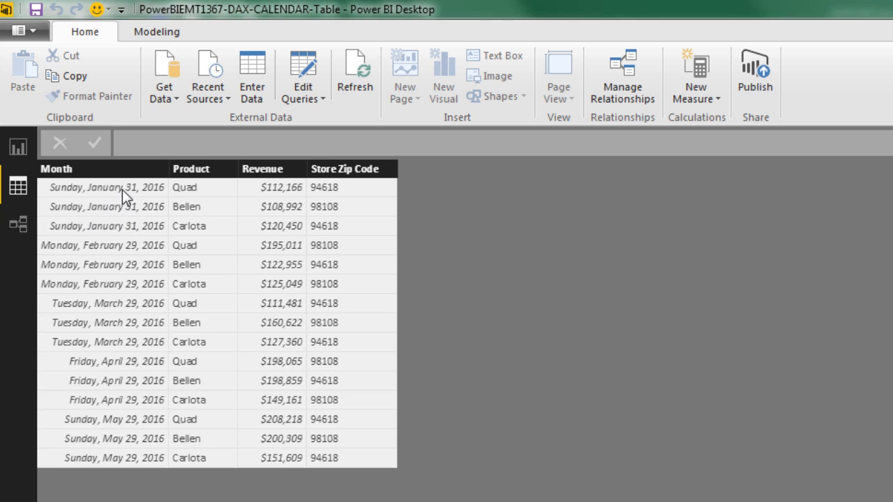
mouse_move(120, 302)
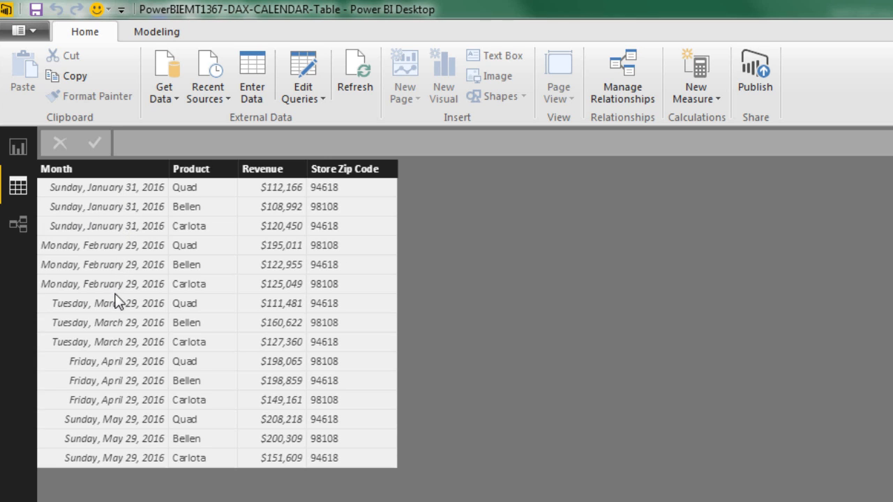
mouse_move(124, 382)
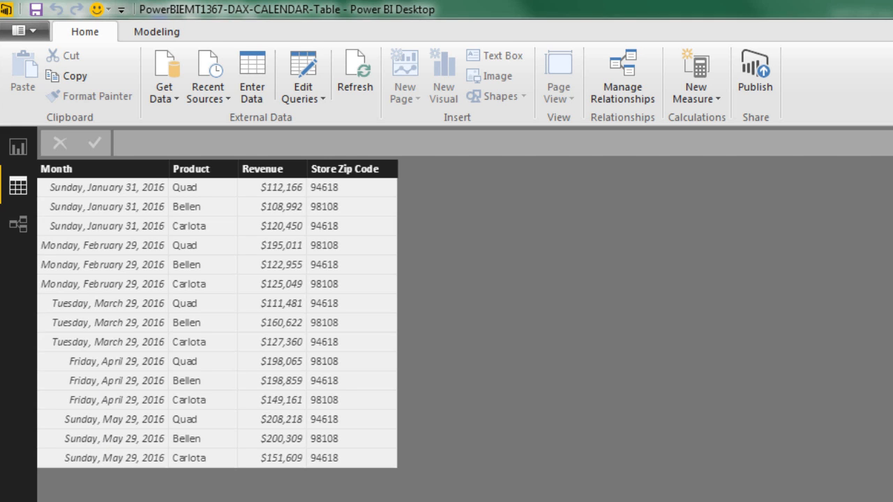
Move the fSales table in the model diagram, then return to Data view's Modeling tools
click(17, 223)
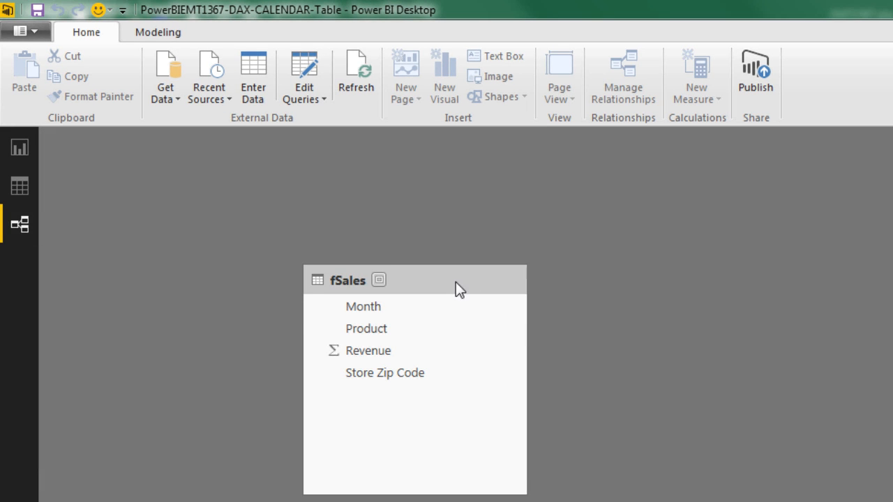
drag(413, 279, 469, 284)
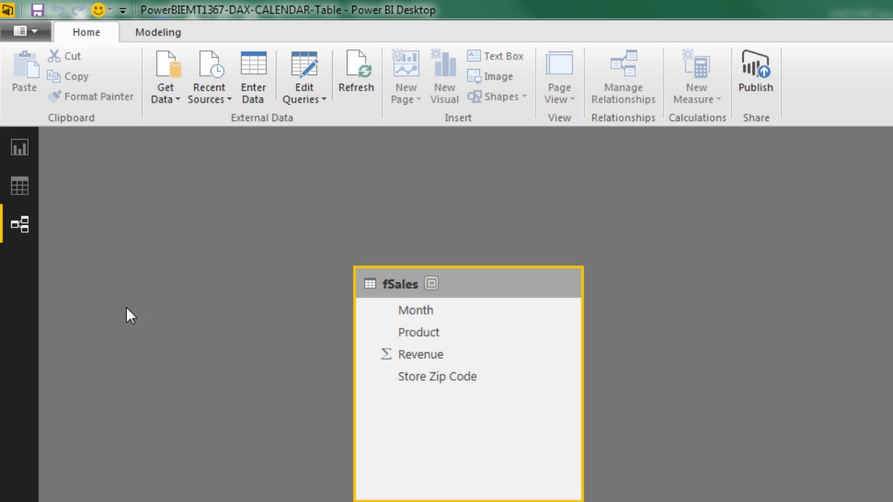
mouse_move(20, 187)
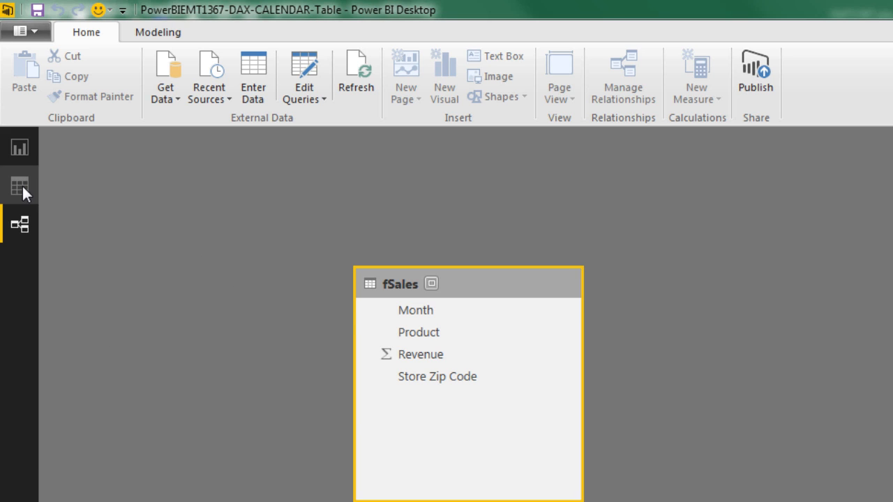
click(21, 185)
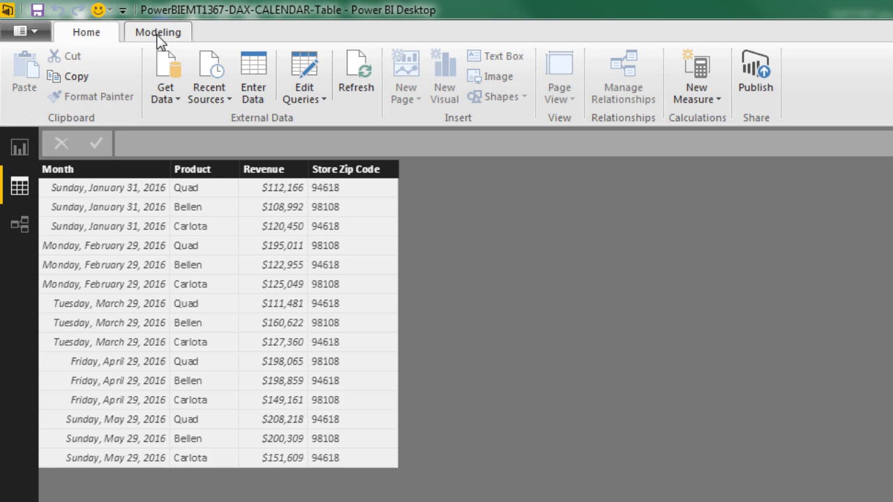
click(157, 32)
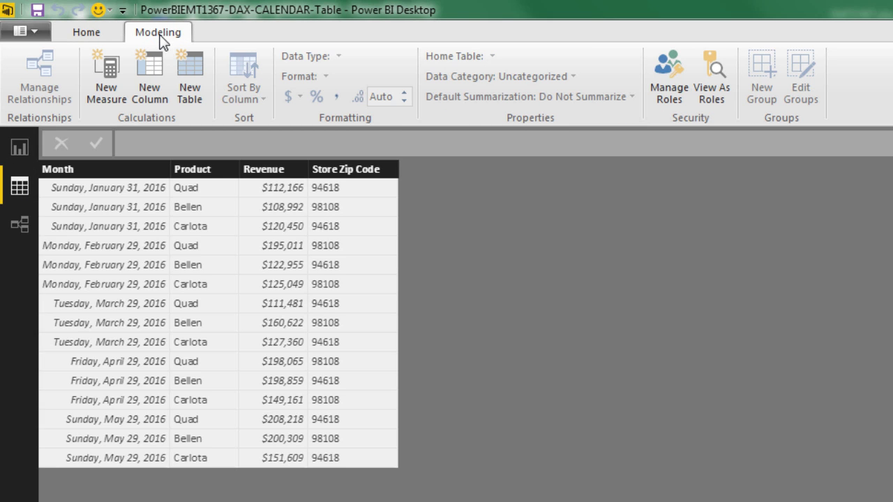
mouse_move(157, 125)
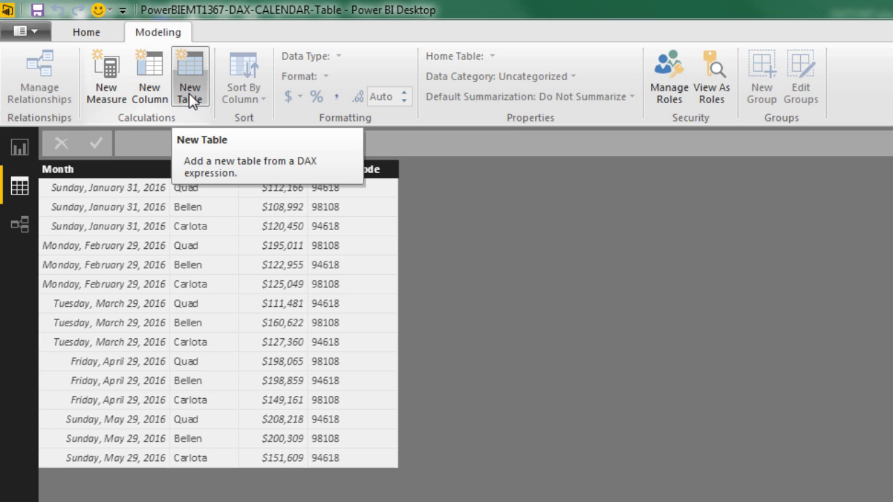
mouse_move(213, 129)
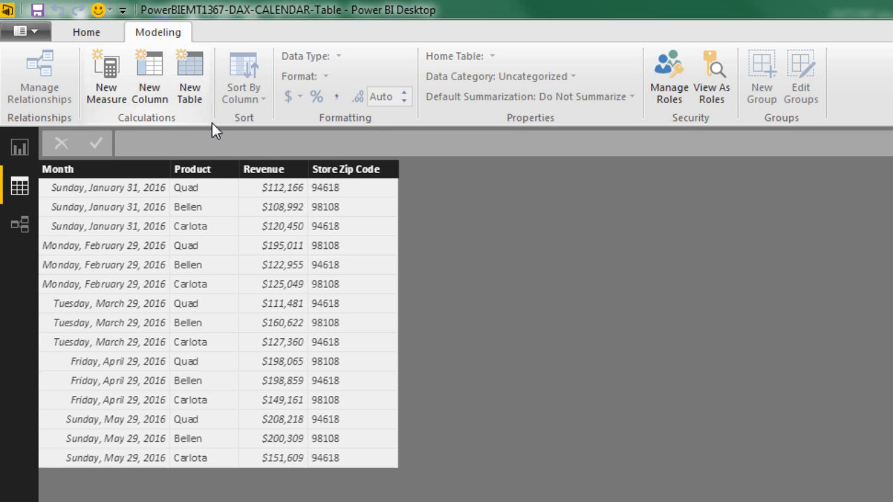
Create a new table and begin its formula as dCalendar = CALENDAR(
click(189, 74)
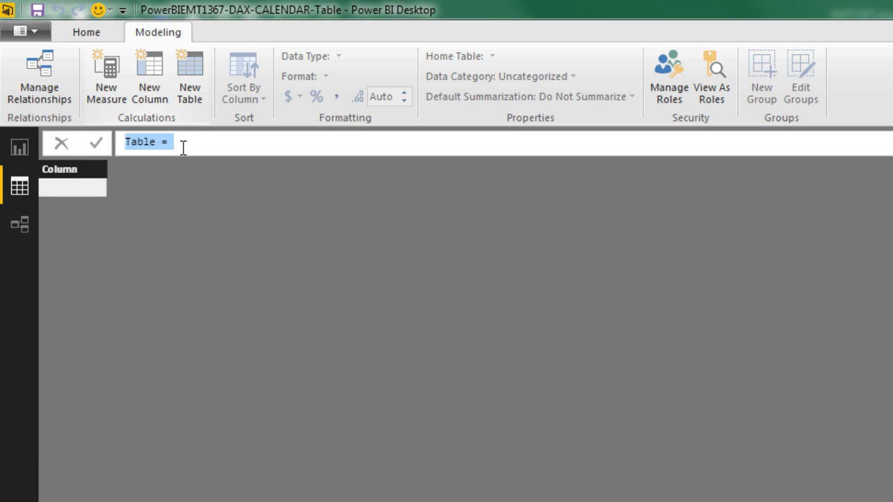
click(183, 143)
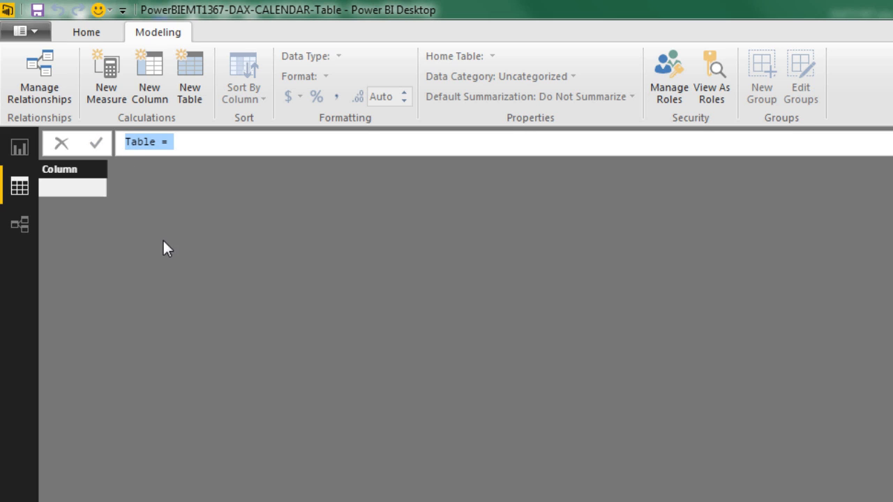
mouse_move(206, 232)
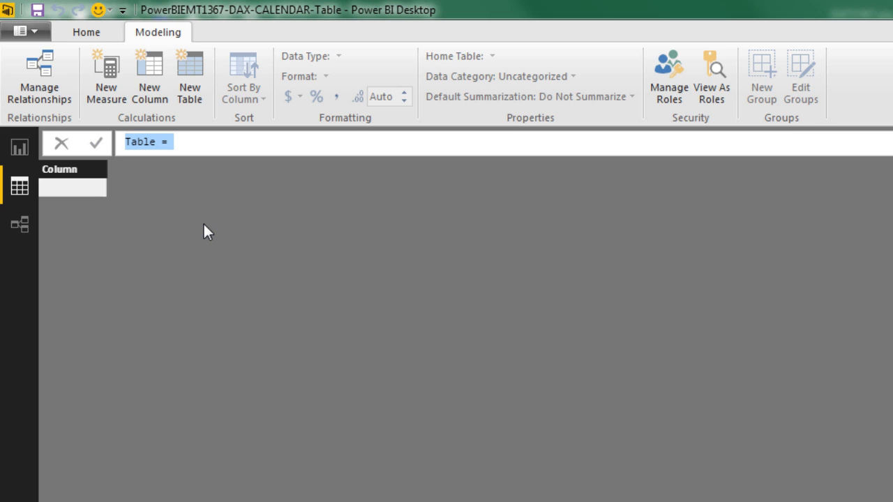
text(dCalendar)
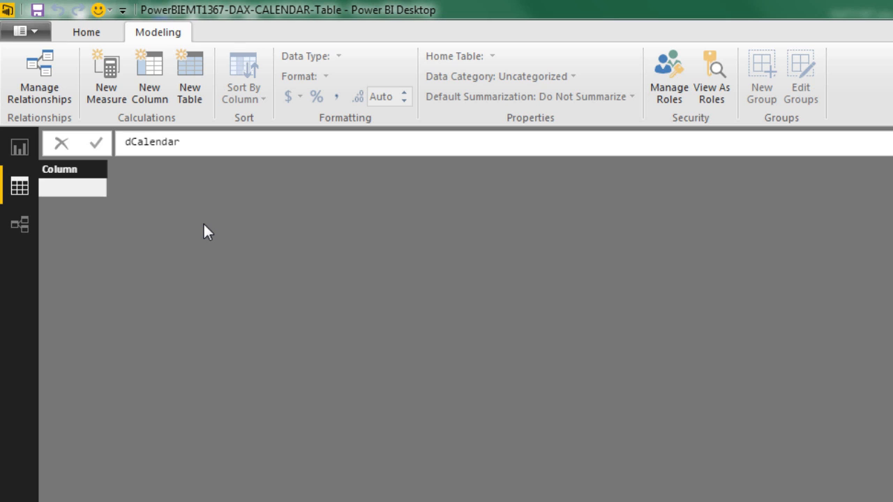
text(=)
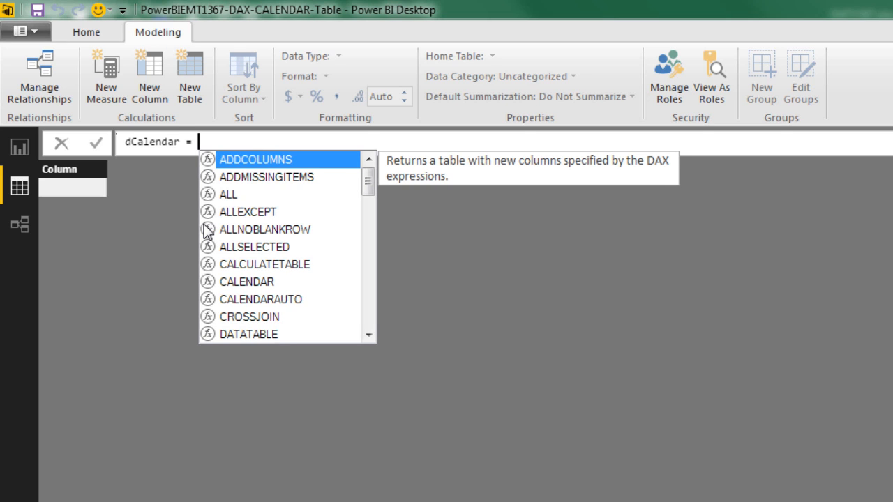
text(cal)
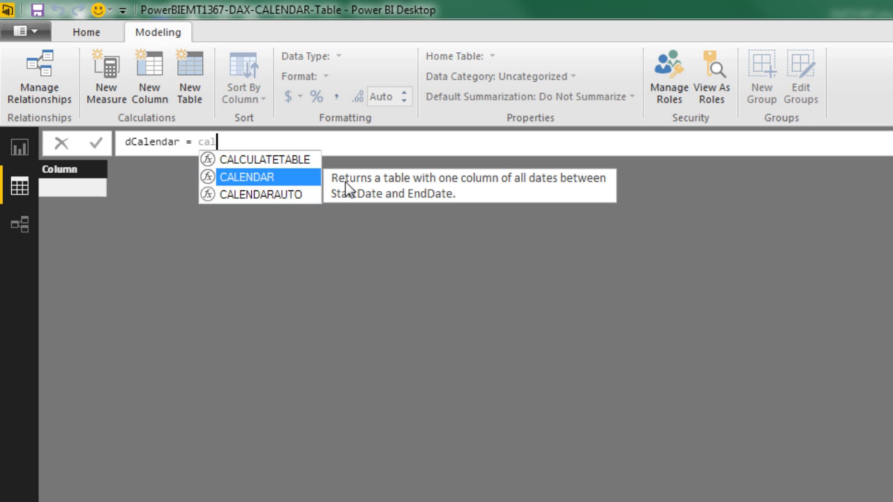
mouse_move(383, 197)
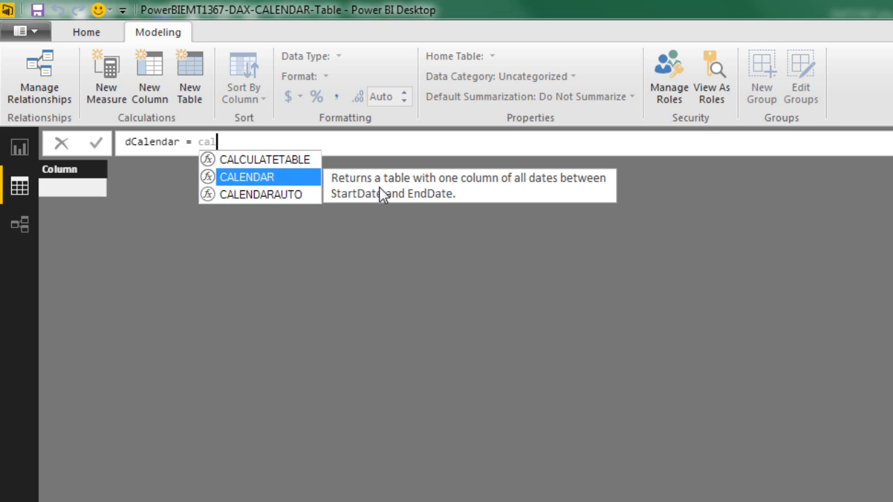
mouse_move(464, 194)
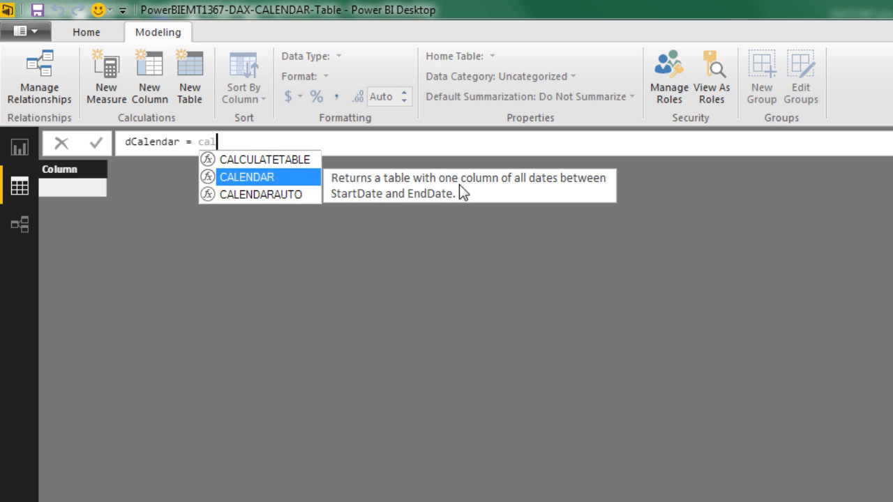
mouse_move(524, 197)
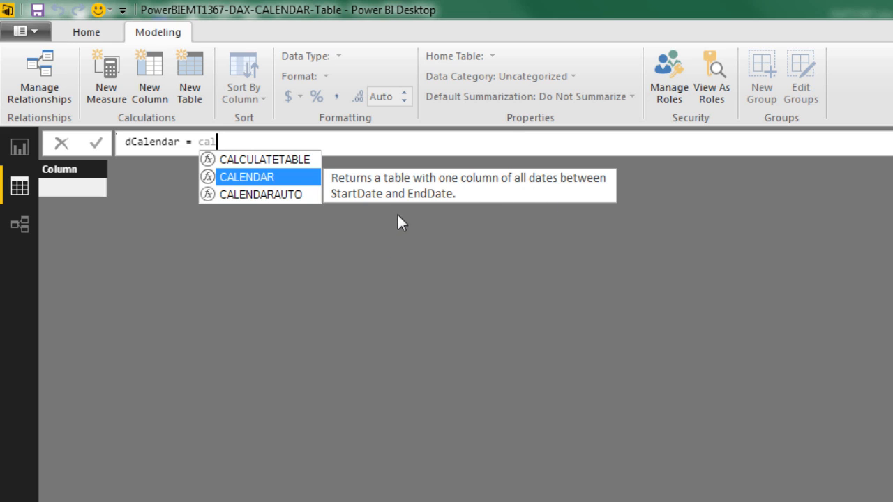
mouse_move(508, 204)
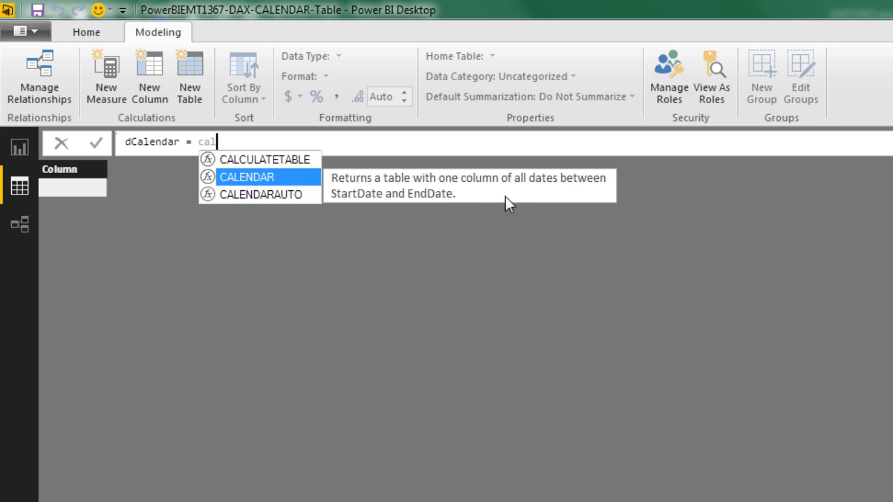
mouse_move(513, 193)
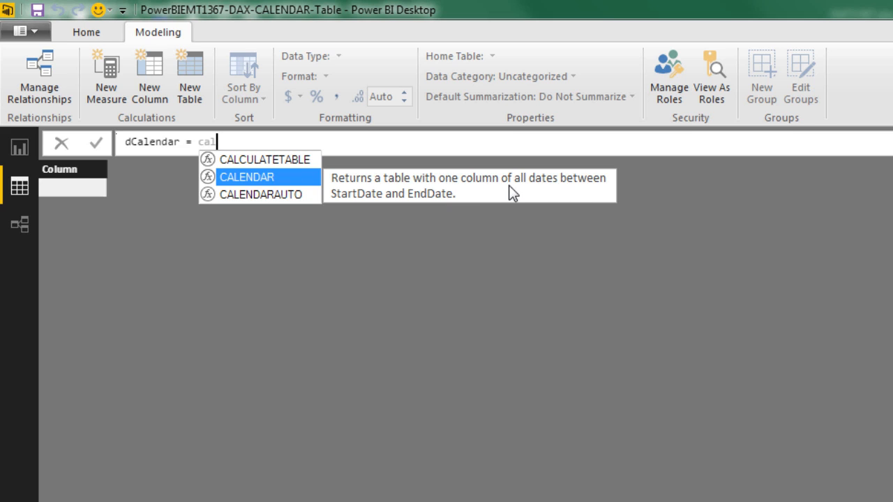
mouse_move(255, 200)
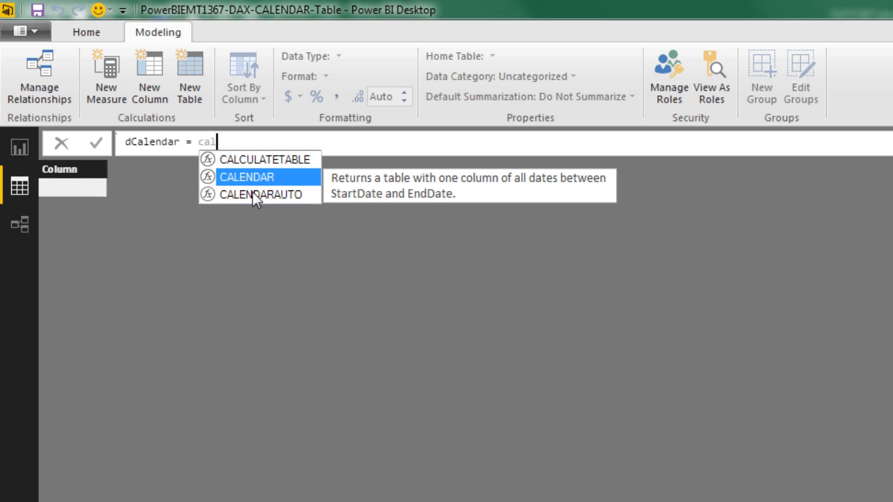
click(247, 177)
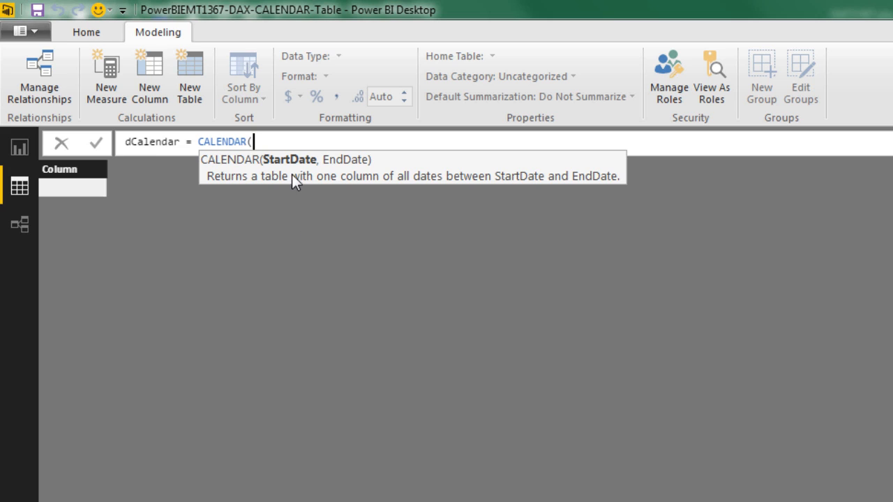
mouse_move(340, 191)
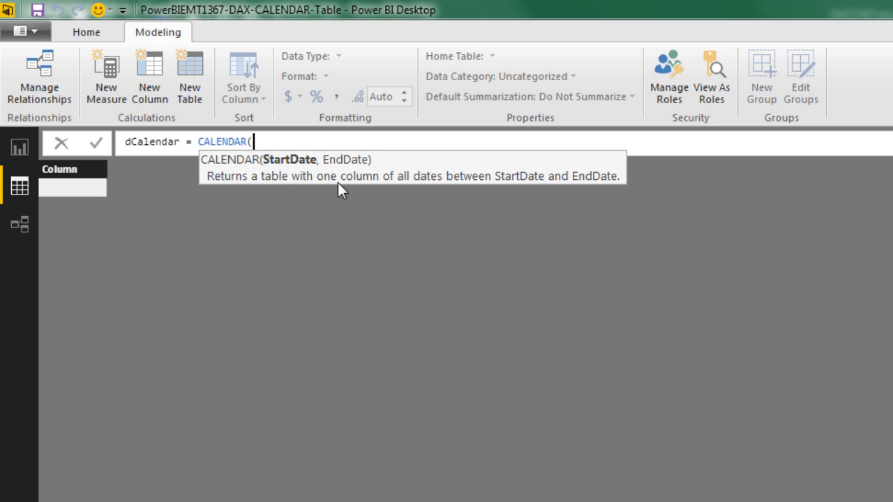
mouse_move(291, 170)
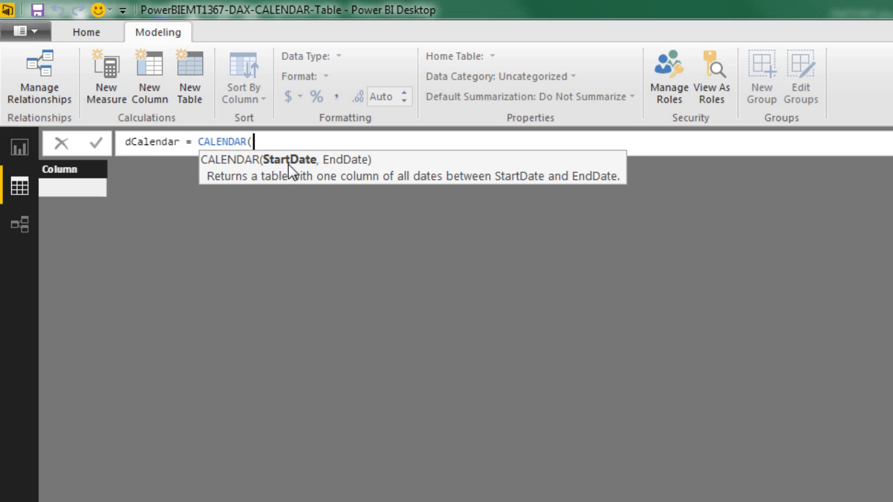
mouse_move(339, 180)
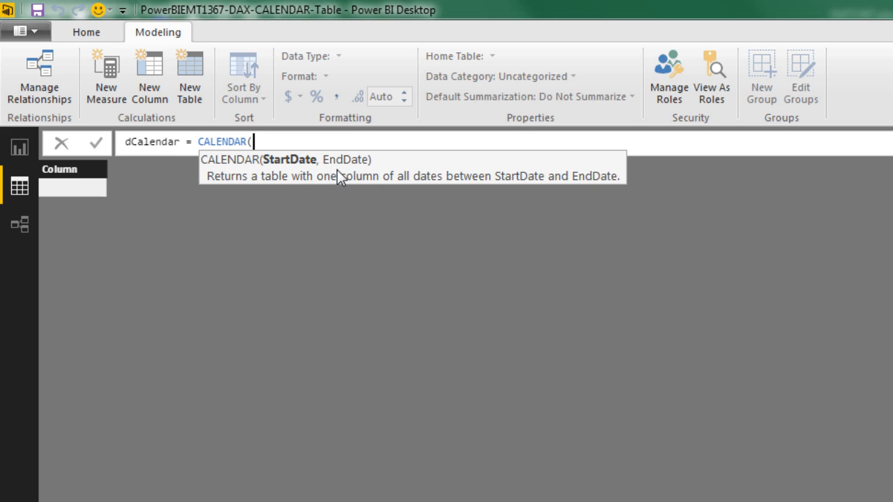
mouse_move(284, 180)
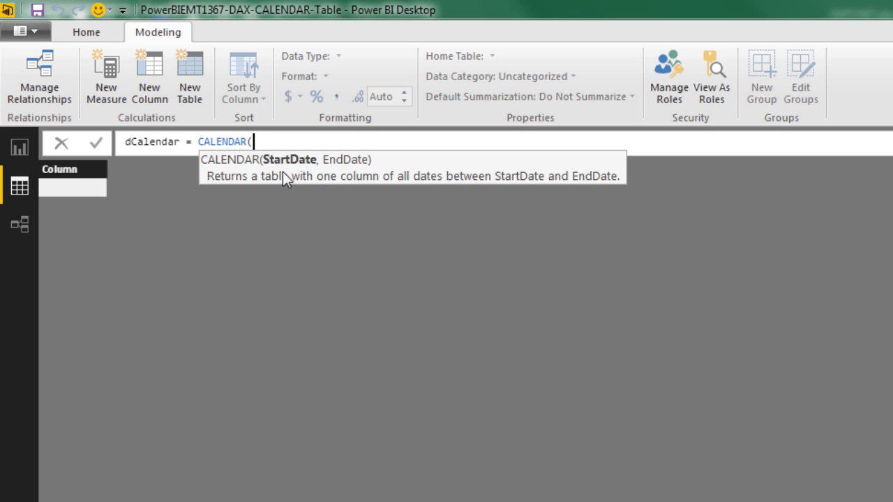
mouse_move(146, 255)
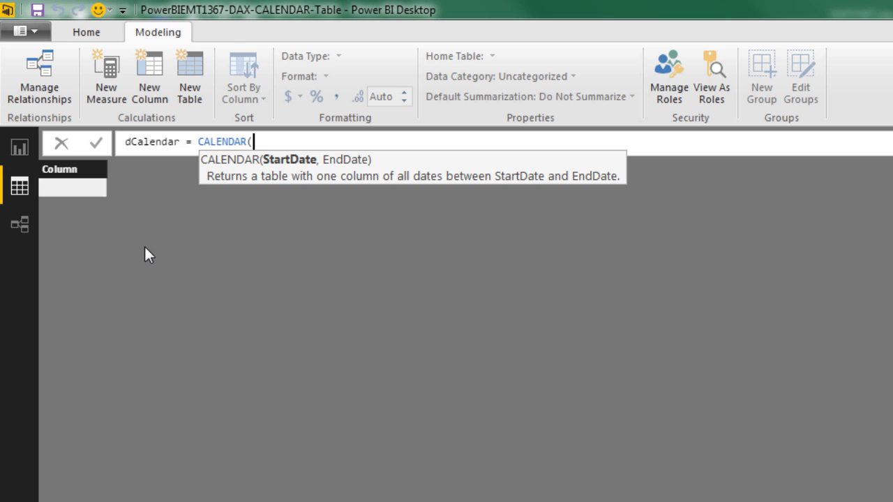
mouse_move(338, 183)
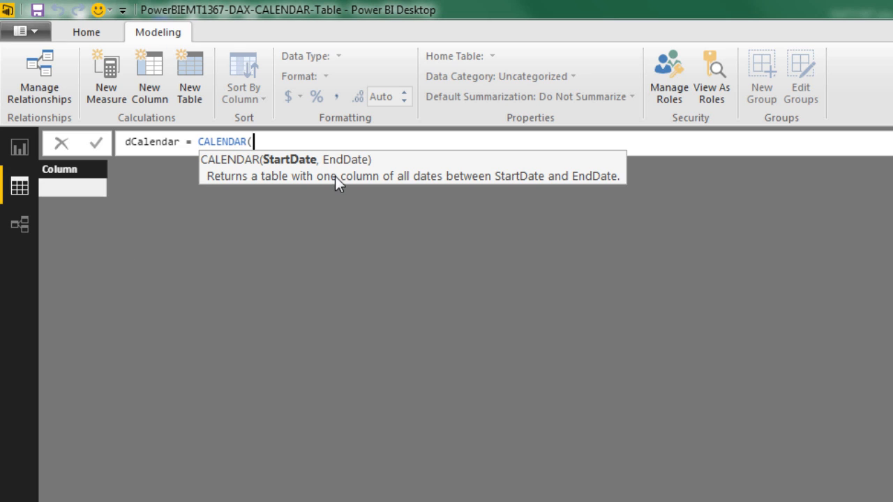
Enter MIN(fSales[Month]) as the CALENDAR start and MAX(fSales[Month]) as the end
text(m)
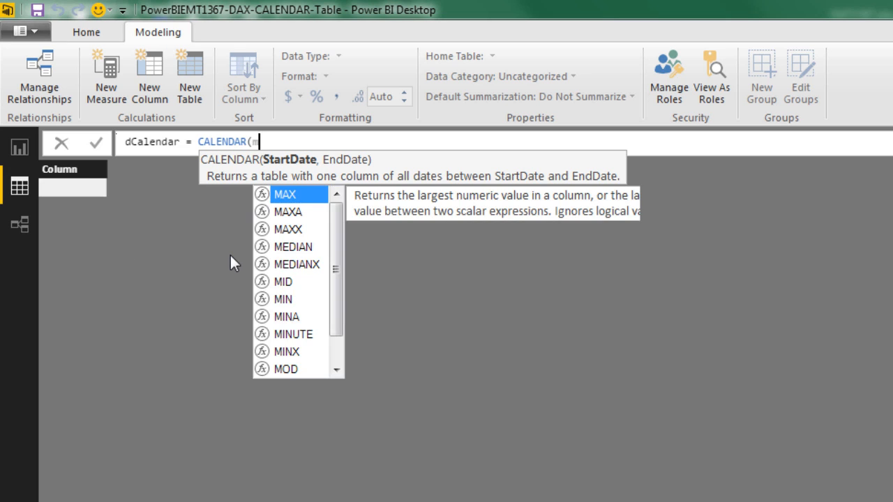
text(MIN(f)
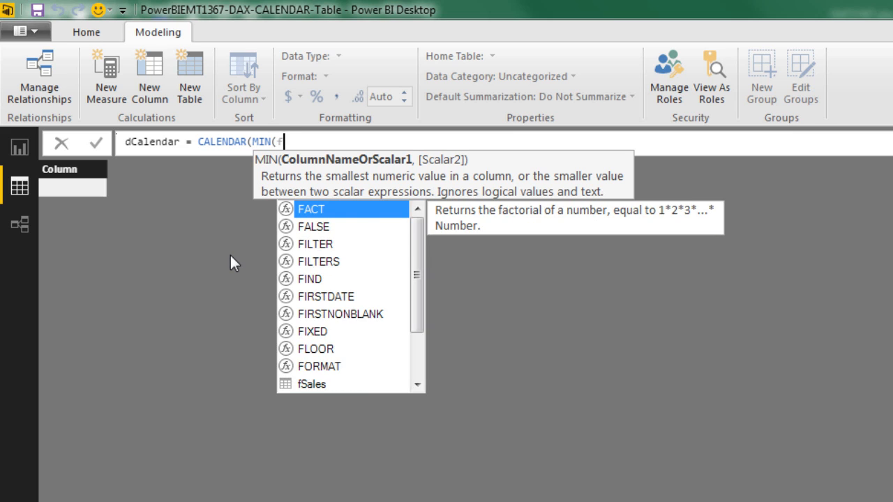
text(s)
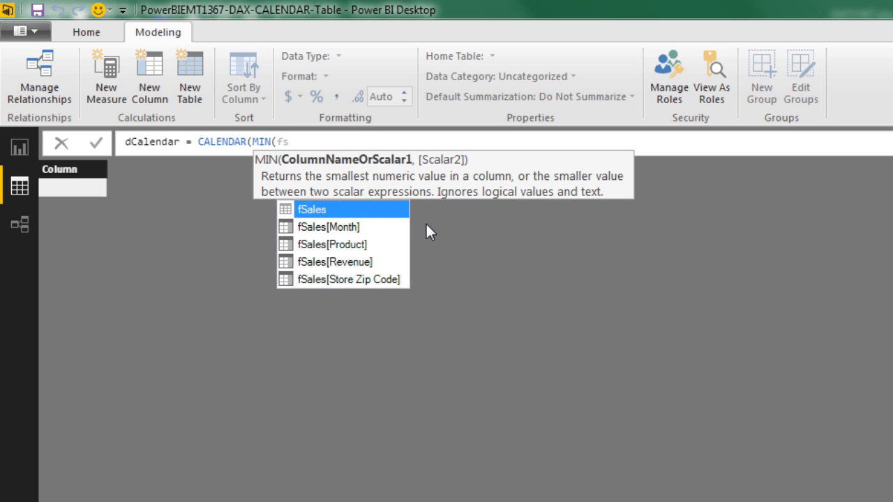
mouse_move(334, 240)
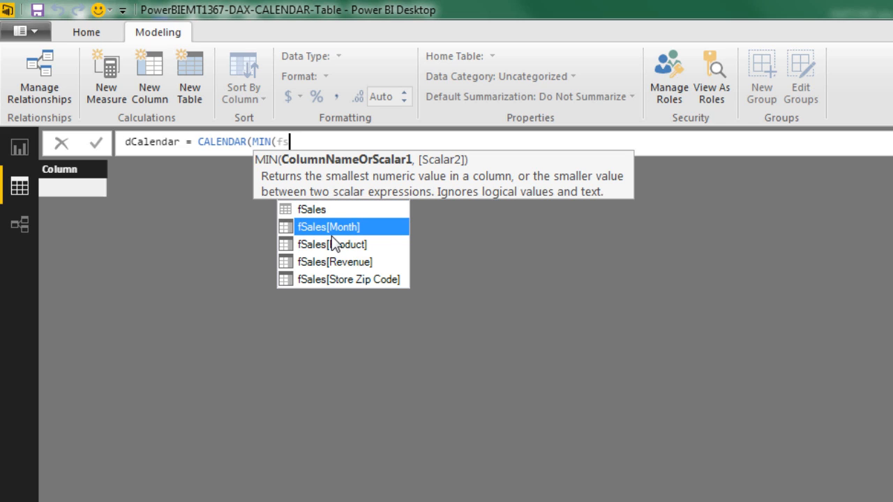
mouse_move(259, 203)
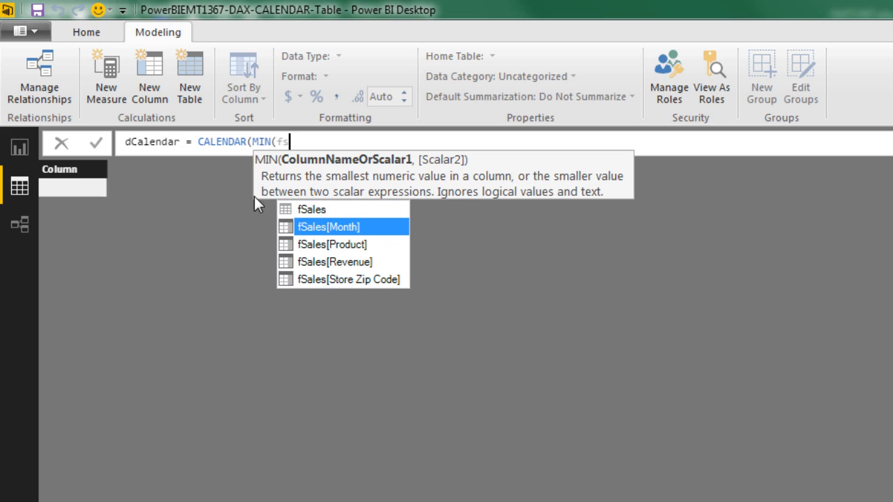
click(333, 227)
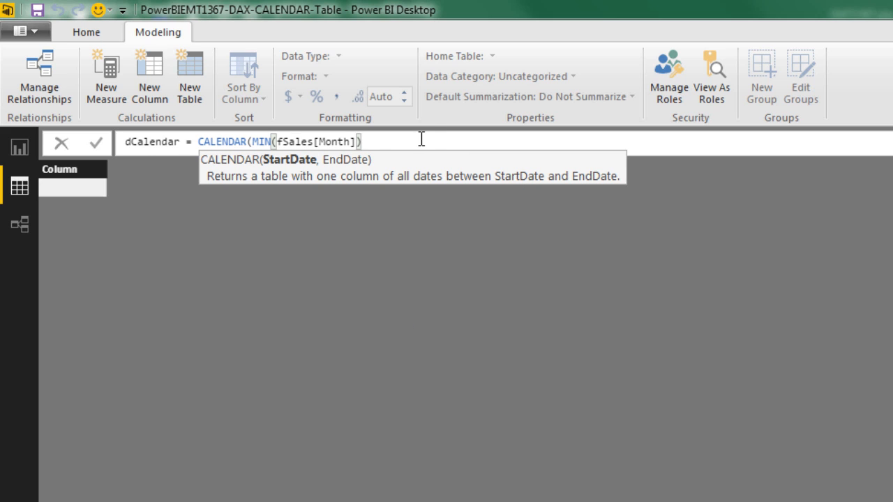
text(,)
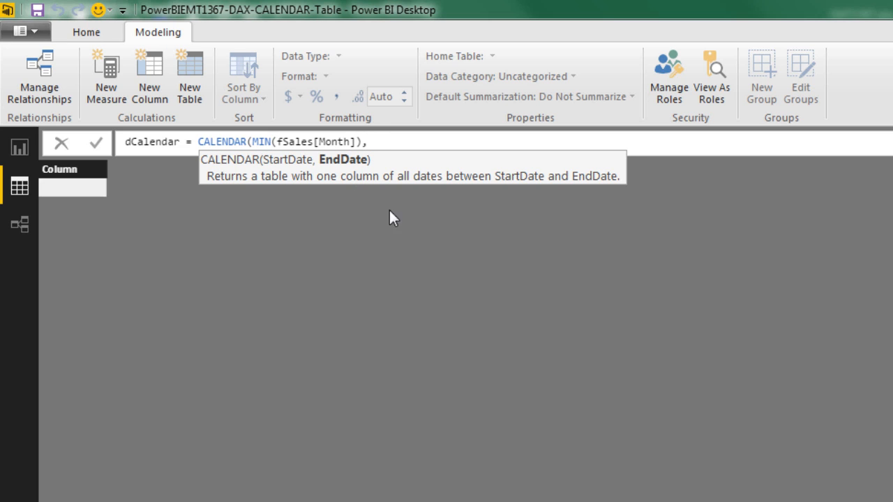
text(MAX()
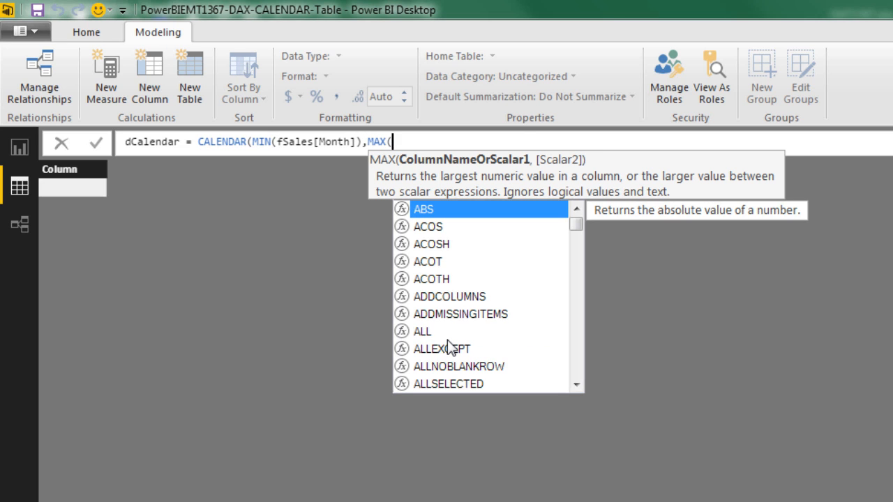
text(fs)
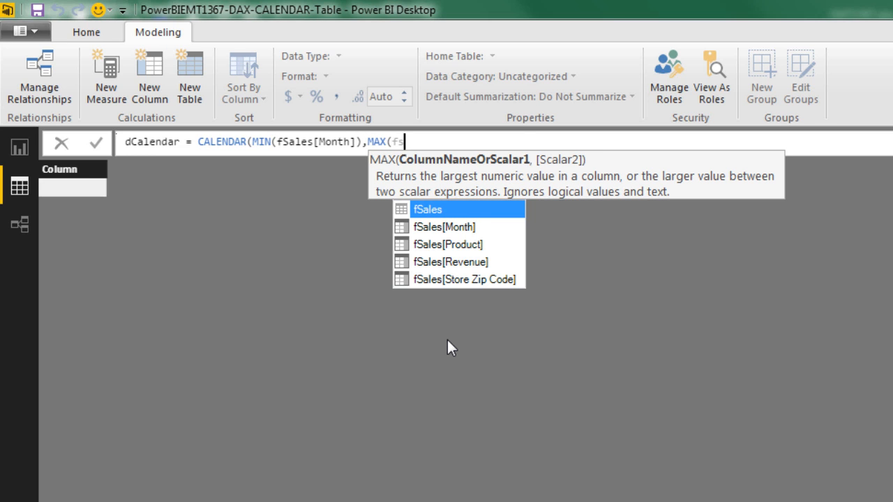
mouse_move(506, 231)
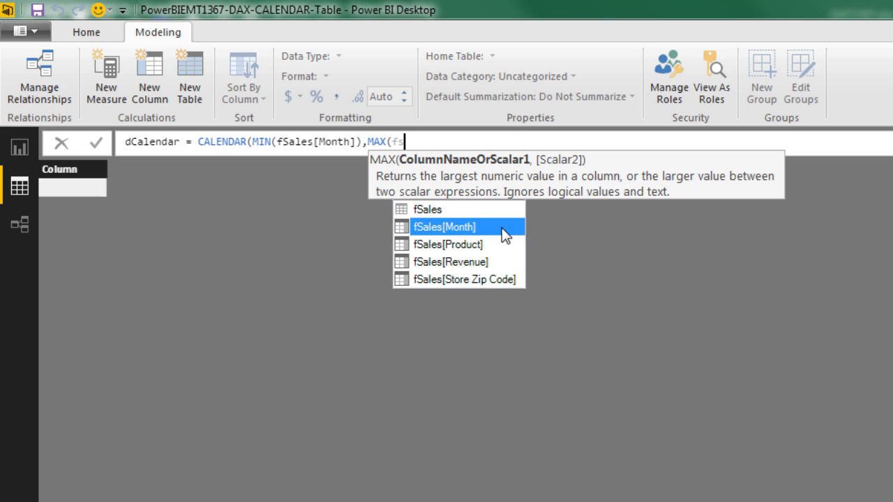
click(460, 226)
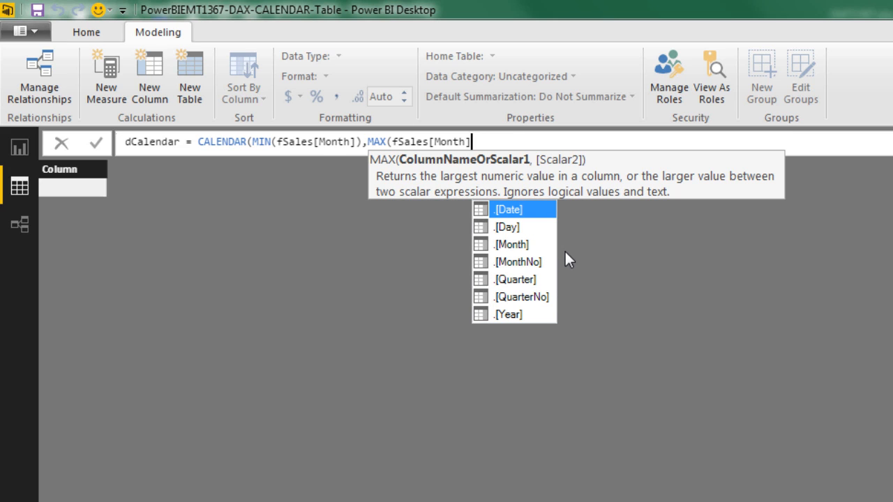
Close the MAX(fSales[Month]) parenthesis in the dCalendar formula
text())
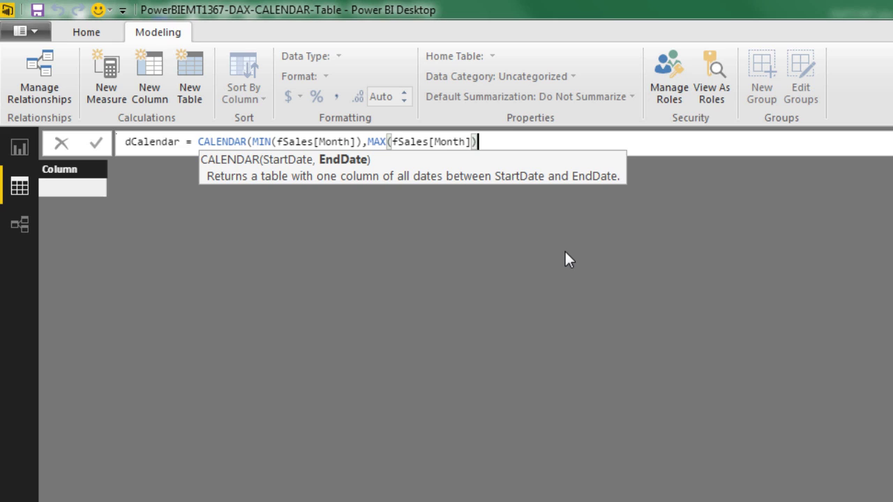
mouse_move(356, 168)
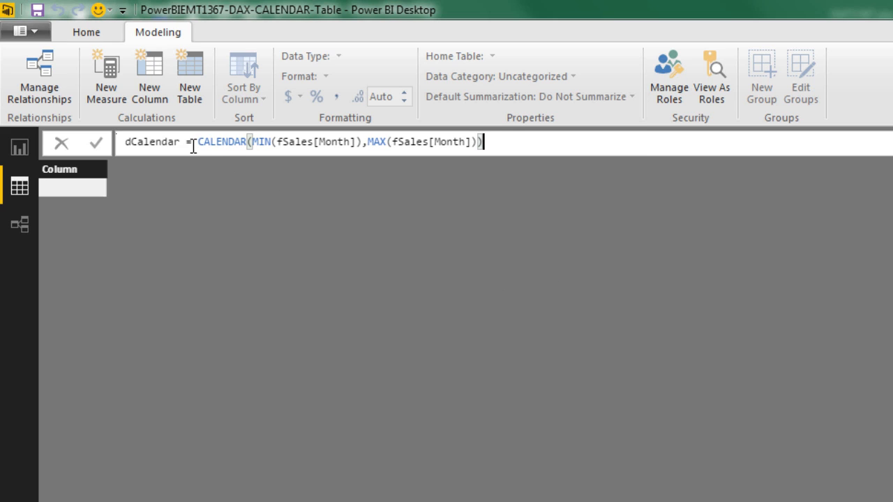
mouse_move(406, 181)
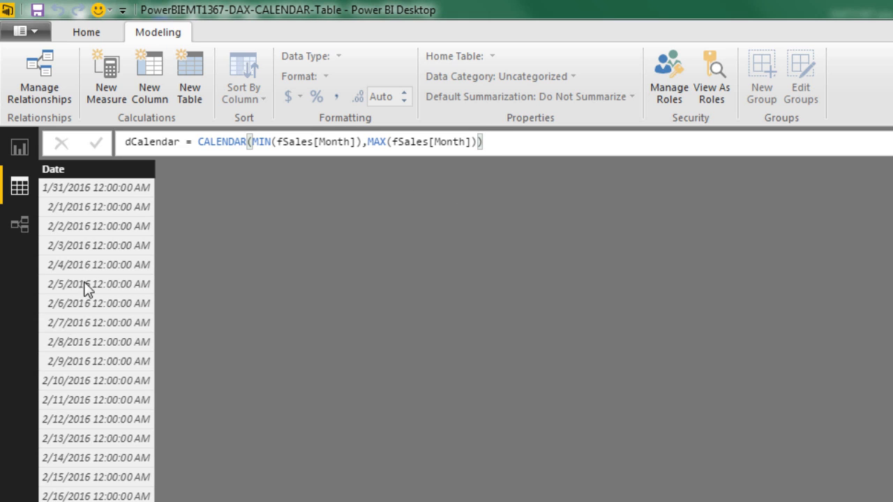
mouse_move(84, 196)
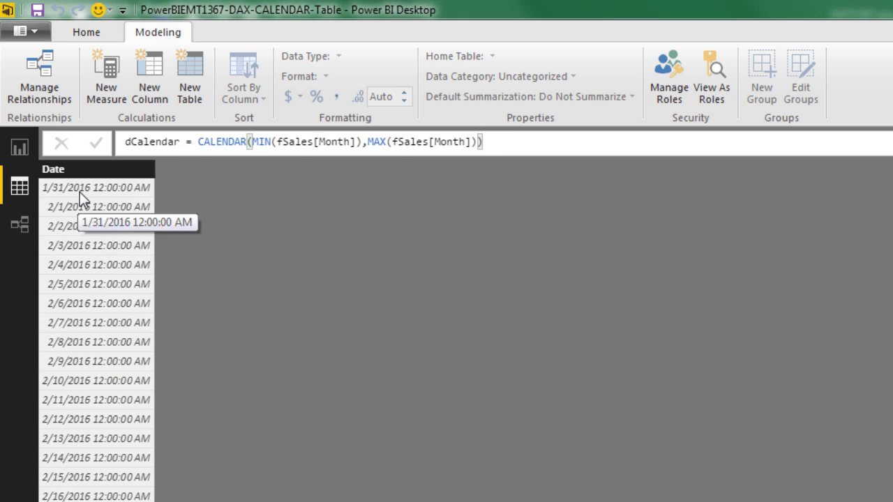
mouse_move(96, 192)
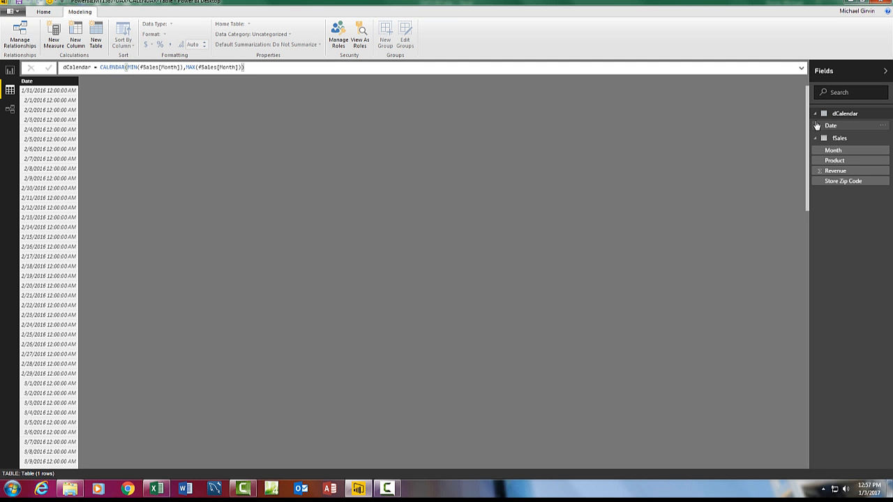
click(830, 125)
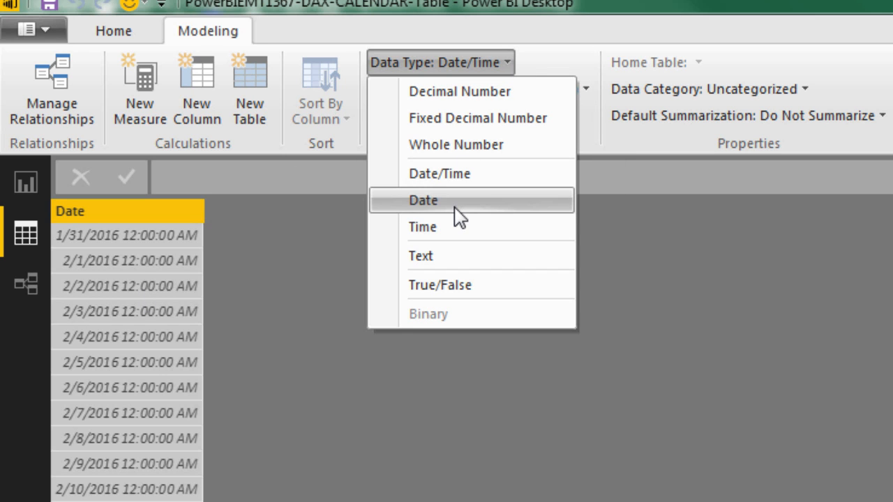
click(423, 201)
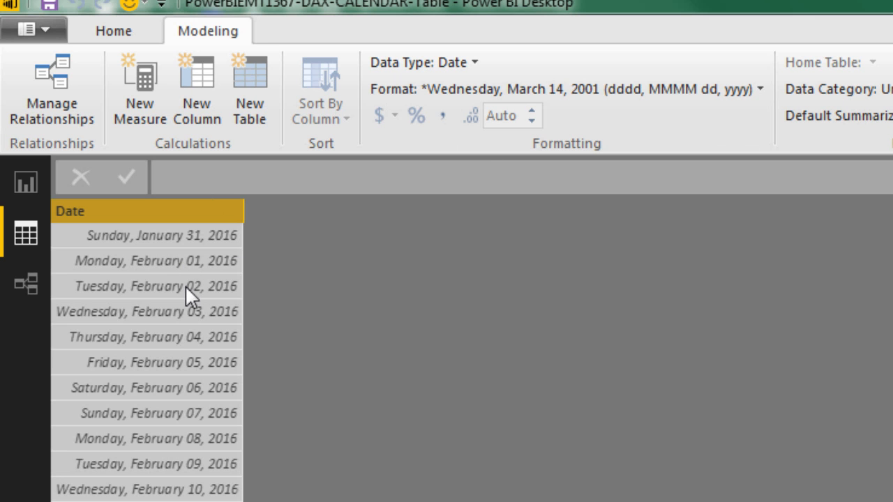
mouse_move(764, 95)
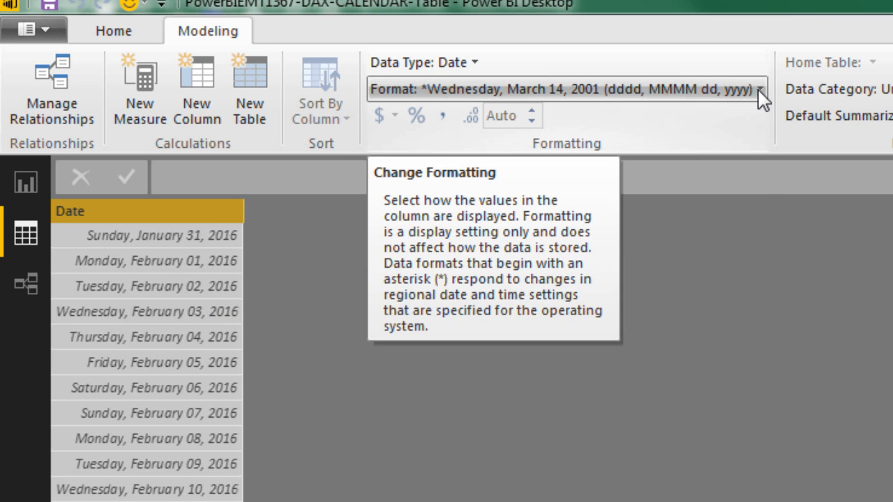
click(759, 88)
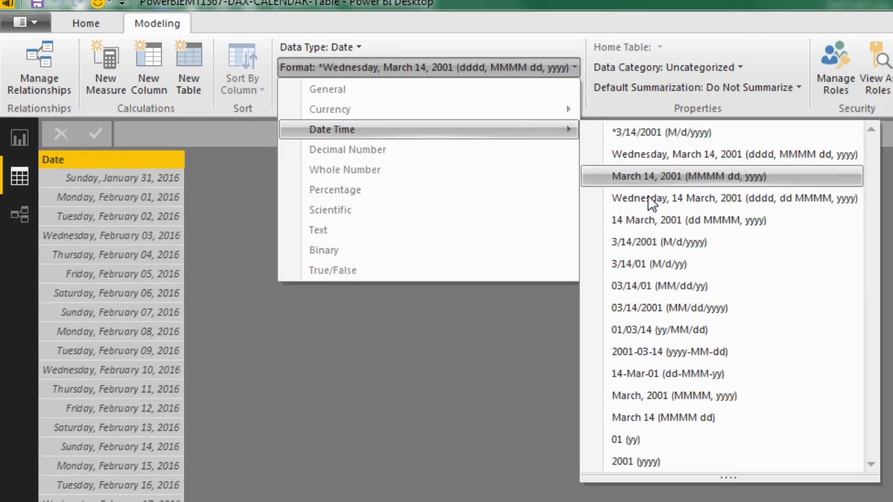
mouse_move(657, 319)
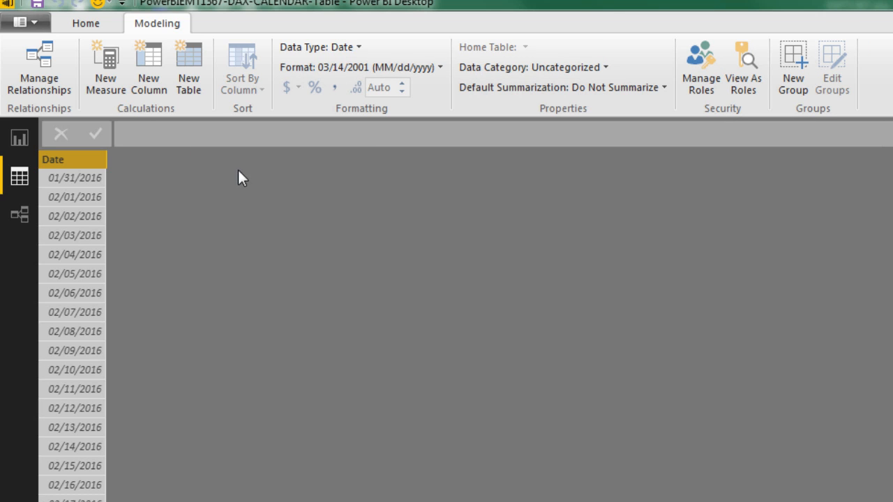
mouse_move(101, 460)
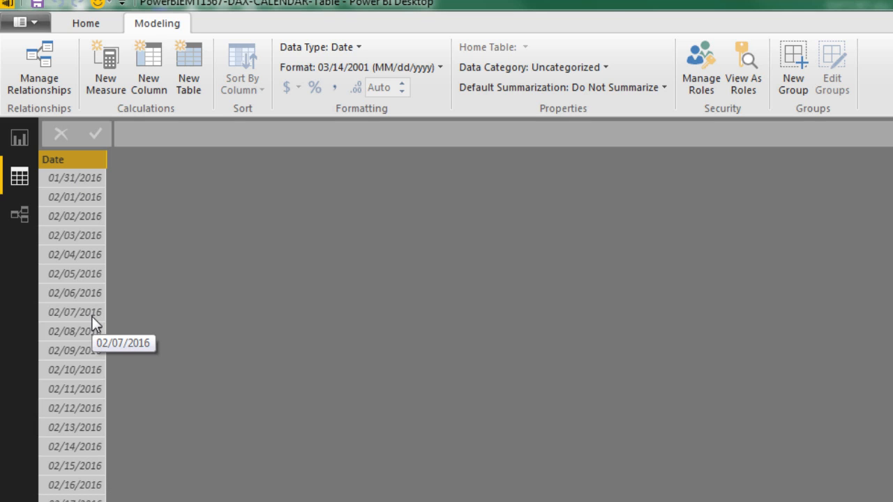
mouse_move(85, 192)
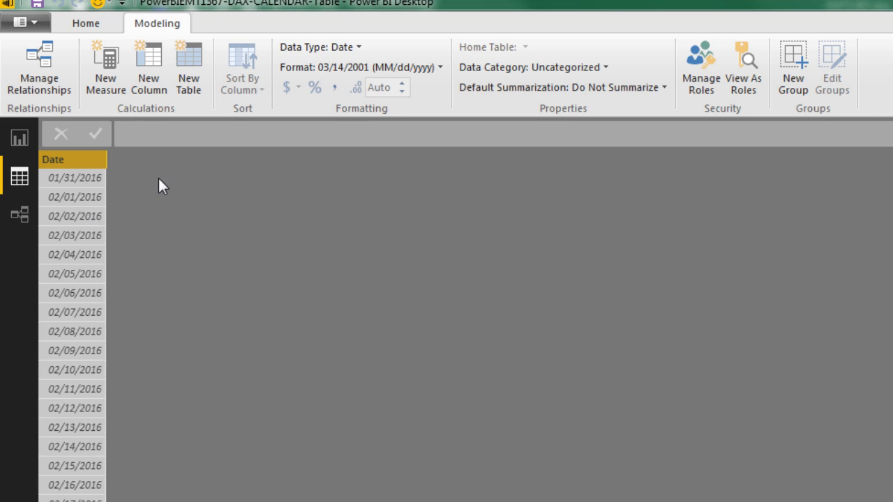
mouse_move(120, 184)
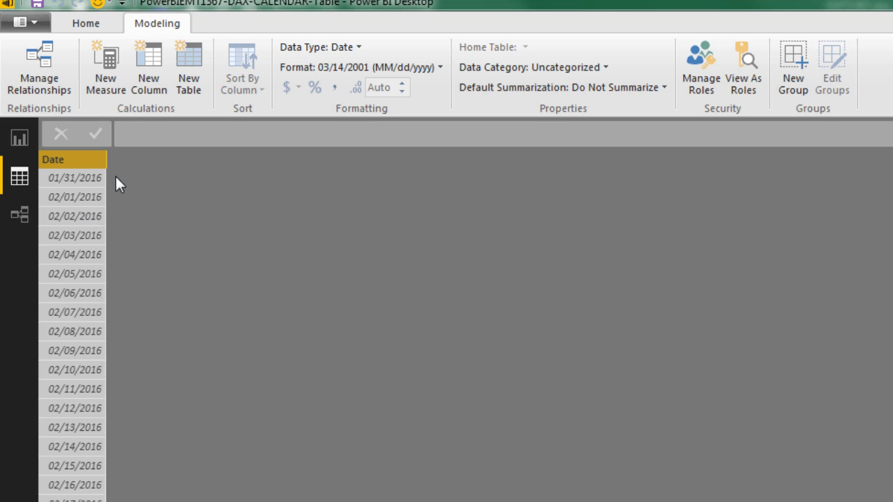
mouse_move(127, 102)
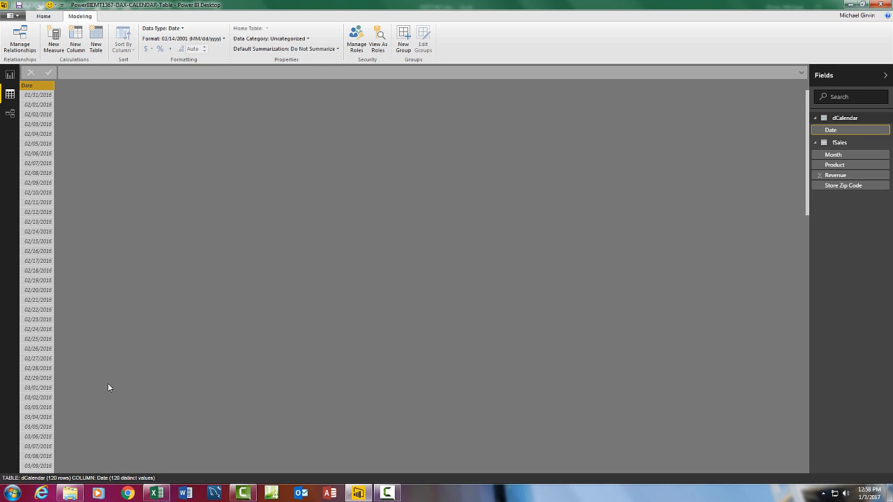
mouse_move(854, 125)
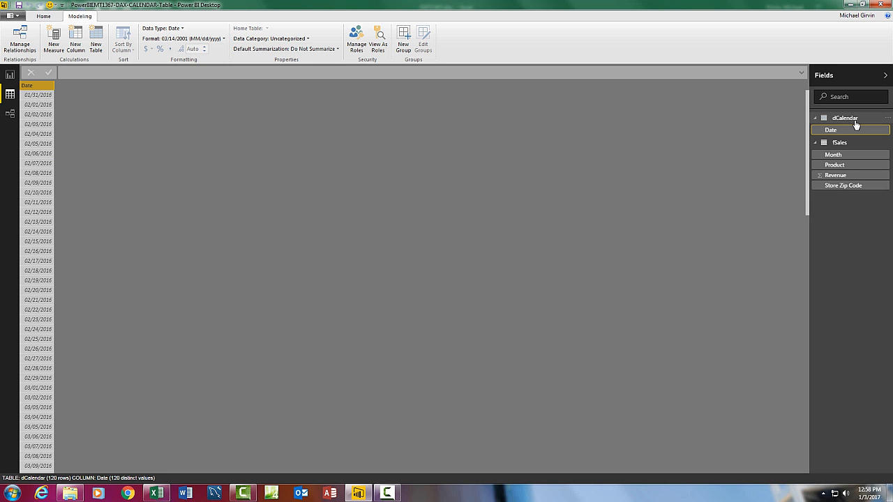
mouse_move(370, 123)
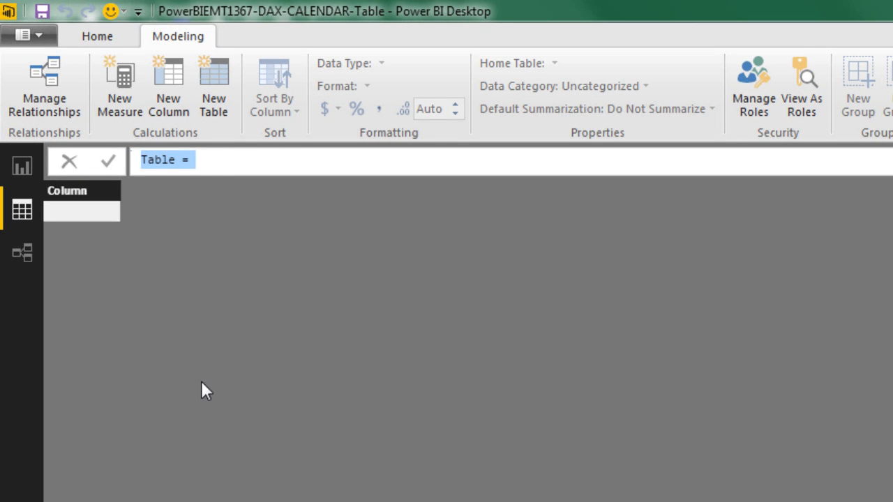
Type the formula dCalendar02 = CALENDAR(MIN(fSales[Month]),MAX(fSales[Month]))
text(dCalendar02)
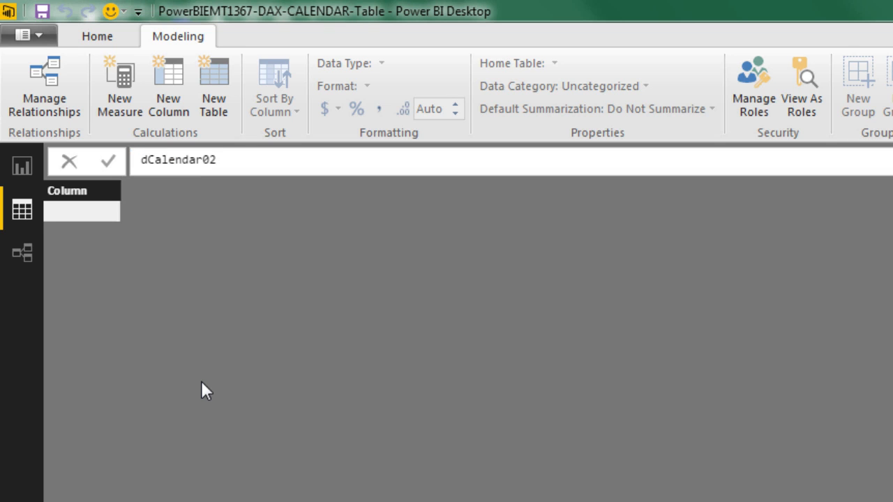
text(= cal)
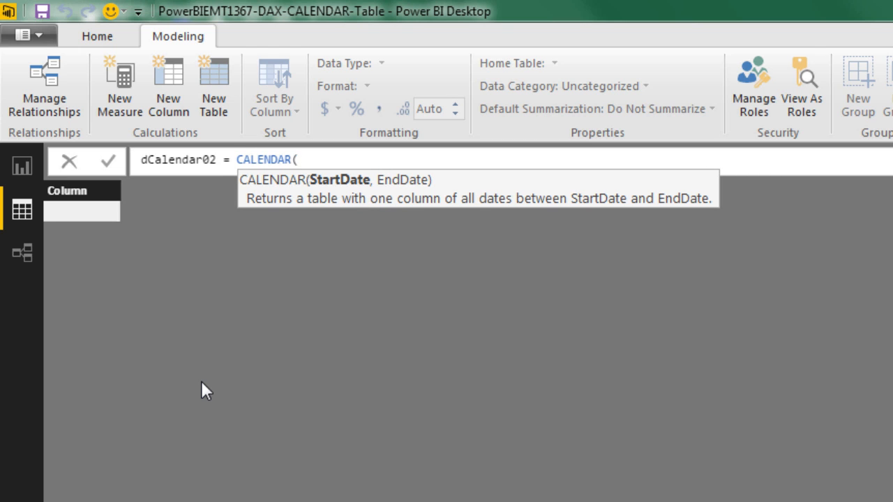
text(MIN(fs)
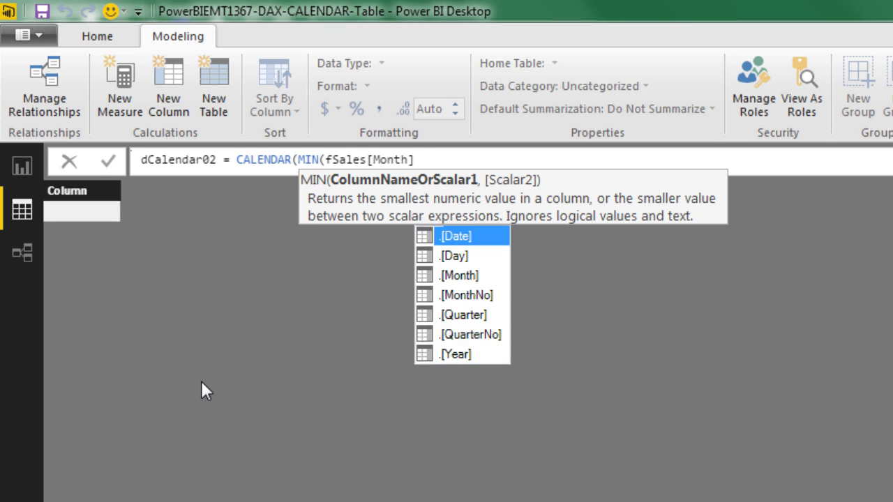
text(),MAX()
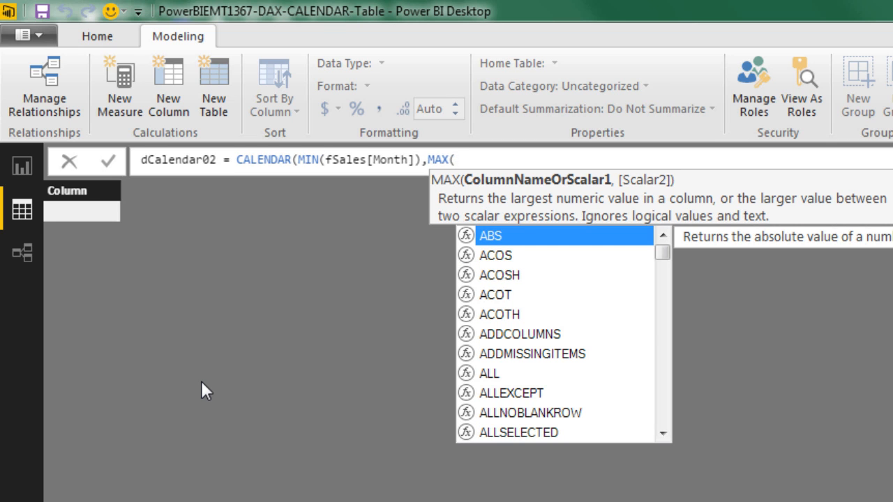
text(fSales[Month])))
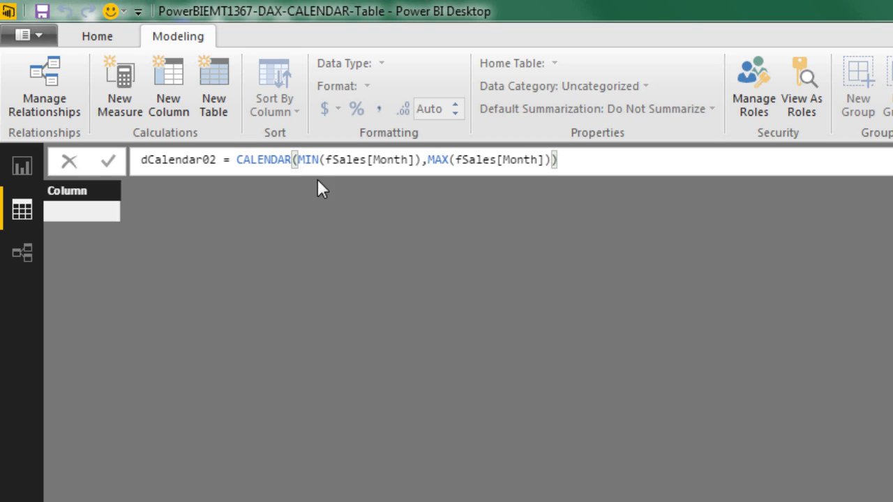
mouse_move(348, 215)
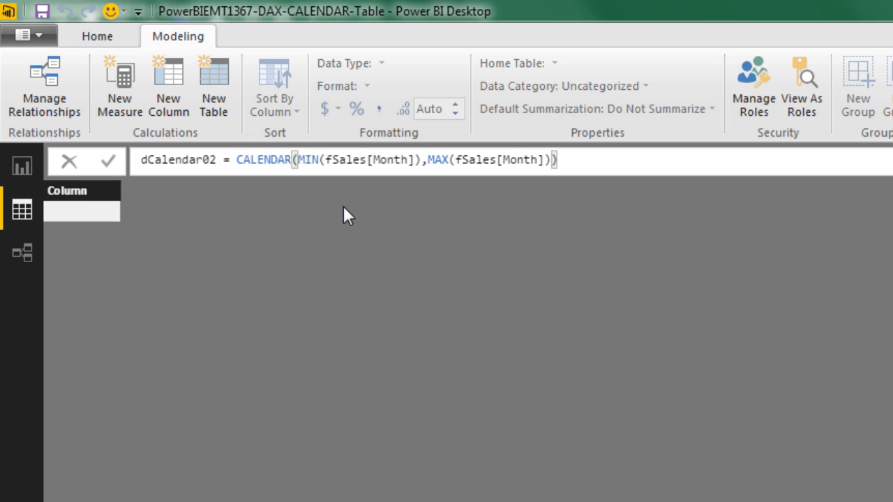
mouse_move(337, 219)
text(e)
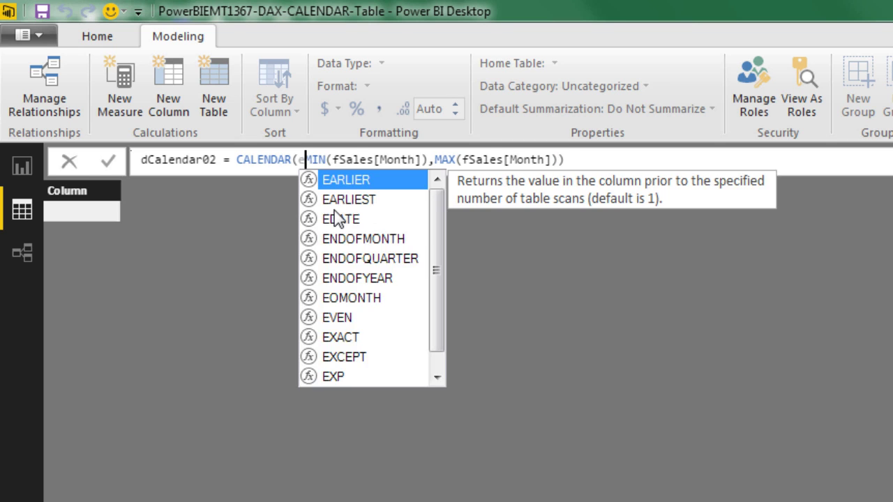
Rewrite the start date as EOMONTH(MIN(fSales[Month]),-1)+1
click(351, 298)
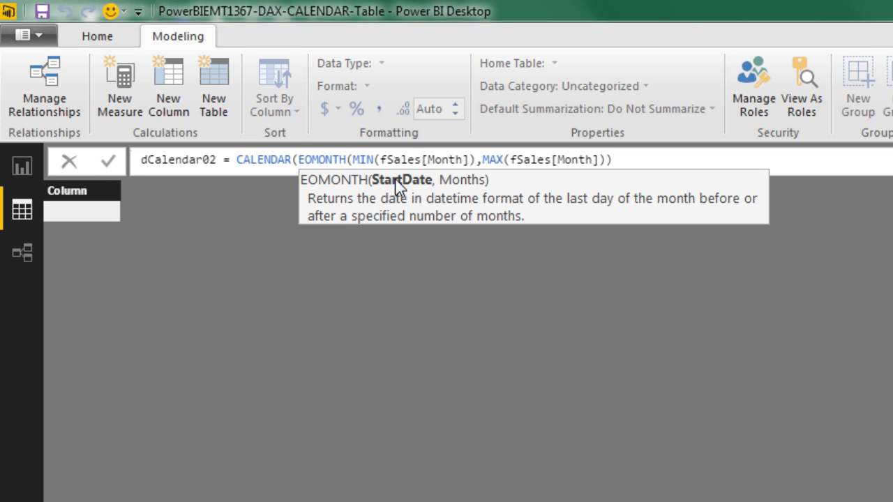
mouse_move(468, 171)
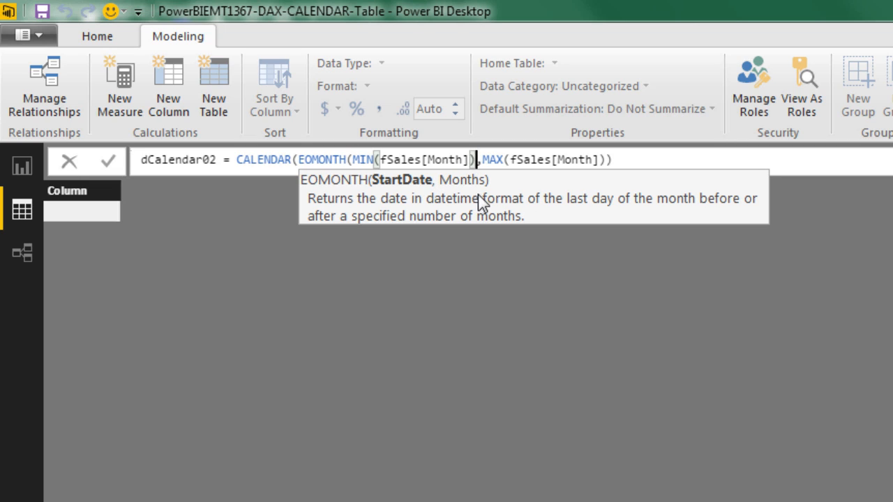
text(,)
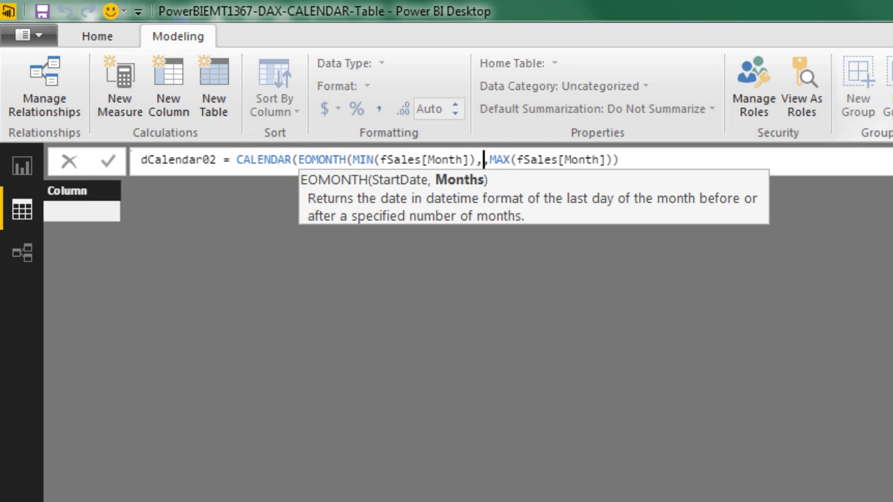
mouse_move(427, 207)
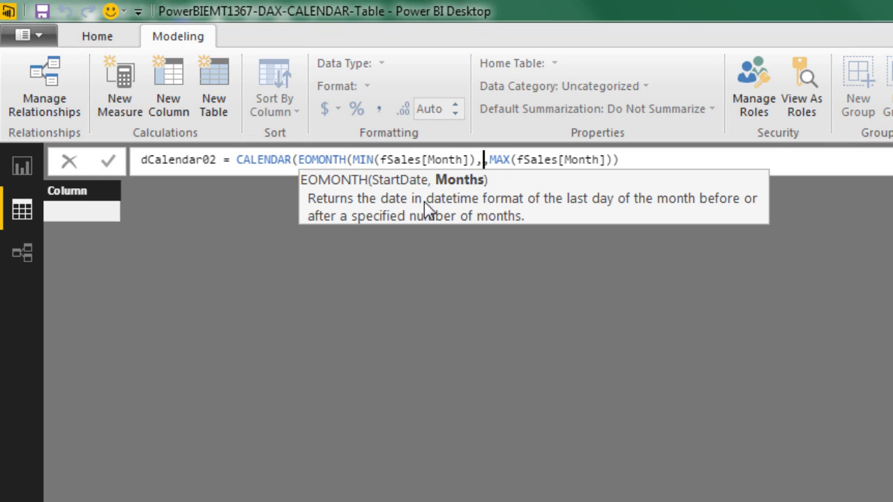
mouse_move(448, 244)
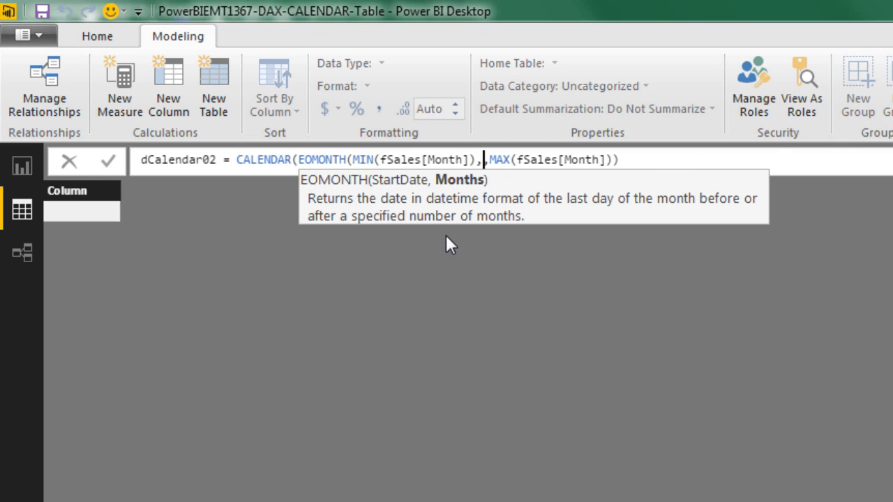
mouse_move(471, 191)
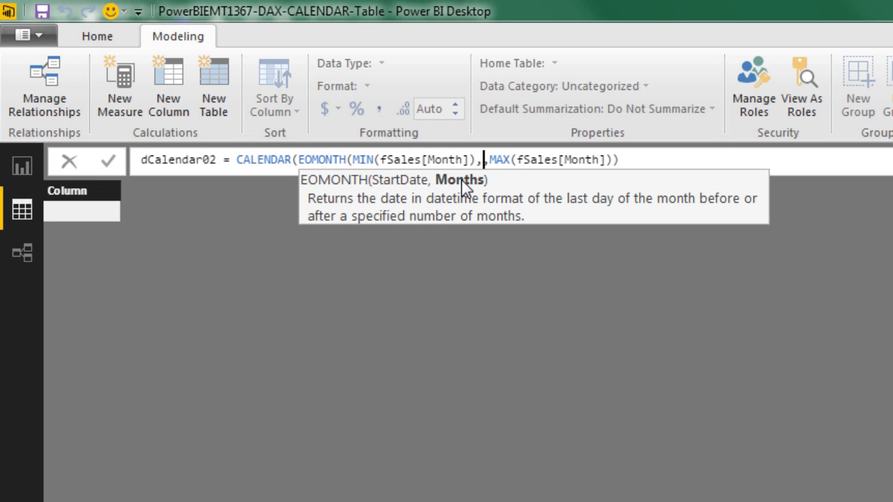
mouse_move(474, 199)
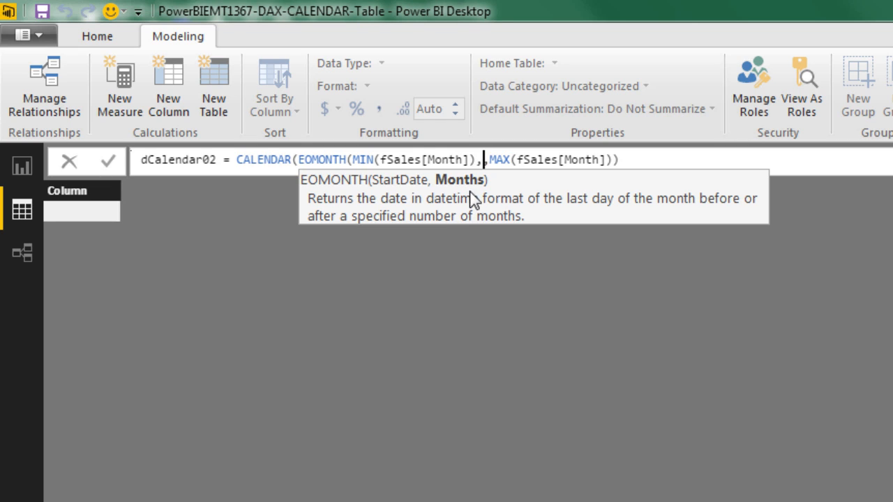
mouse_move(466, 138)
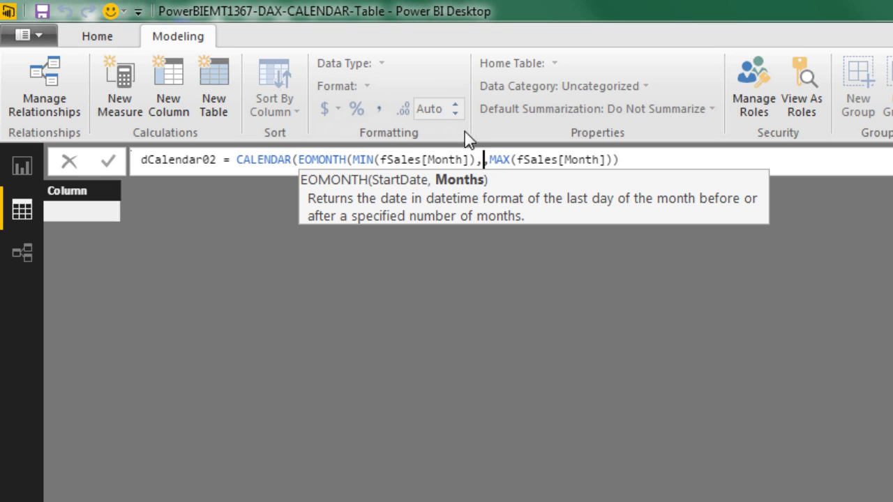
text(-1))
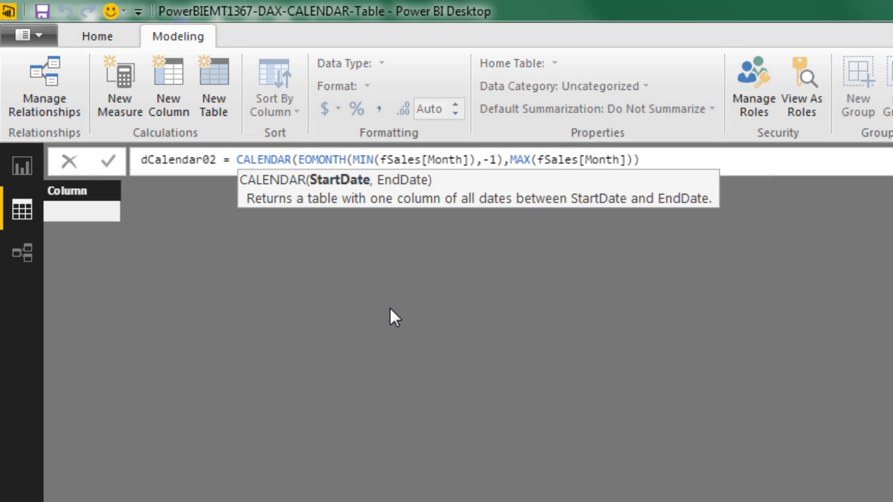
text(+1)
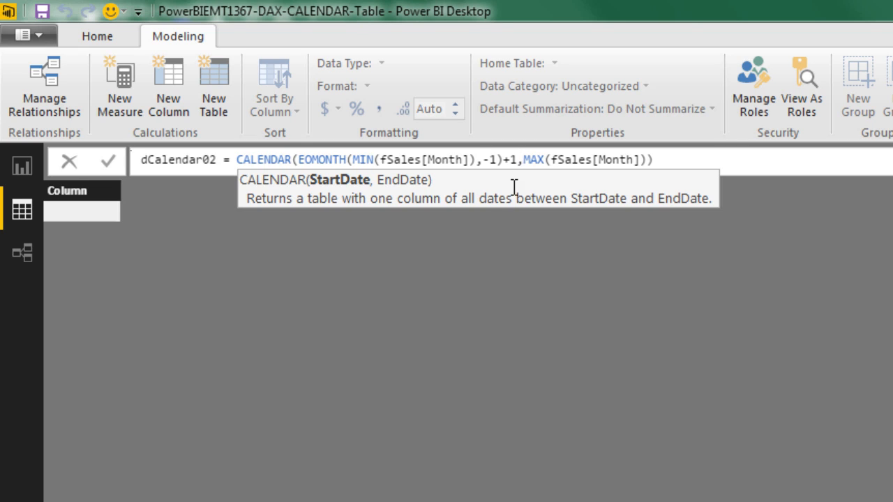
mouse_move(454, 198)
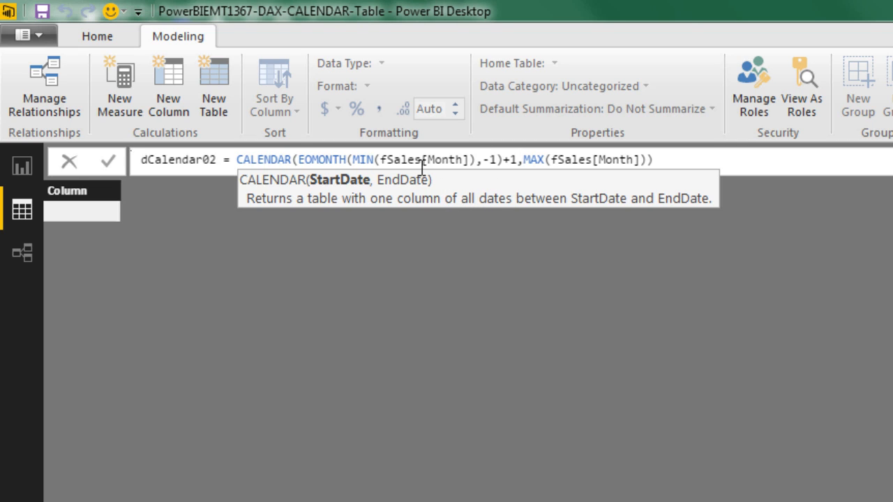
mouse_move(441, 184)
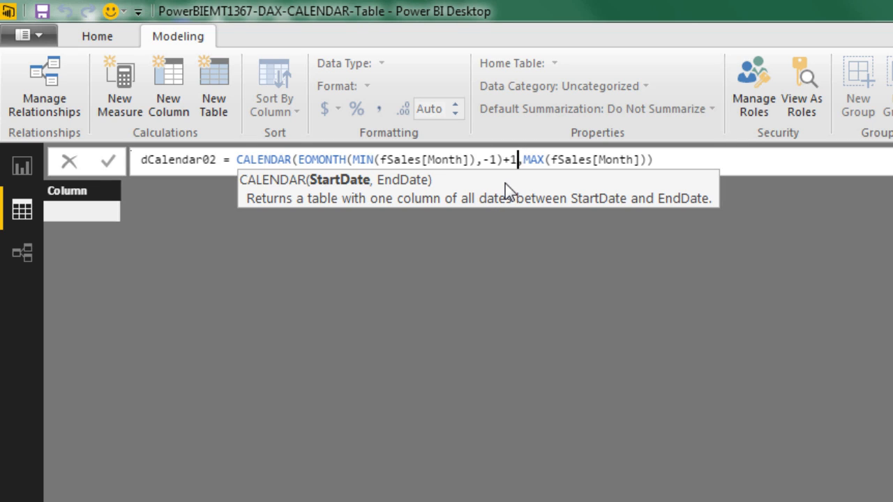
mouse_move(513, 181)
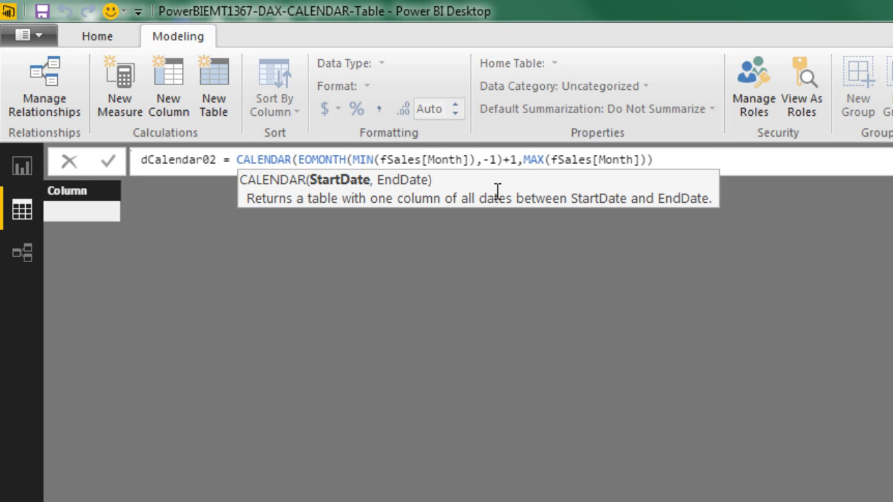
mouse_move(502, 194)
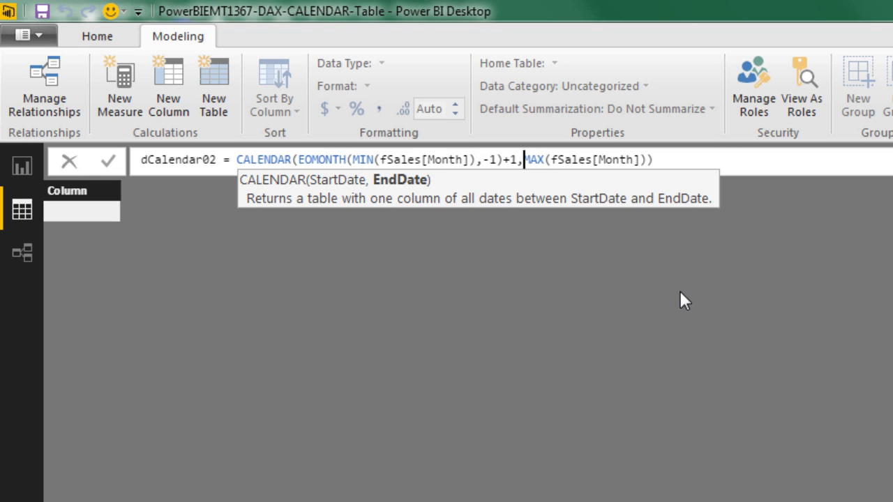
Wrap the end date as EOMONTH(MAX(fSales[Month]),0) and commit the dCalendar02 table
text(EOMONTH()
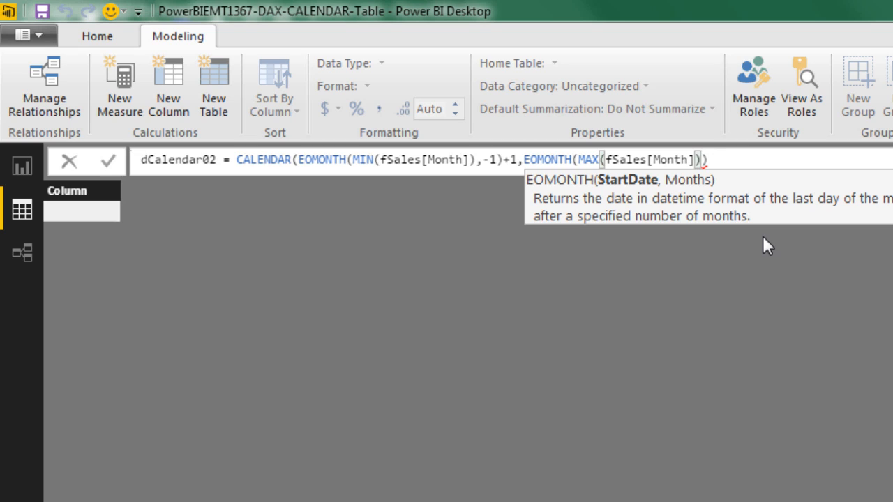
text(,)
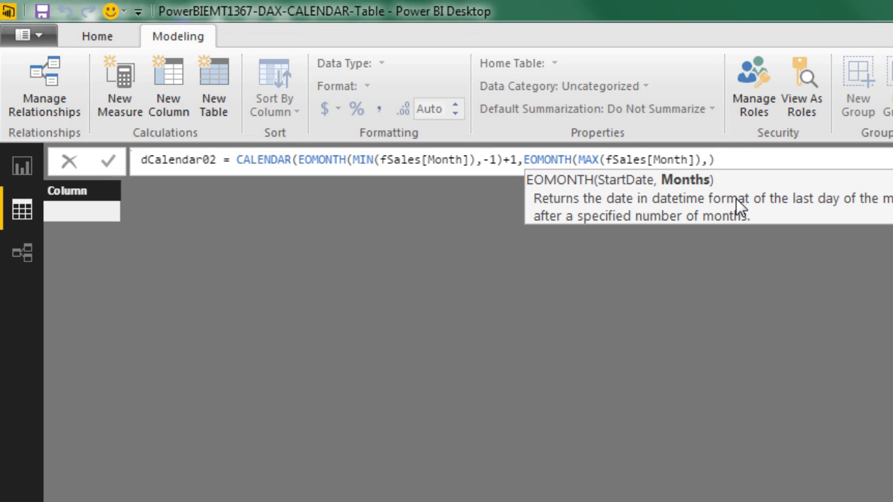
mouse_move(712, 201)
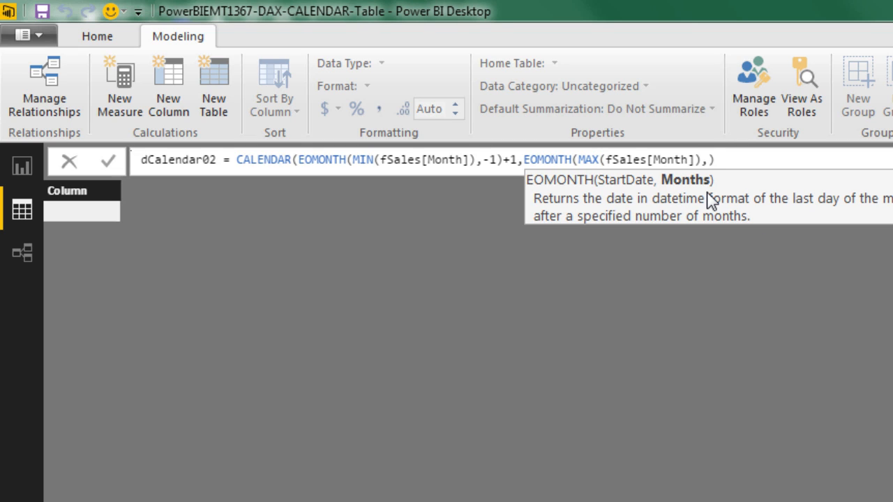
text(0)
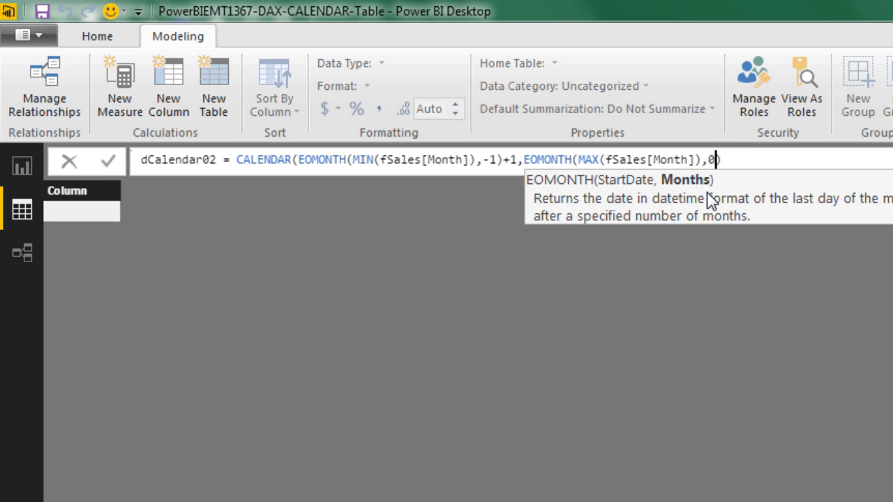
text())
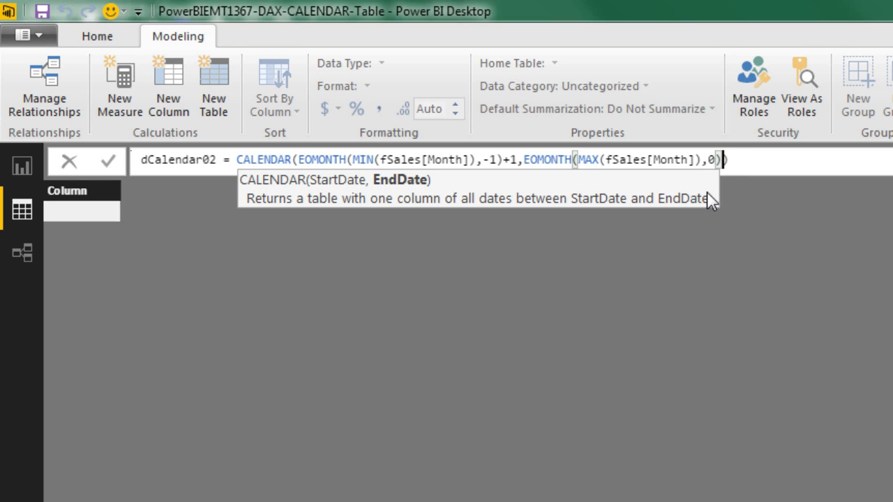
key(Enter)
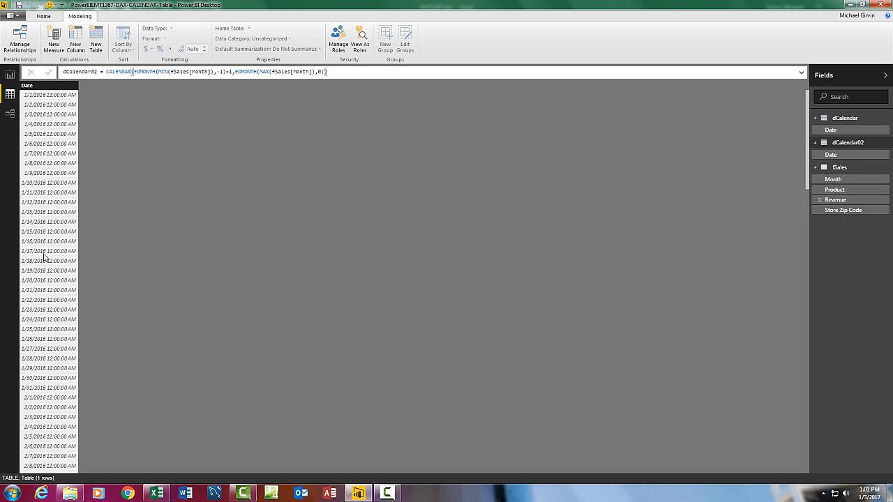
mouse_move(126, 152)
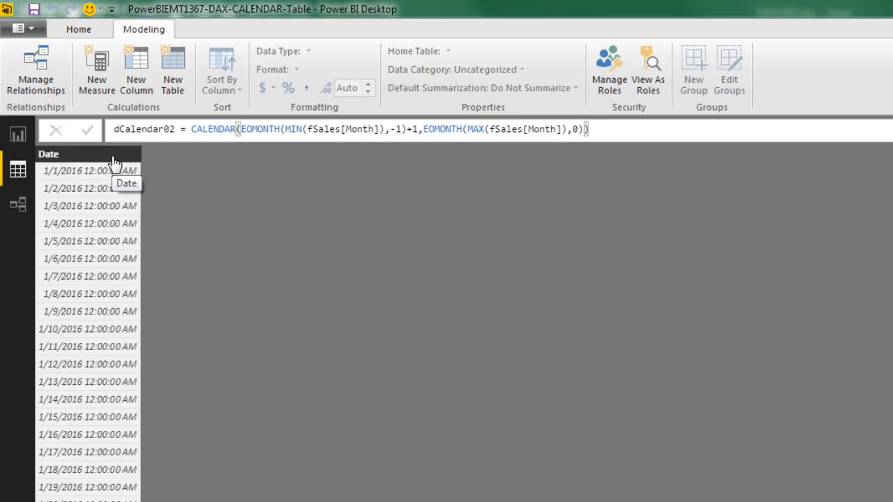
Set the dCalendar02 Date column to Date type with MM/dd/yyyy format
click(310, 51)
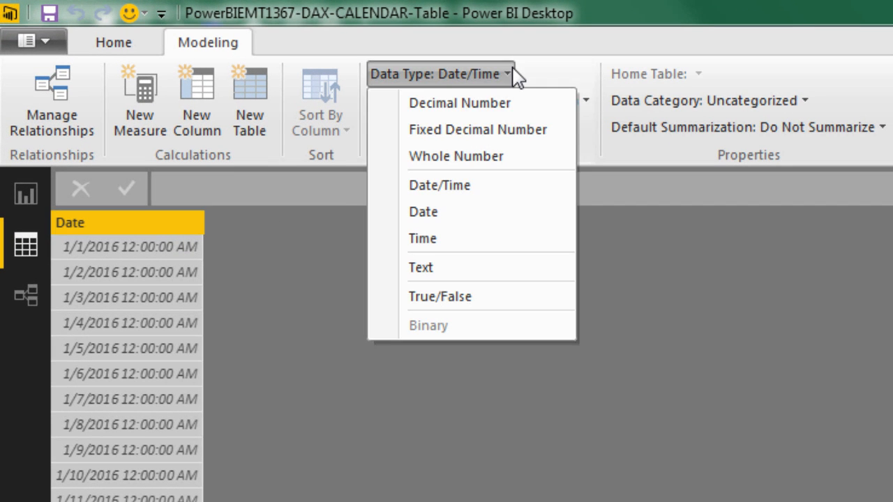
click(423, 211)
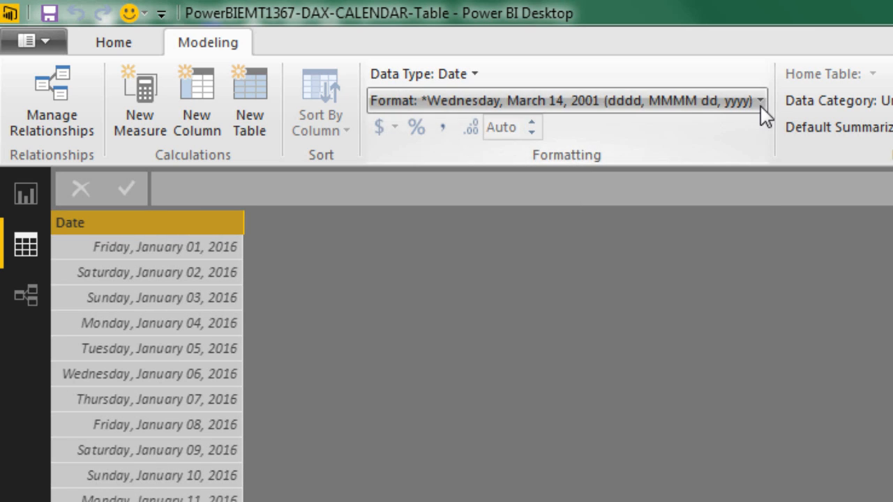
click(759, 100)
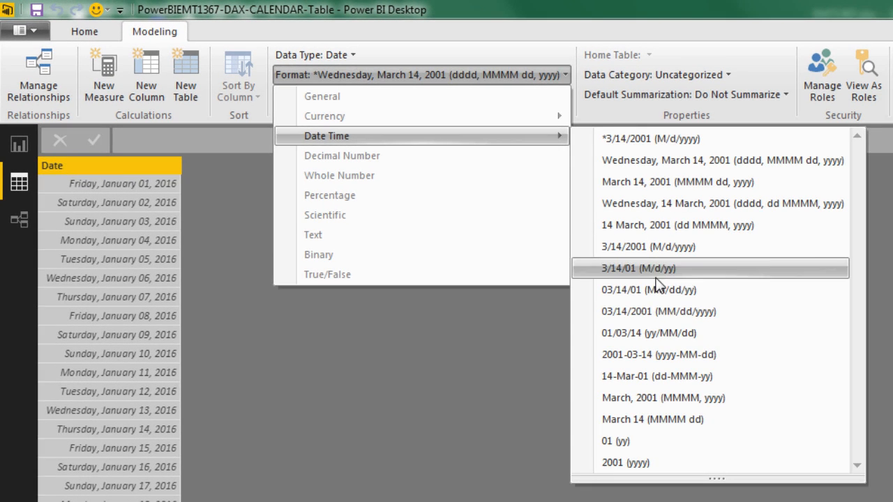
click(660, 311)
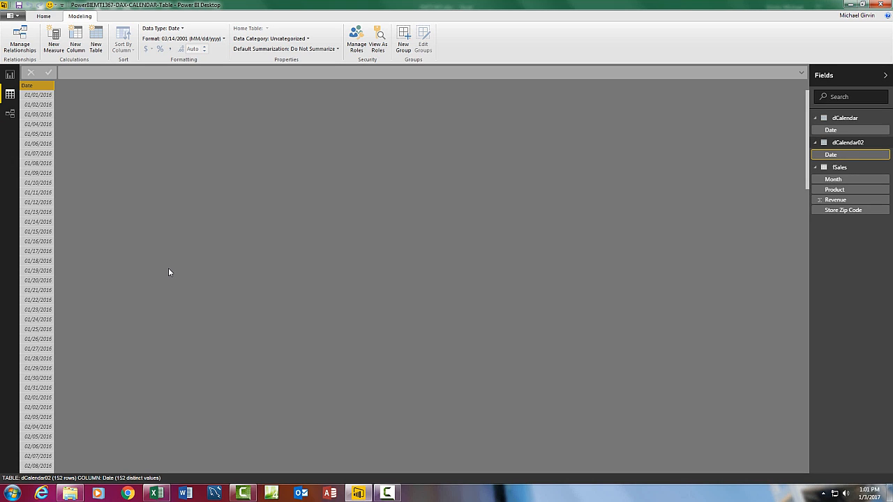
mouse_move(148, 173)
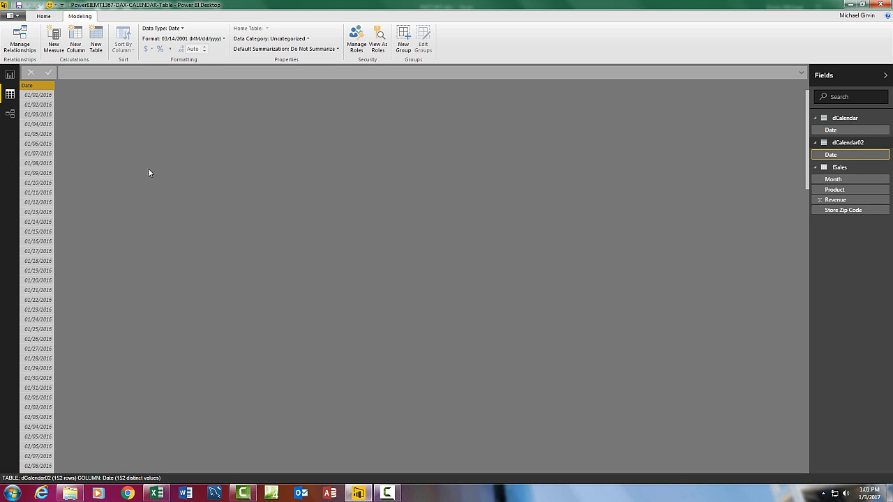
mouse_move(152, 274)
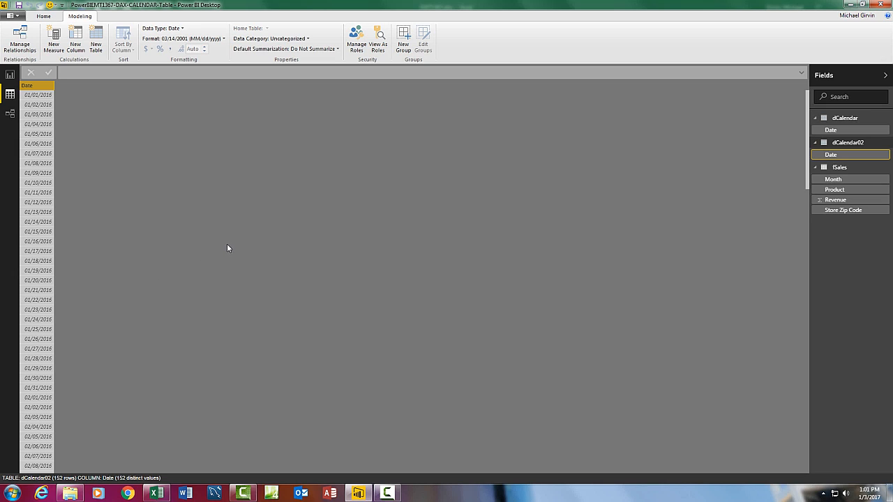
mouse_move(213, 237)
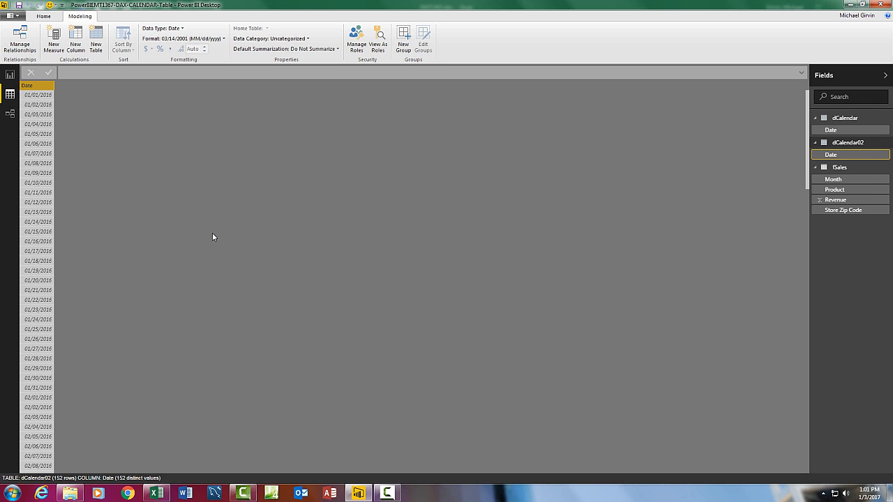
mouse_move(126, 67)
text(dCalendar03 =)
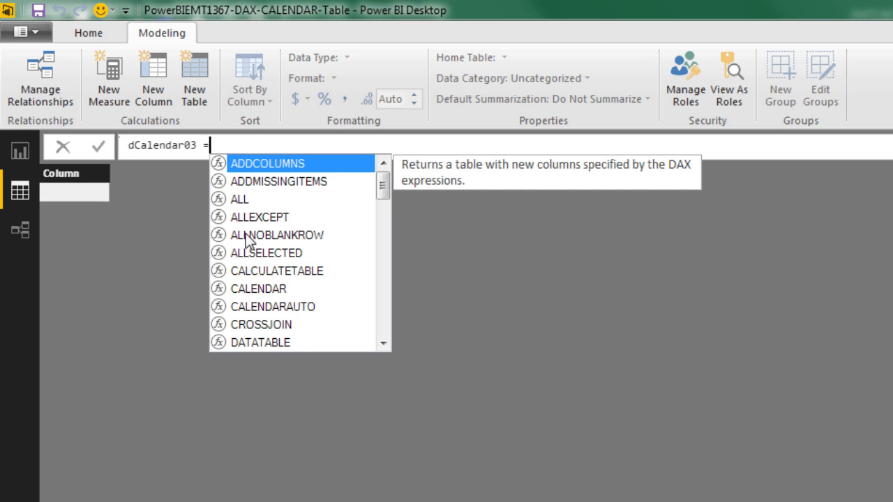
Start dCalendar03 as CALENDAR over fSales months, beginning at DATE(YEAR(MIN(fSales[Month])),1,1)
text(ca)
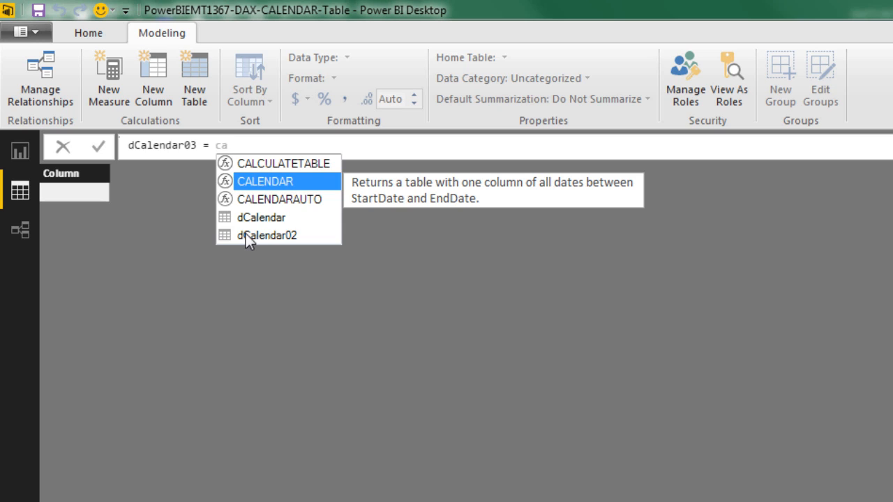
text(CALENDAR(MIN(fSales[Month]),MAX(fSales[Month])))
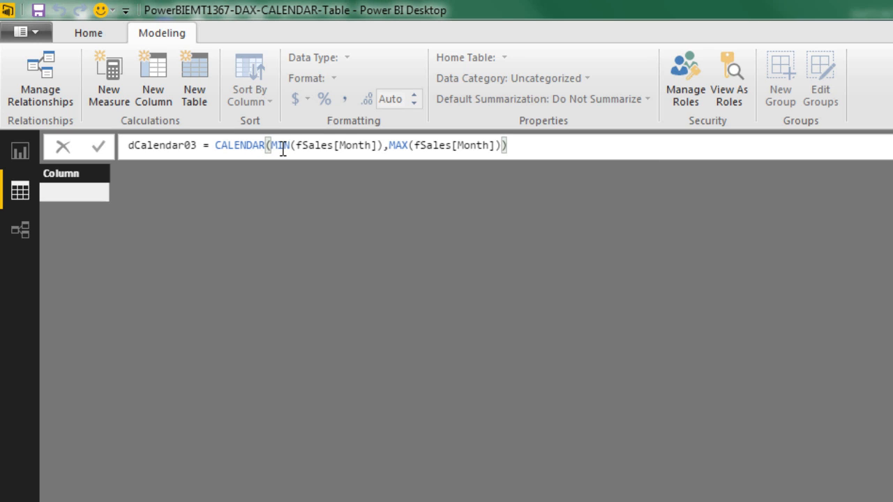
mouse_move(293, 180)
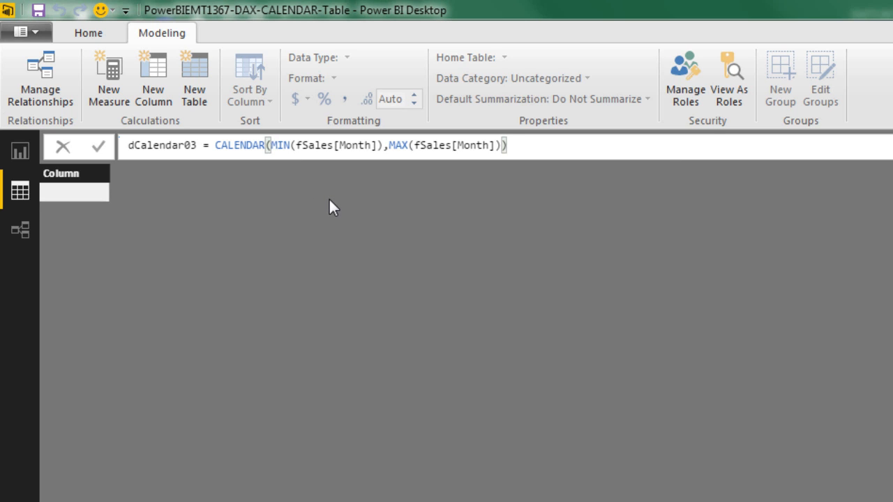
text(DATE()
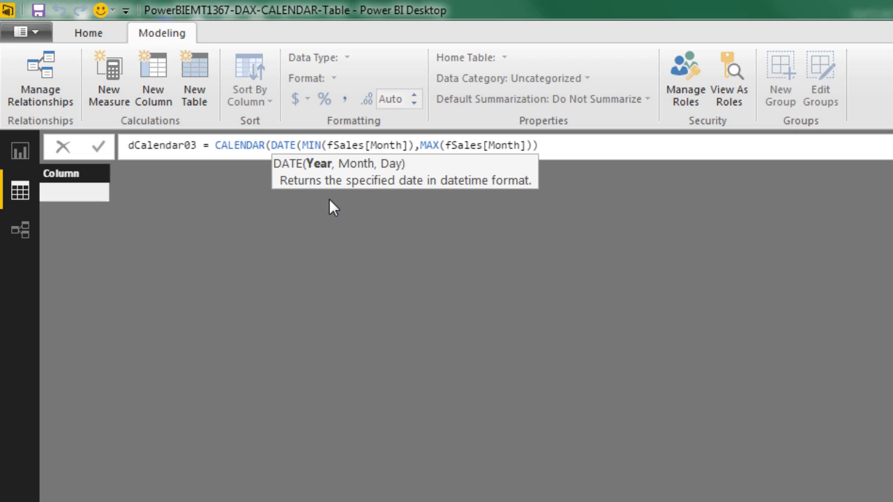
mouse_move(324, 176)
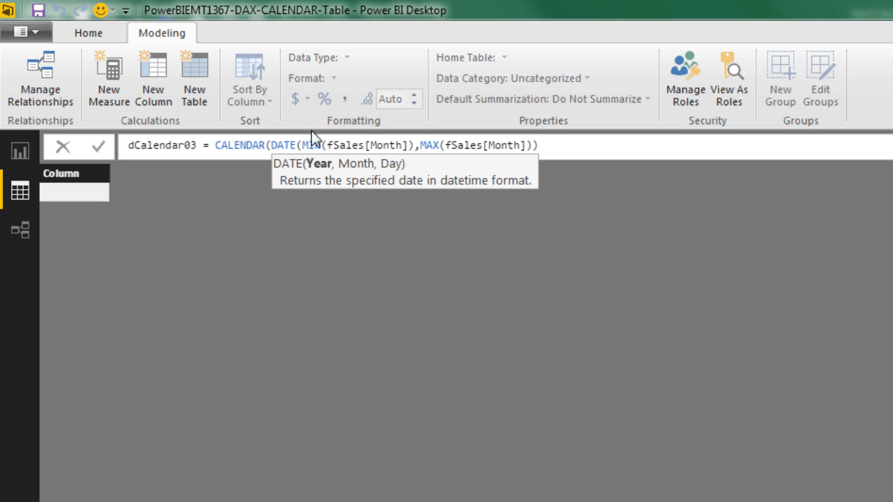
text(y)
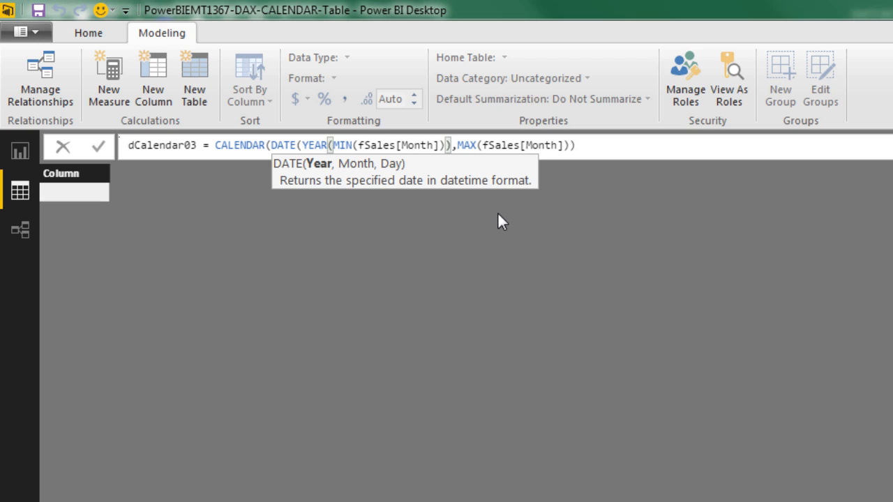
text(,1)
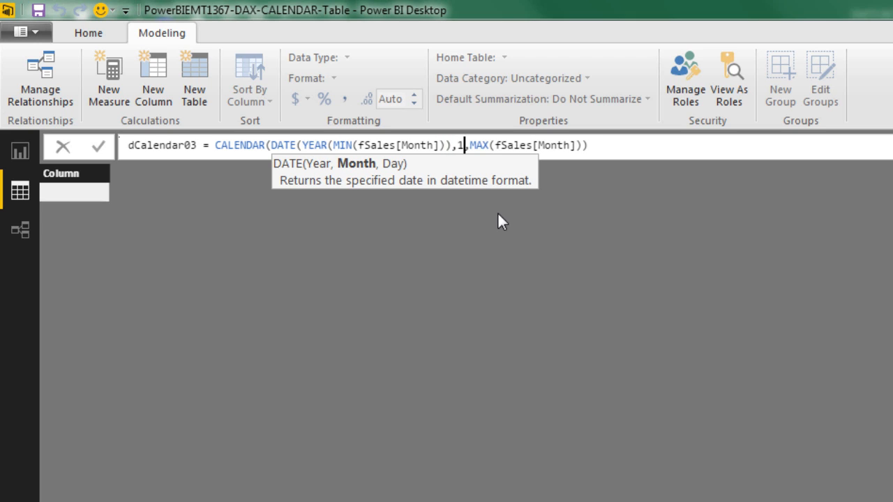
text(,1),)
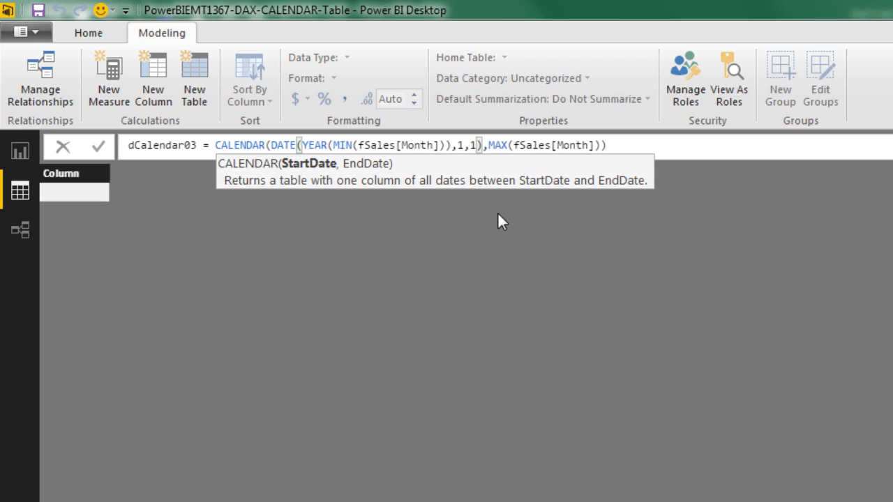
mouse_move(324, 182)
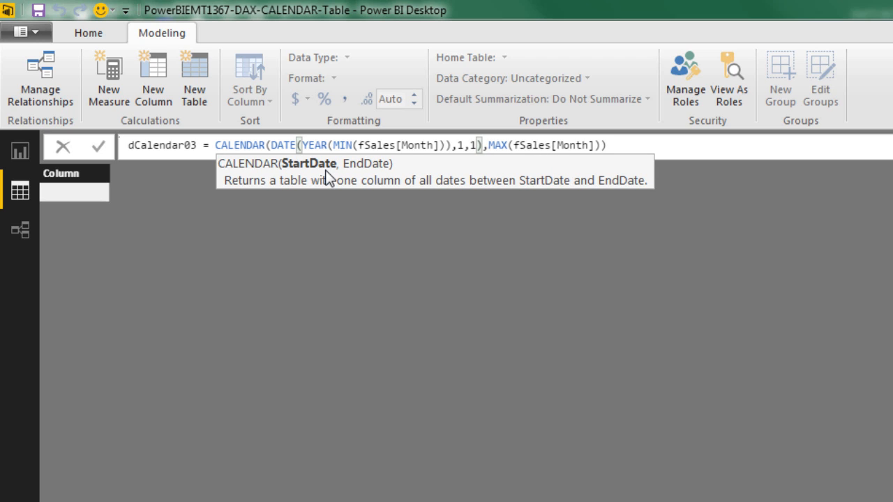
mouse_move(491, 148)
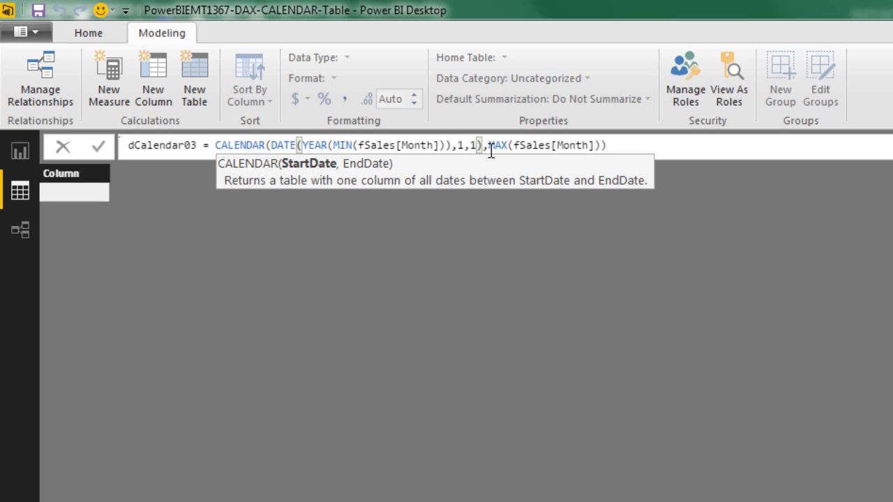
End the calendar at DATE(YEAR(MAX(fSales[Month])),12,31) and commit the table formula
text(dat)
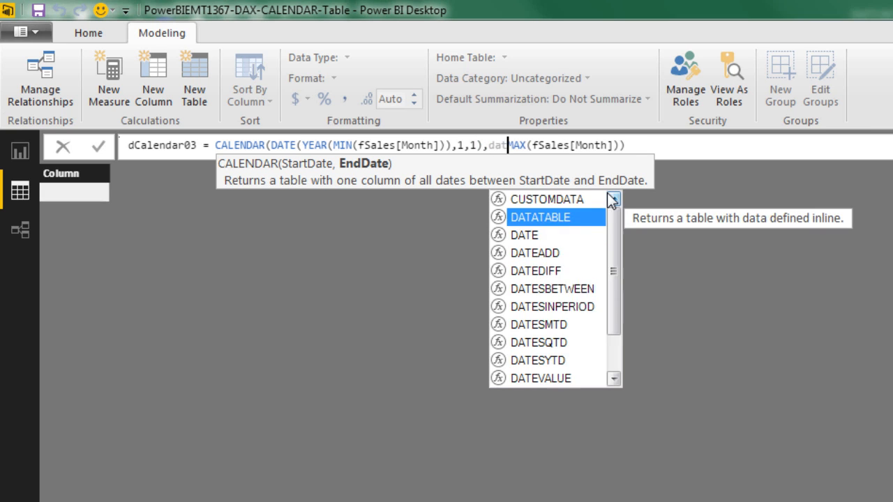
text(DATE()
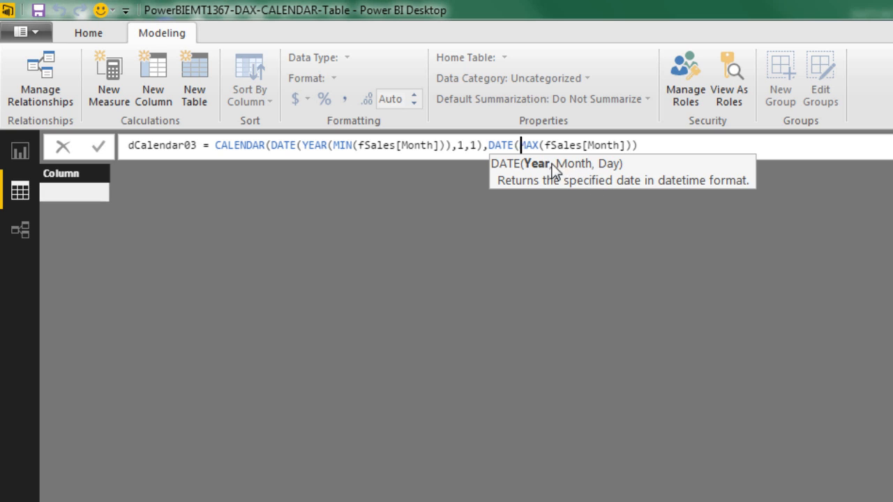
text(year)
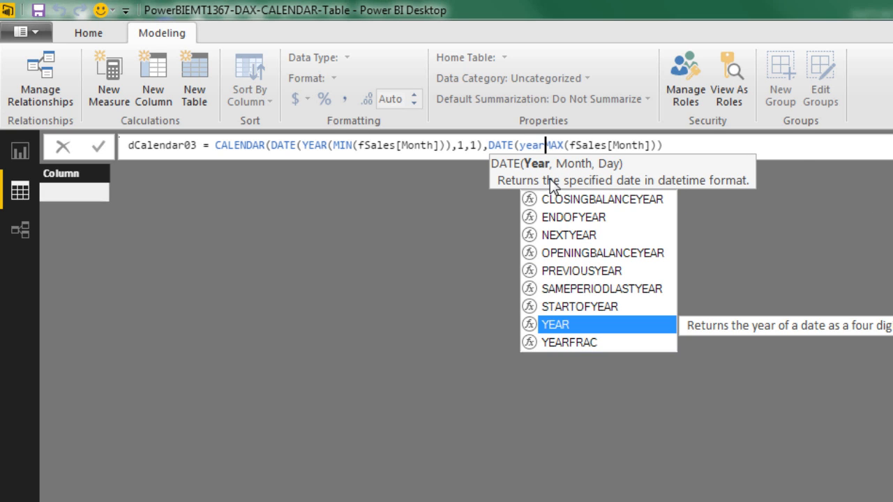
click(557, 325)
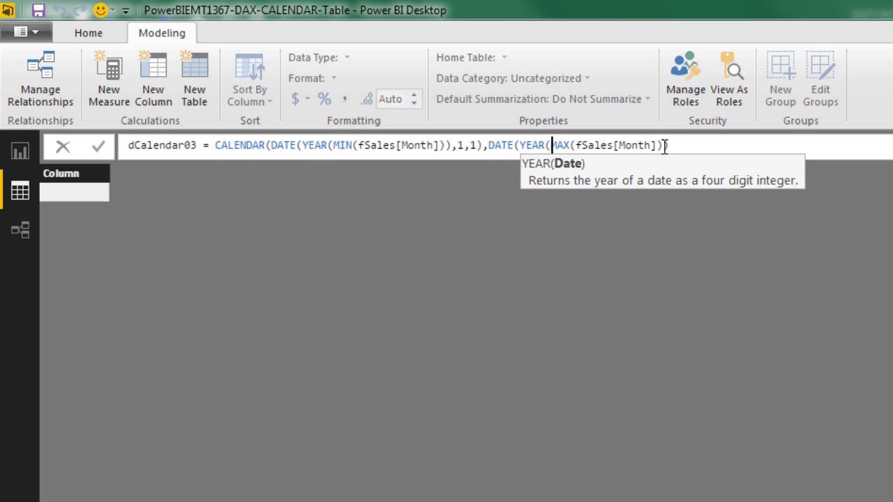
text())
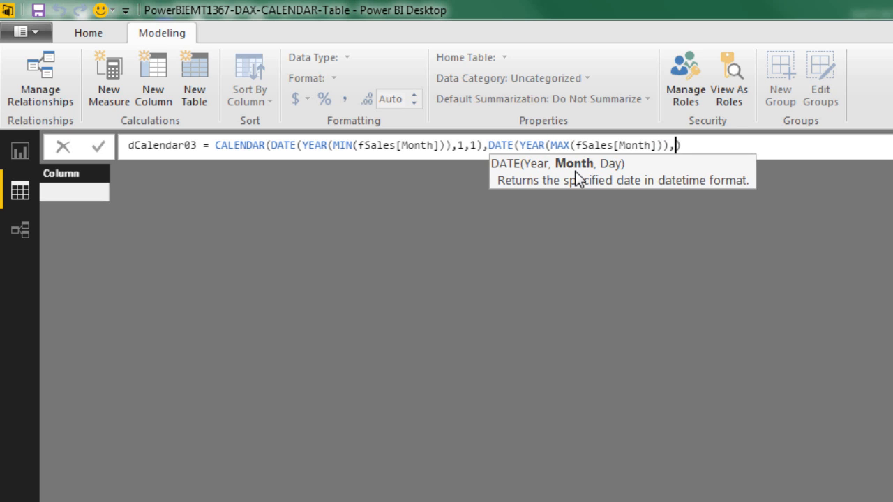
text(12,)
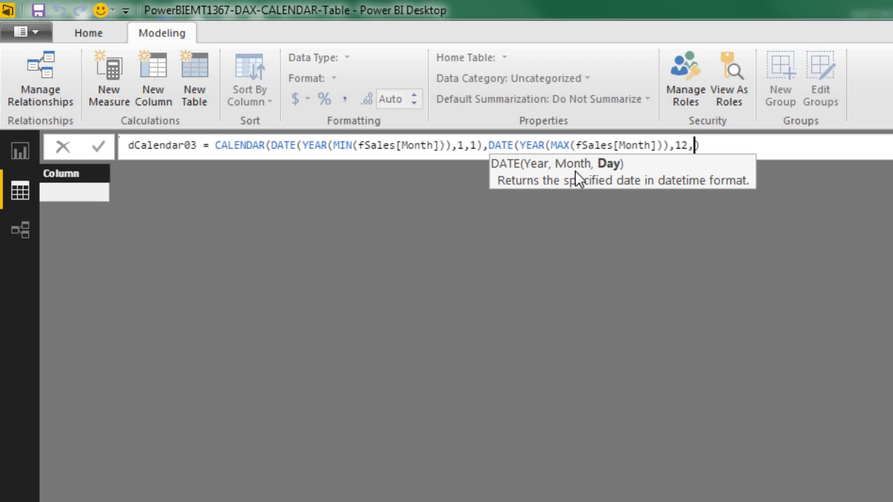
text(31)
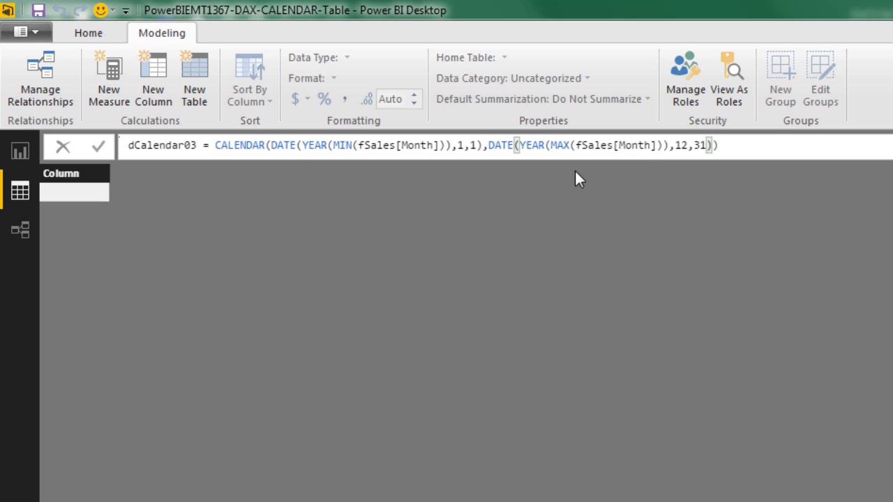
key(Enter)
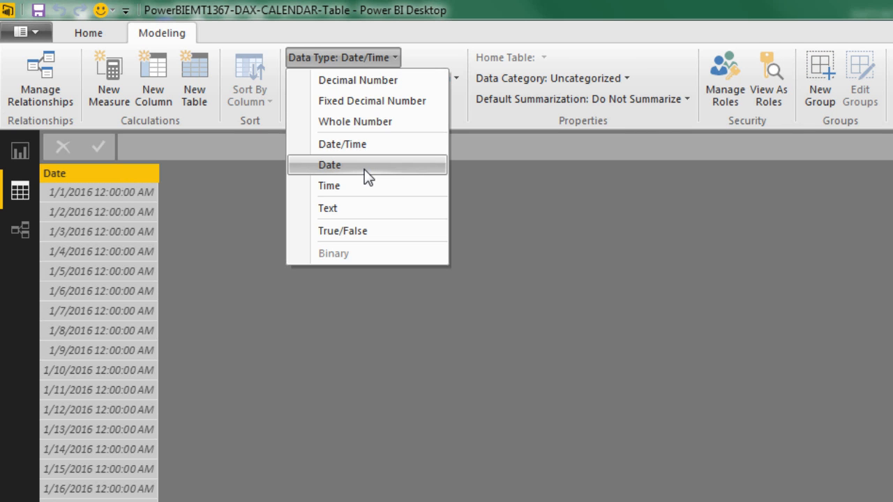
Make the dCalendar03 Date column date-only and scroll its 366 rows to 12/31/2016
click(329, 165)
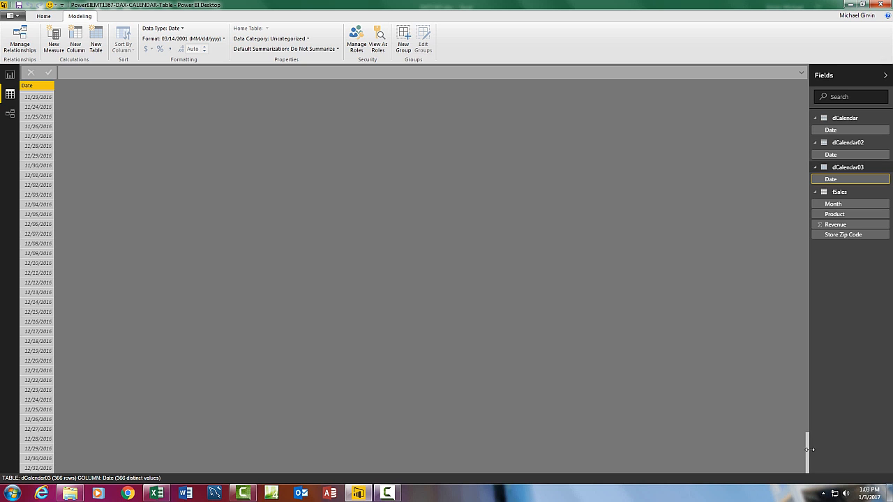
drag(807, 450, 805, 108)
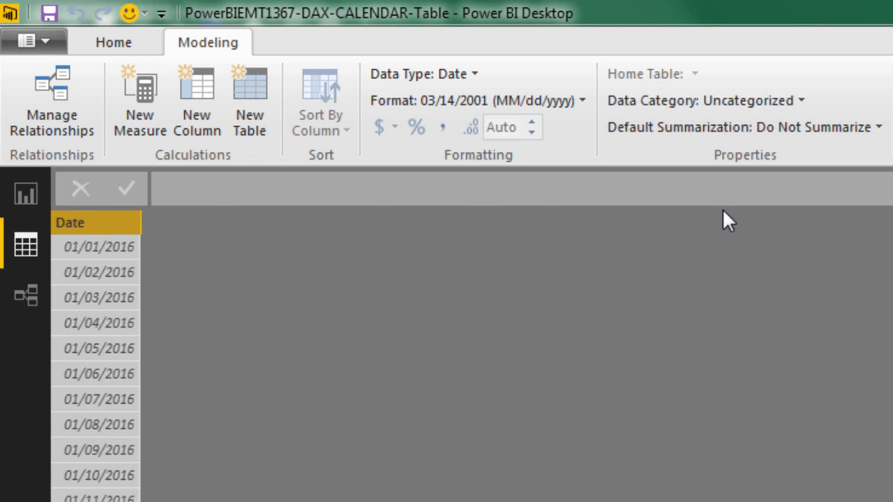
mouse_move(766, 279)
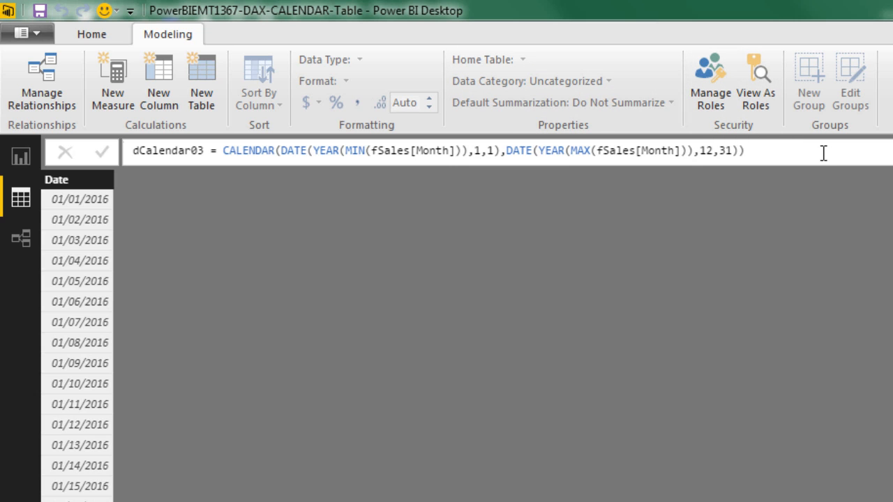
mouse_move(835, 153)
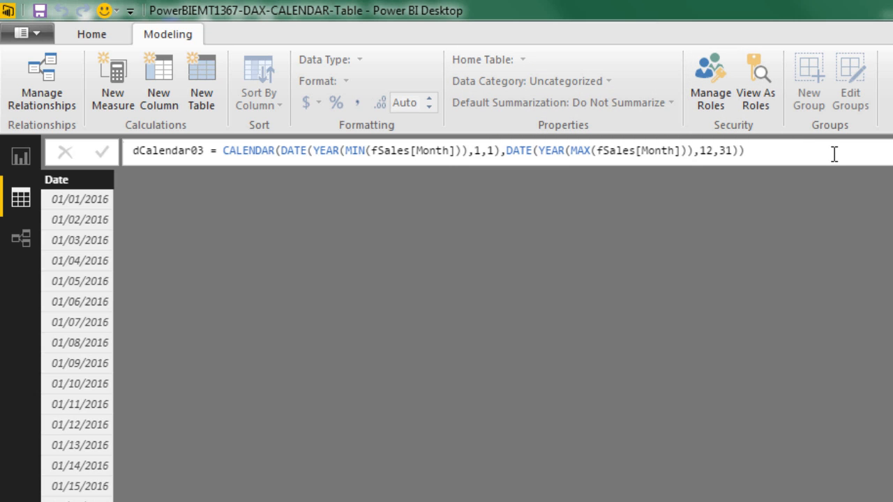
click(61, 180)
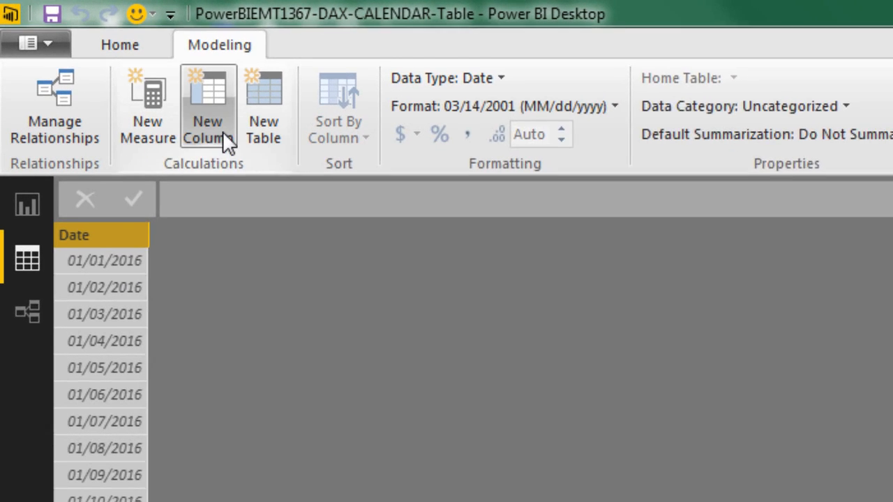
Add calculated column Year = YEAR(dCalendar03[Date]) to dCalendar03
click(207, 105)
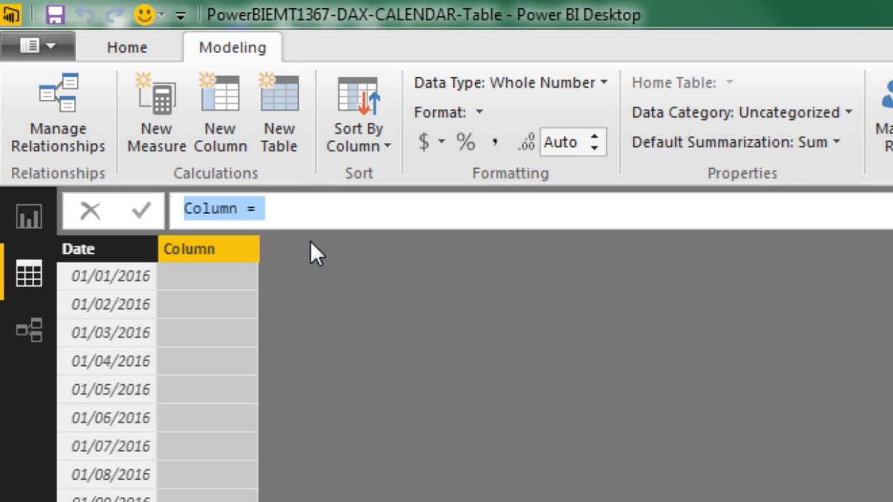
text(Year)
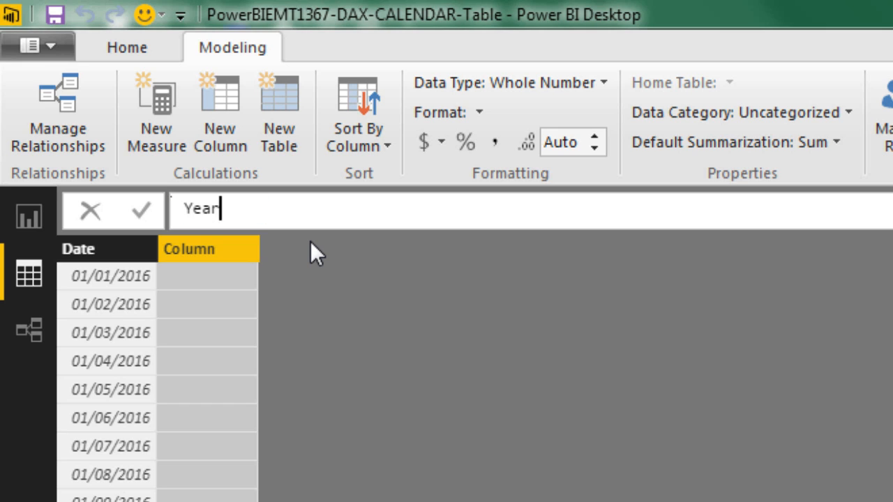
text(=)
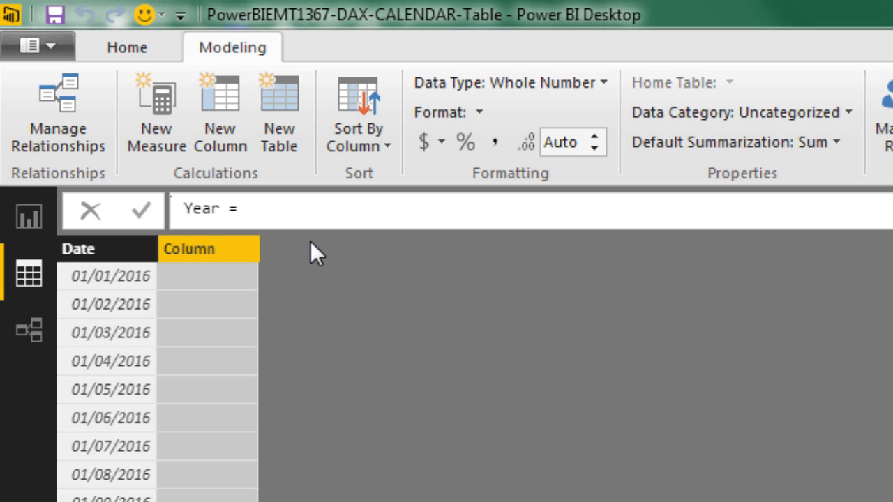
text(ye)
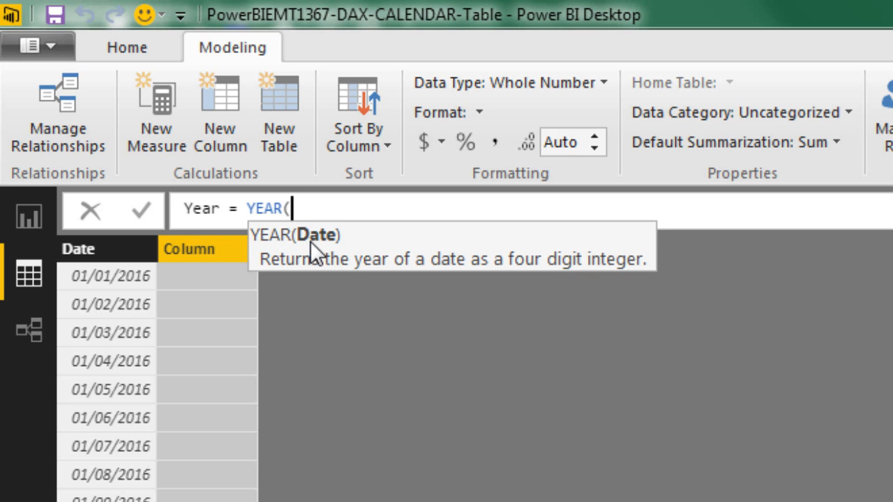
mouse_move(312, 253)
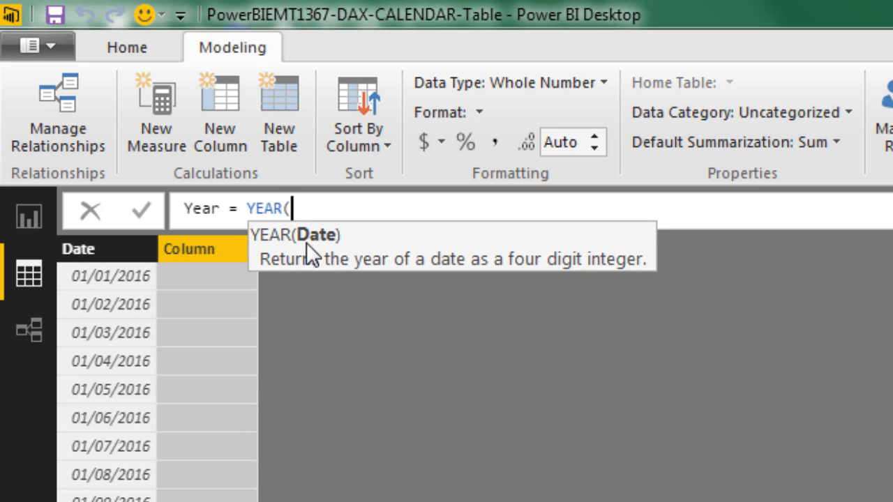
text(d)
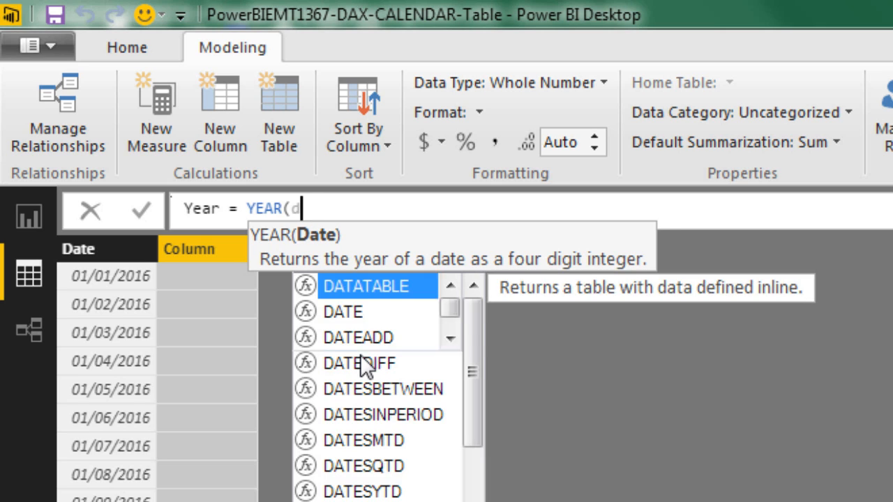
text(c)
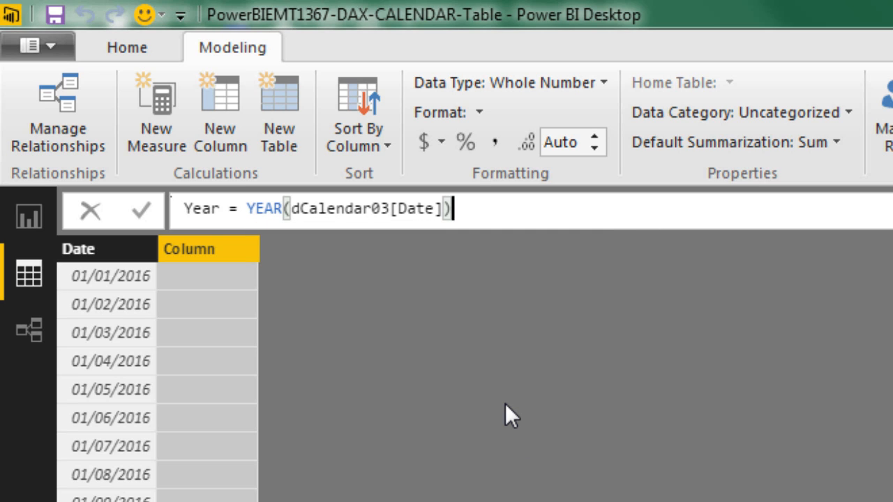
key(Enter)
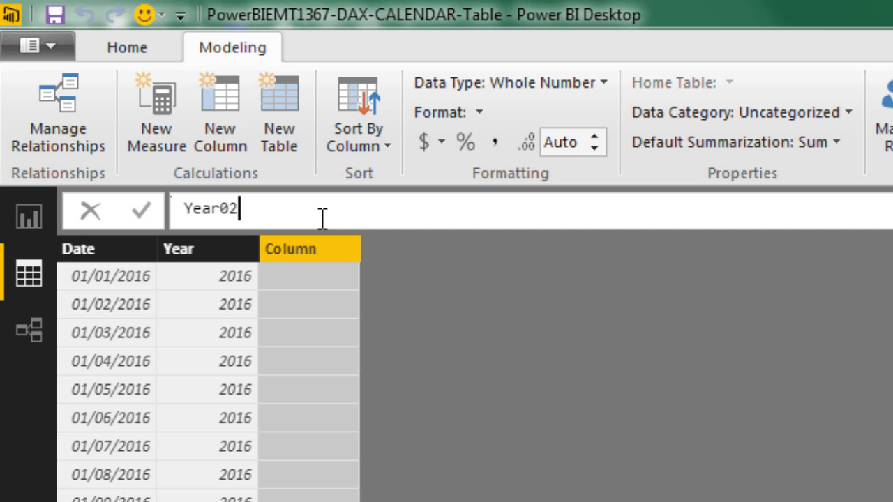
Enter Year02 = dCalendar03[Date].[Year] using IntelliSense suggestions
text(=)
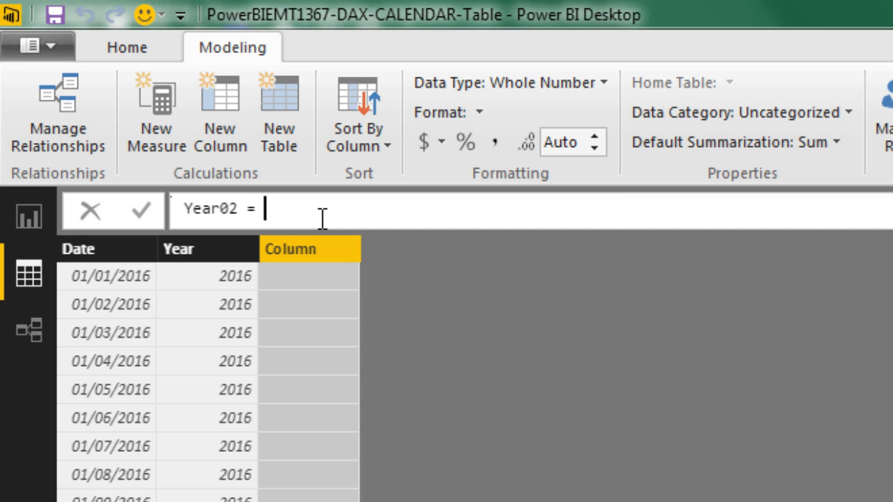
text(dc)
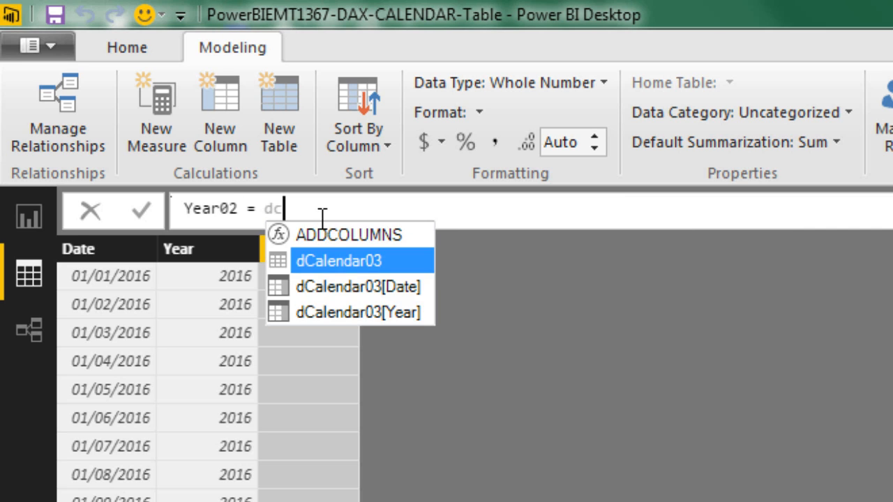
key(Down)
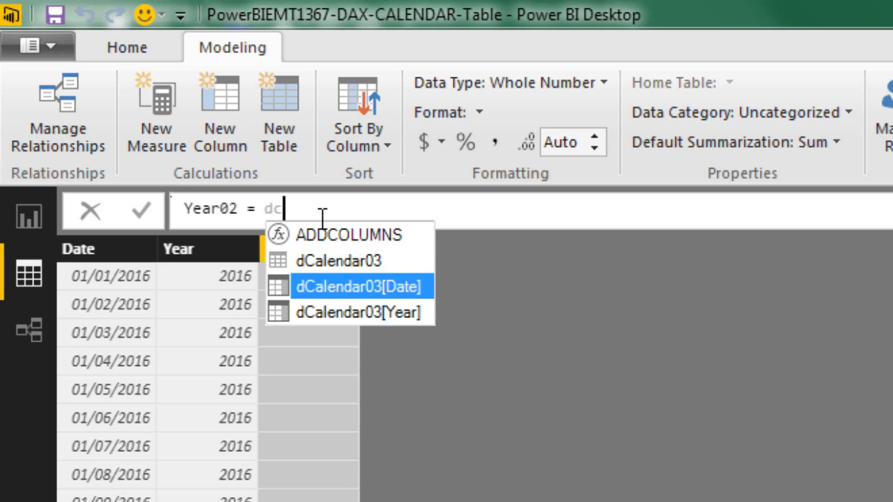
click(363, 286)
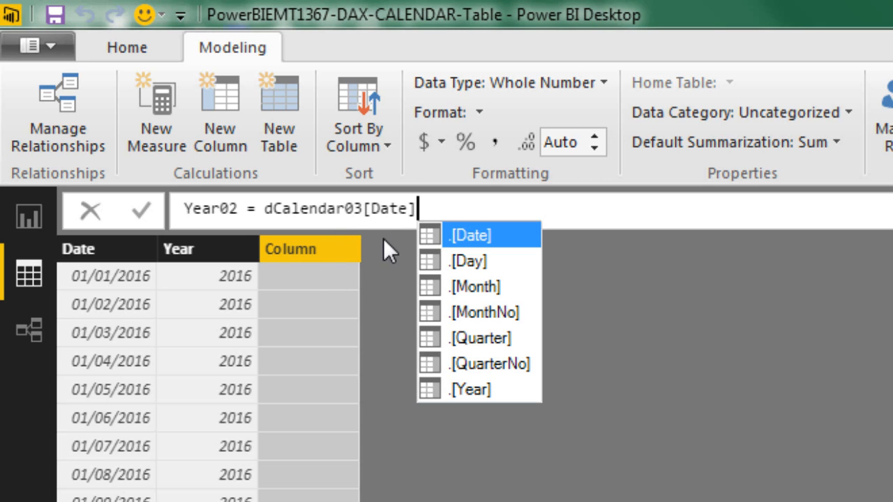
mouse_move(455, 242)
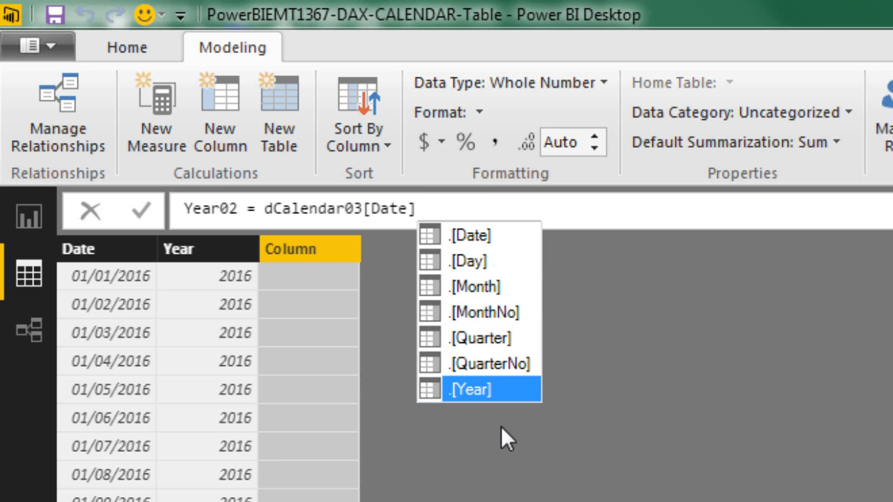
click(480, 389)
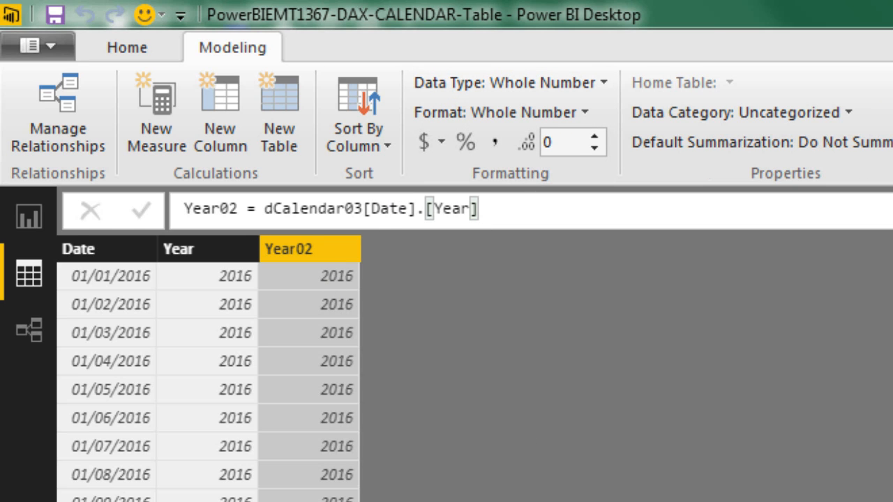
Compare the Year and Year02 column formulas, both showing 2016
click(179, 248)
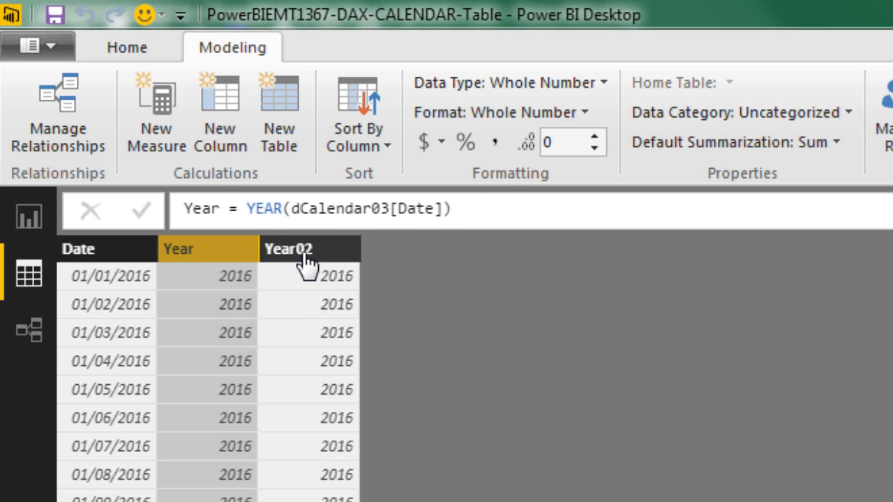
click(293, 247)
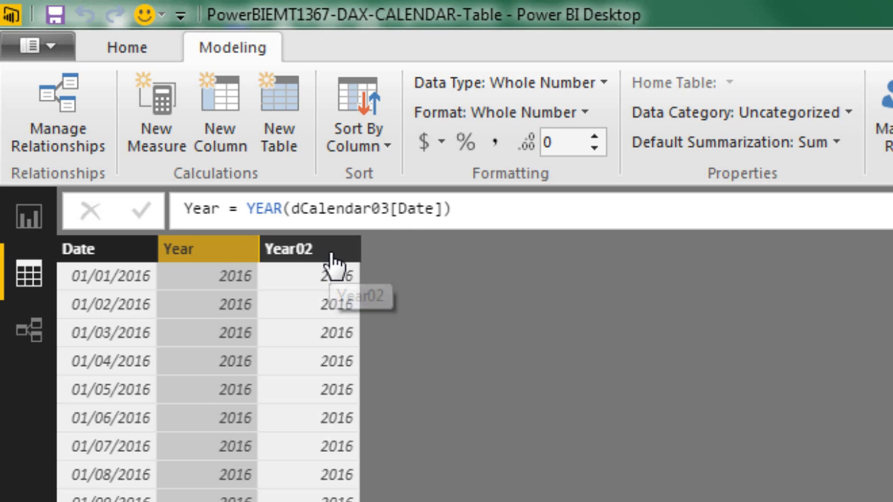
click(294, 248)
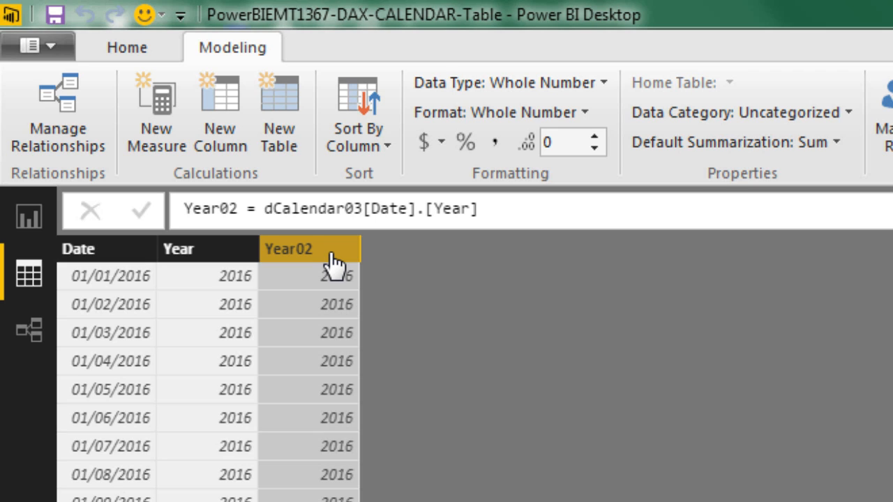
mouse_move(413, 279)
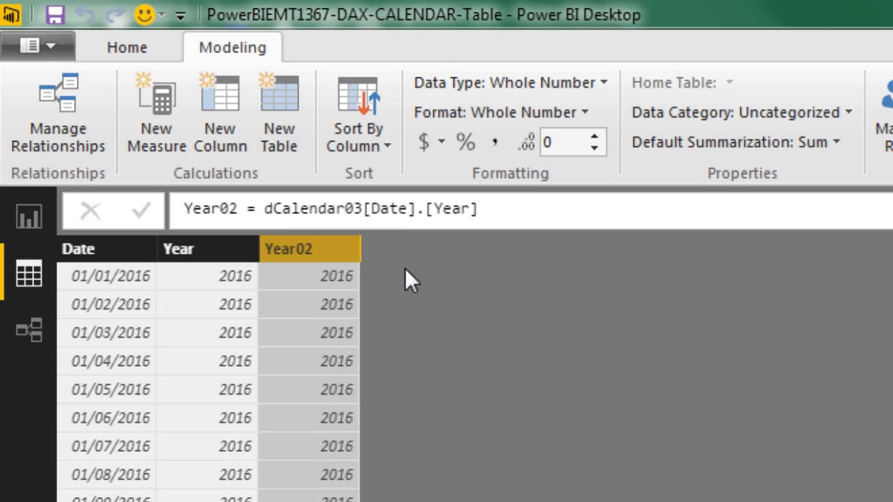
mouse_move(264, 126)
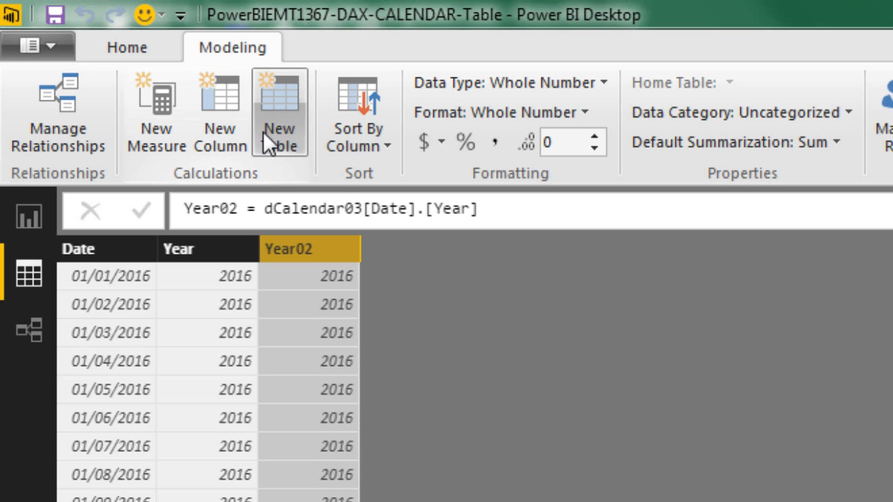
Add Month = dCalendar03[Date].[MonthNo], showing 1 for January dates
click(219, 112)
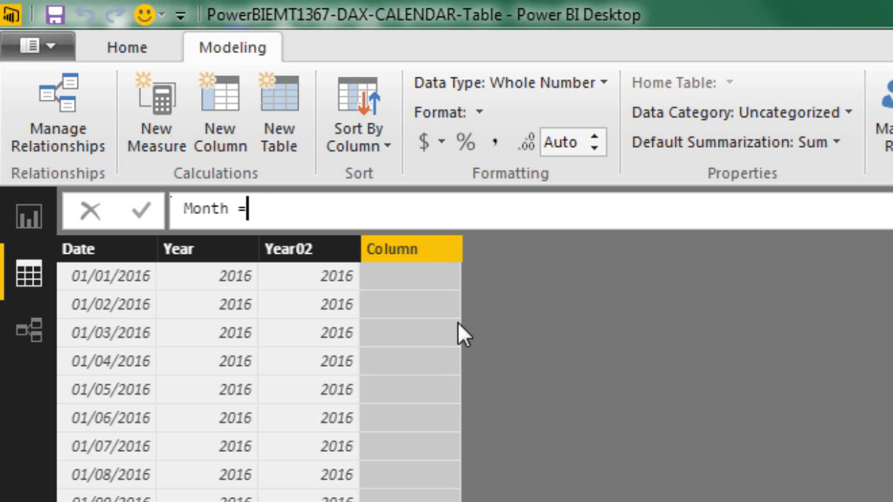
text(d)
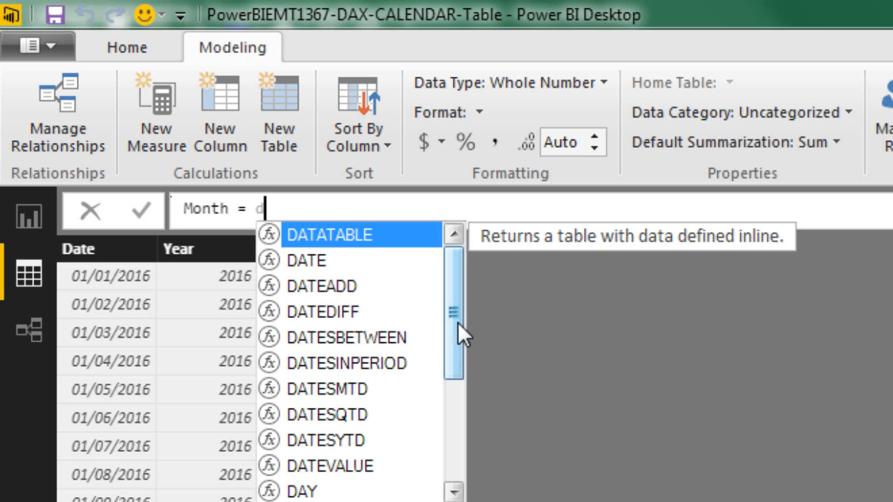
text(c)
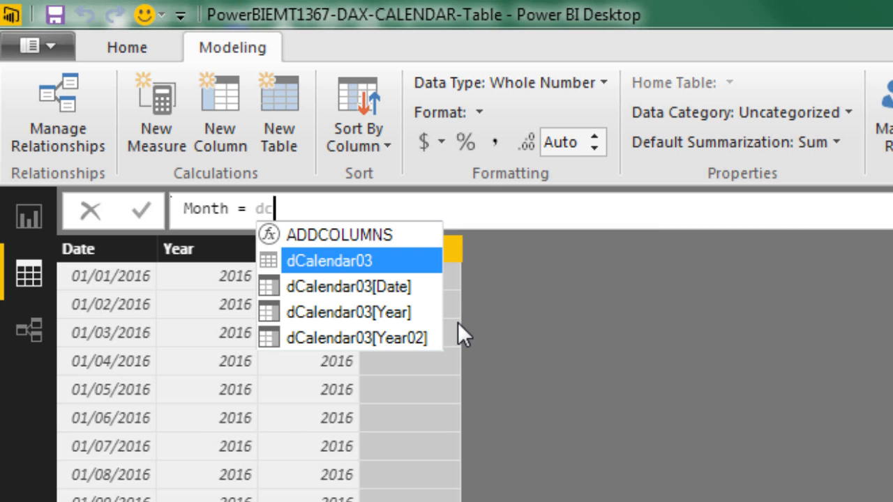
key(Tab)
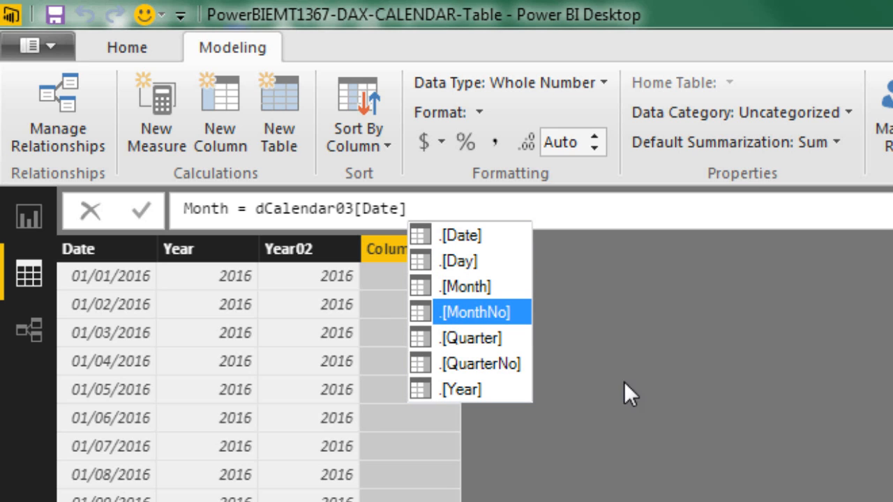
mouse_move(471, 293)
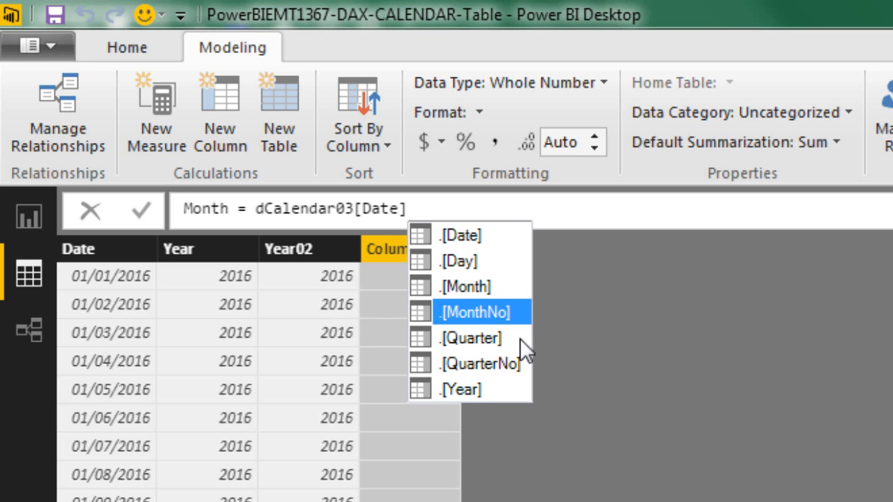
click(475, 312)
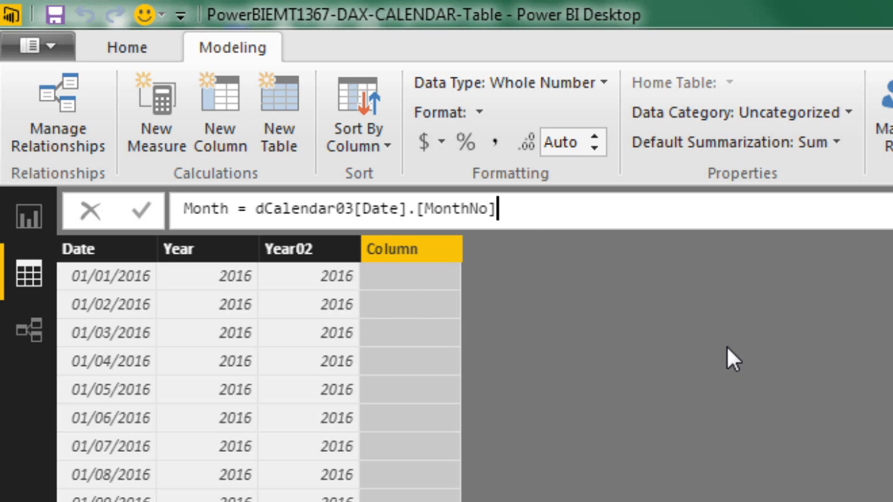
key(Enter)
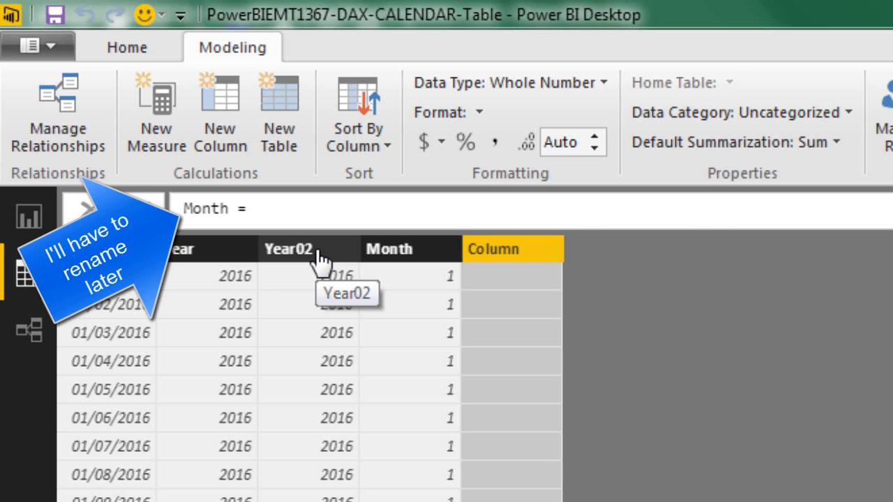
Enter MonthName = FORMAT(dCalendar03[Date],"mmmm") for full month names
text(TEXT)
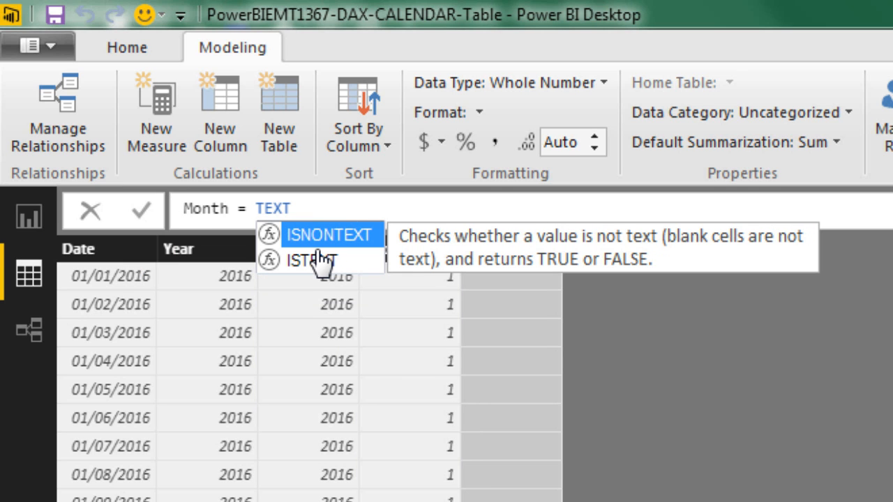
key(BackSpace)
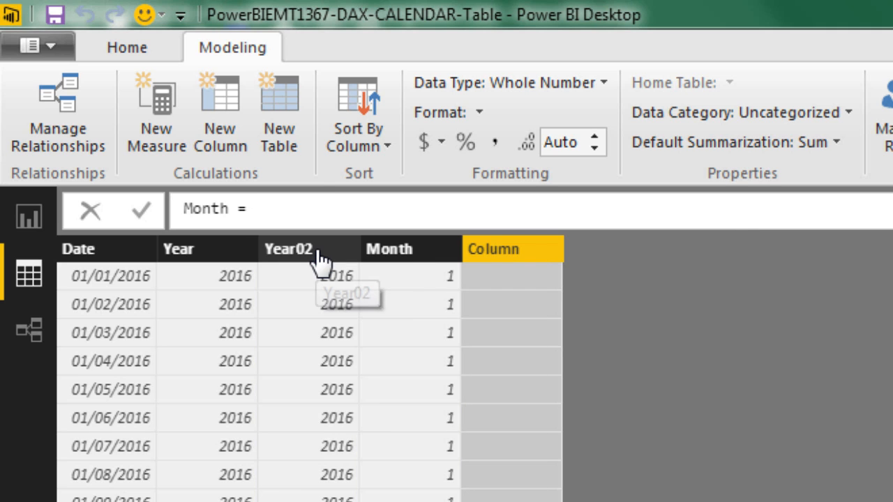
text(FORMAT()
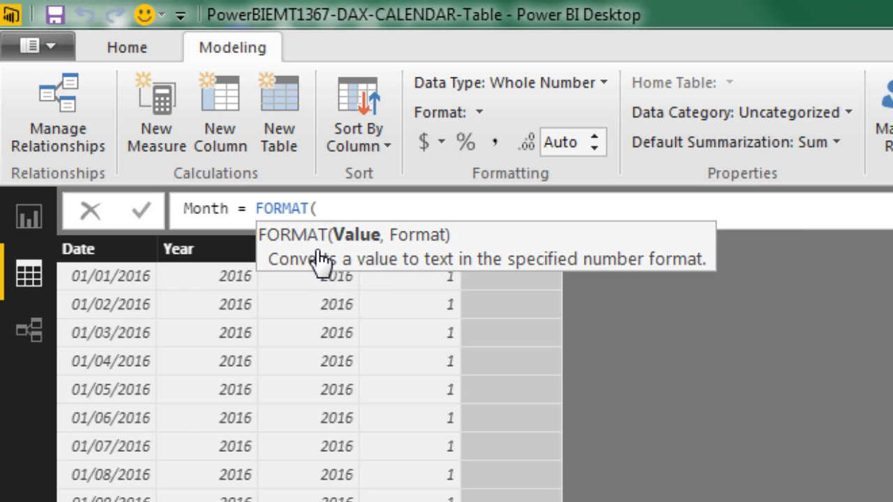
mouse_move(311, 239)
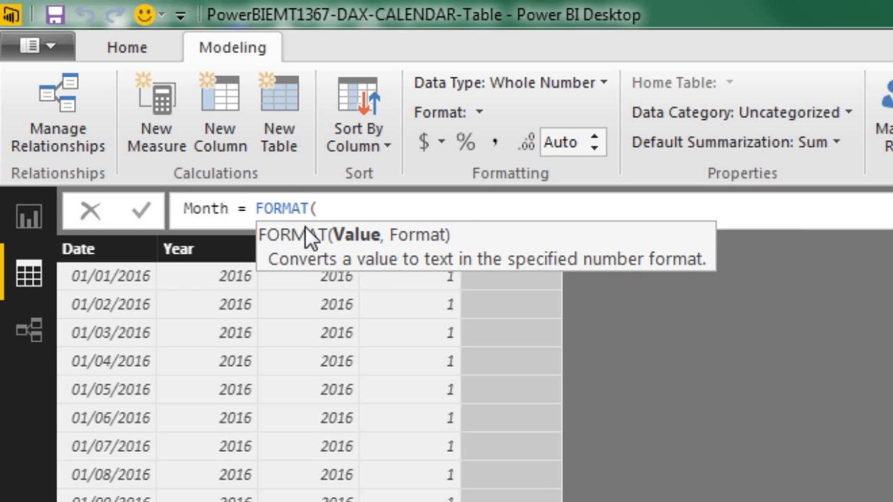
mouse_move(363, 269)
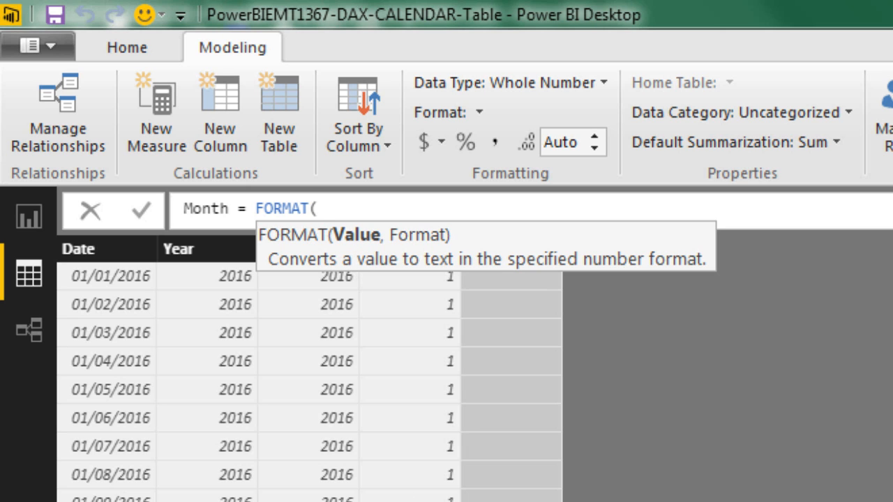
text(dCalendar03[Date],)
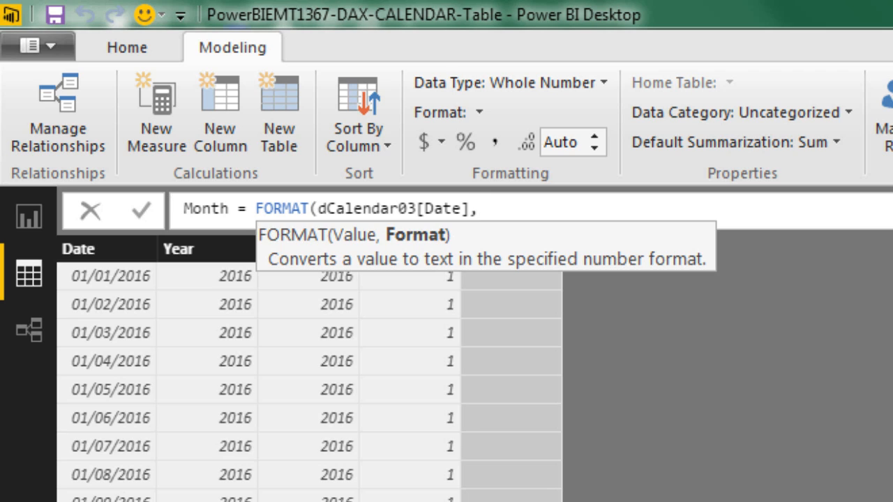
mouse_move(485, 344)
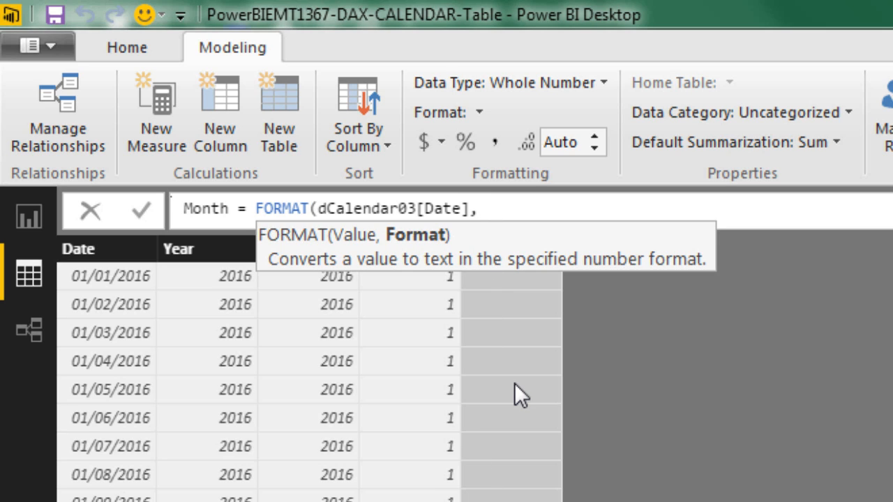
text(")
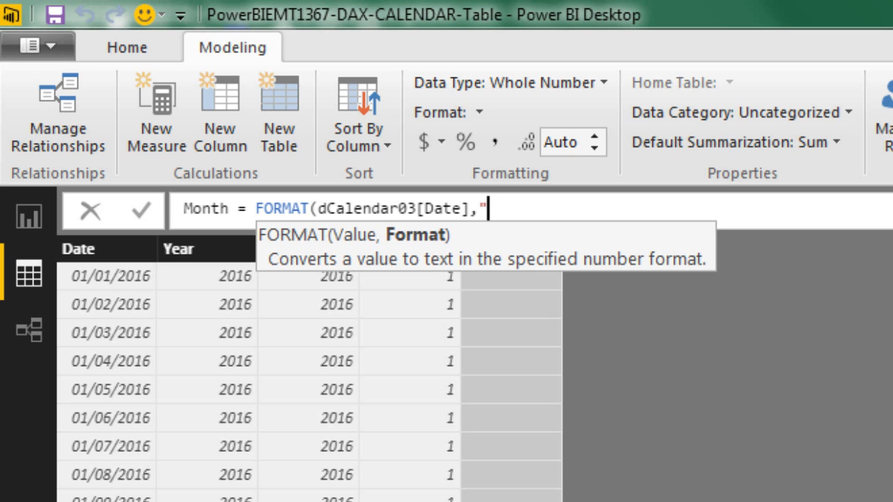
text(mmmm"))
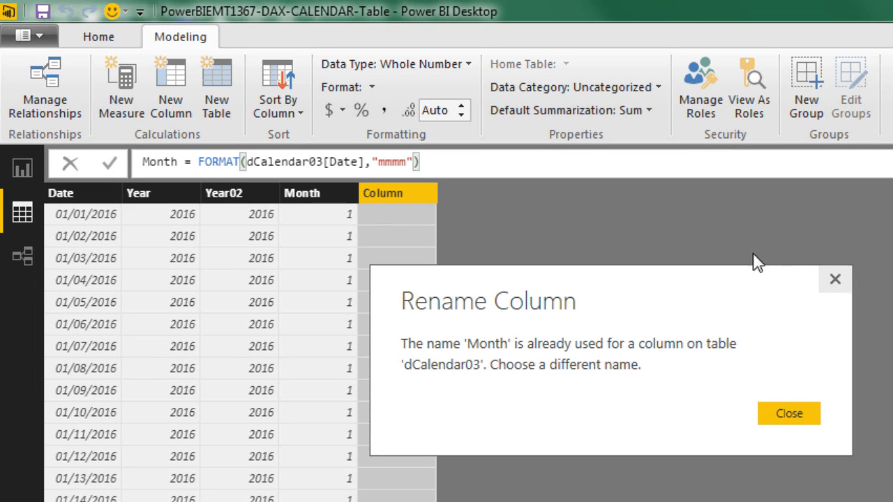
Dismiss the duplicate-name warning and rename the Month column to MonthNumber
click(789, 413)
text(Name)
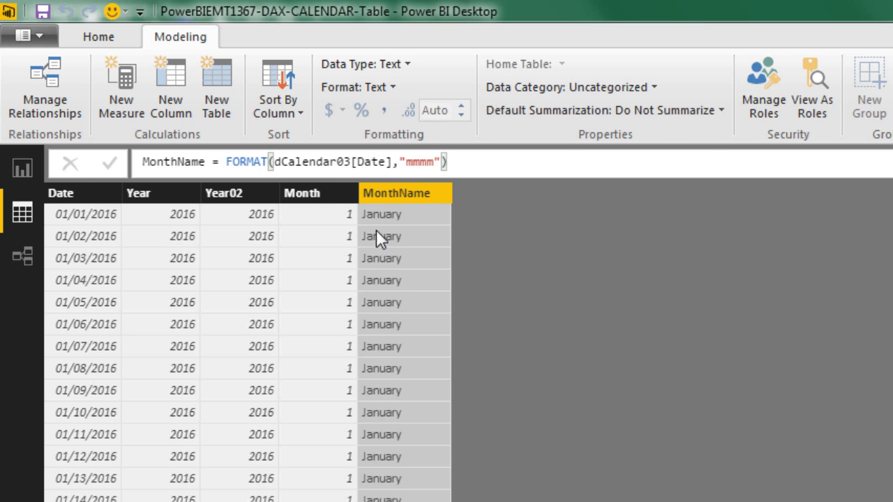
click(304, 193)
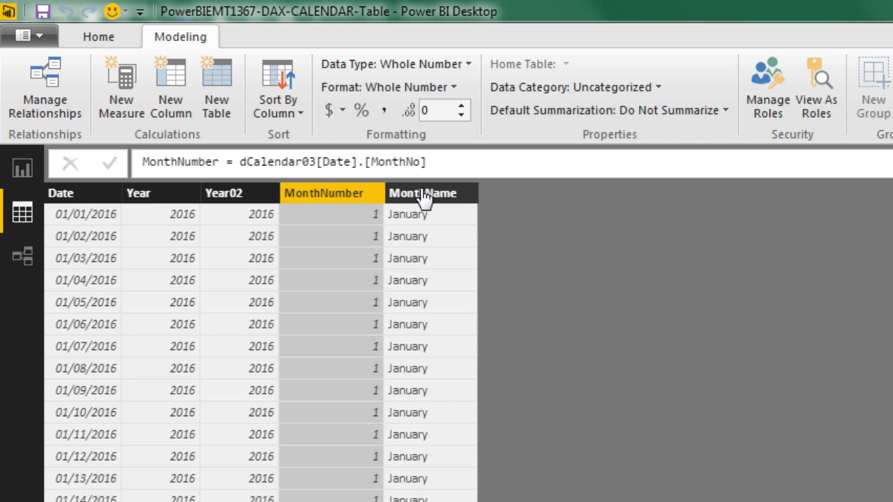
click(427, 193)
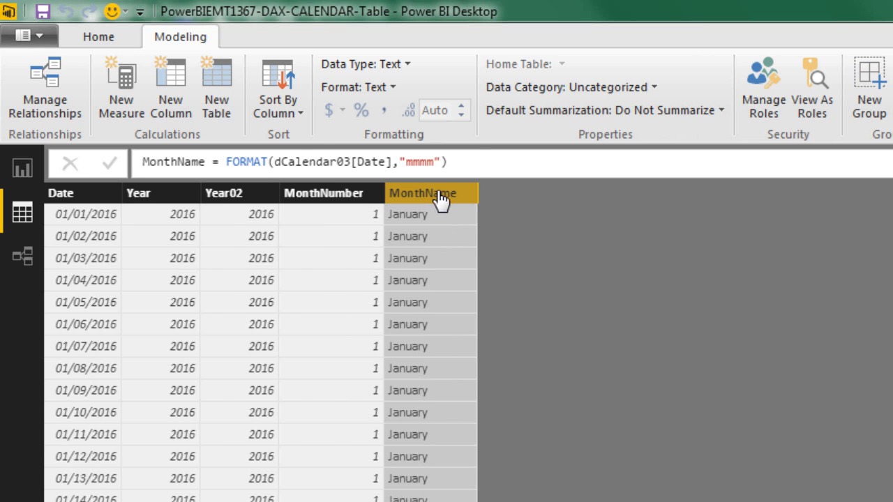
mouse_move(524, 207)
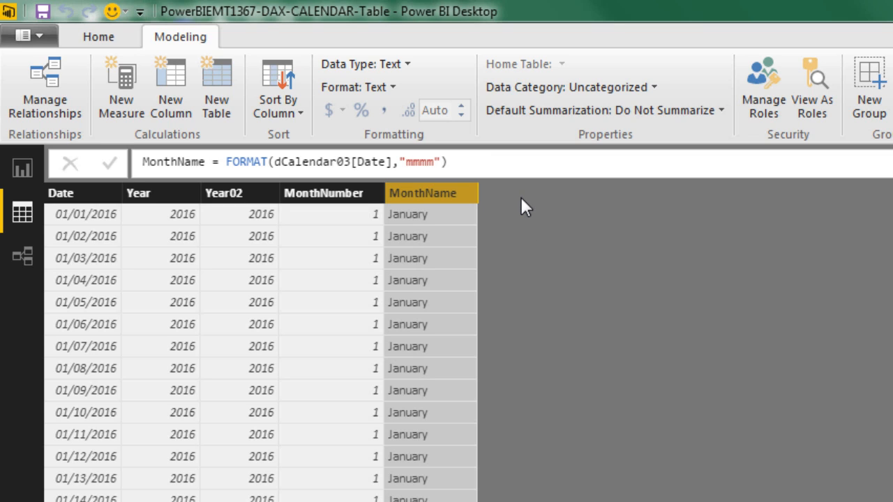
click(435, 162)
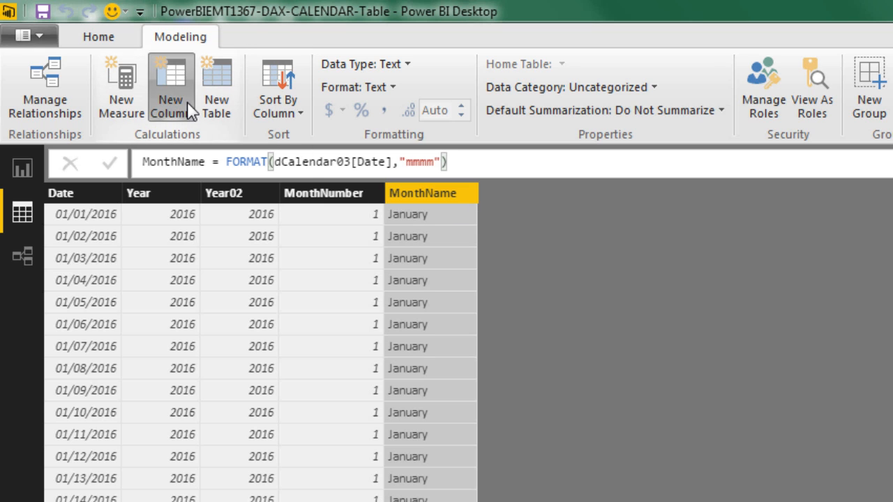
Add MonthName02 = dCalendar03[Date].[Month] and compare its formula with MonthName's
click(170, 83)
text(MonthName02 = dc)
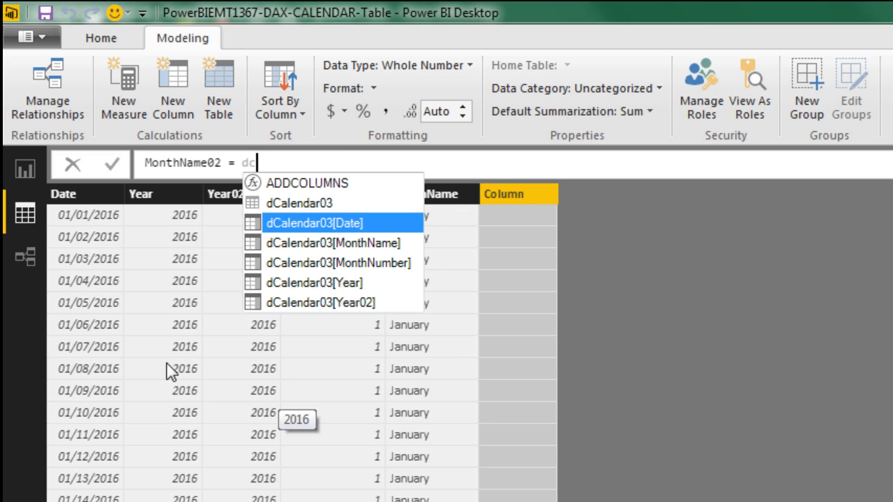
click(332, 222)
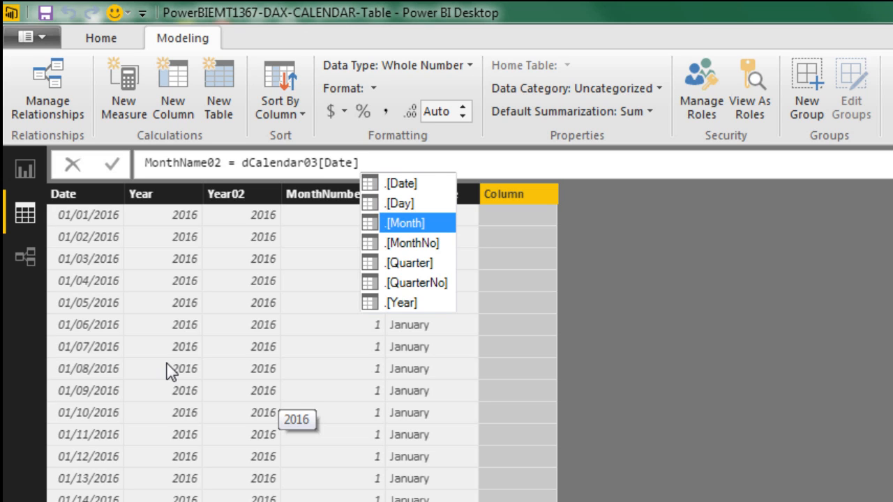
click(406, 223)
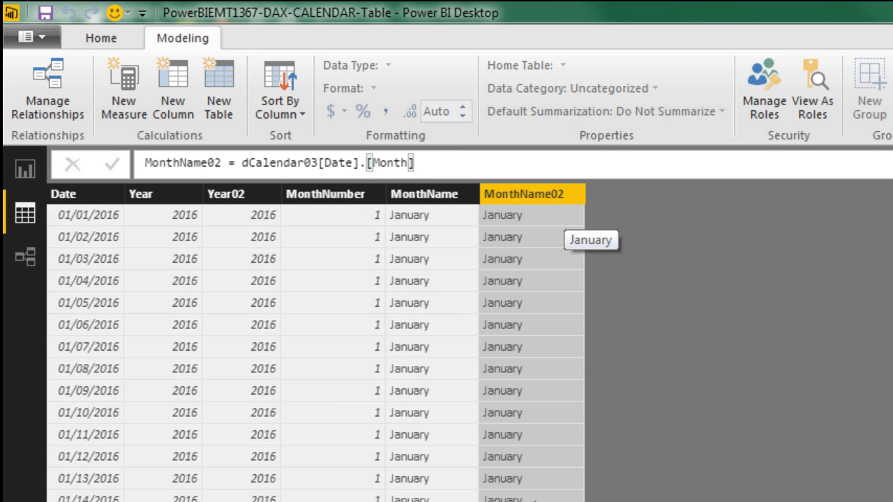
click(431, 194)
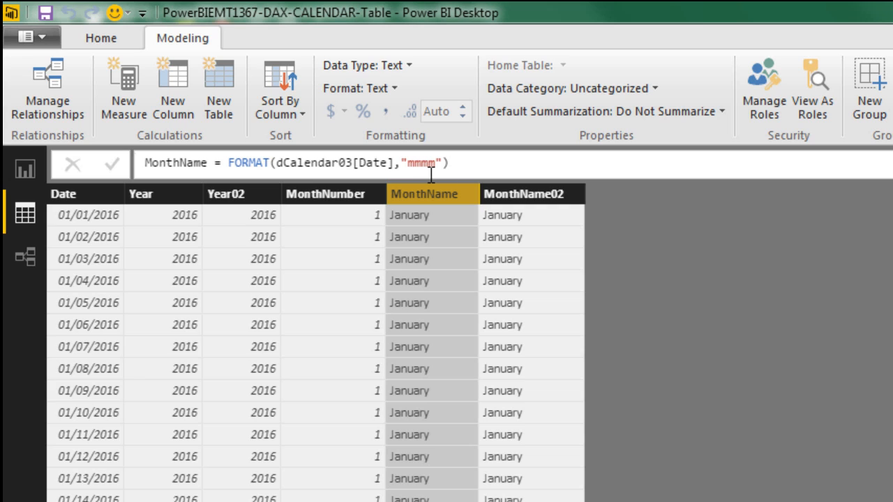
click(531, 194)
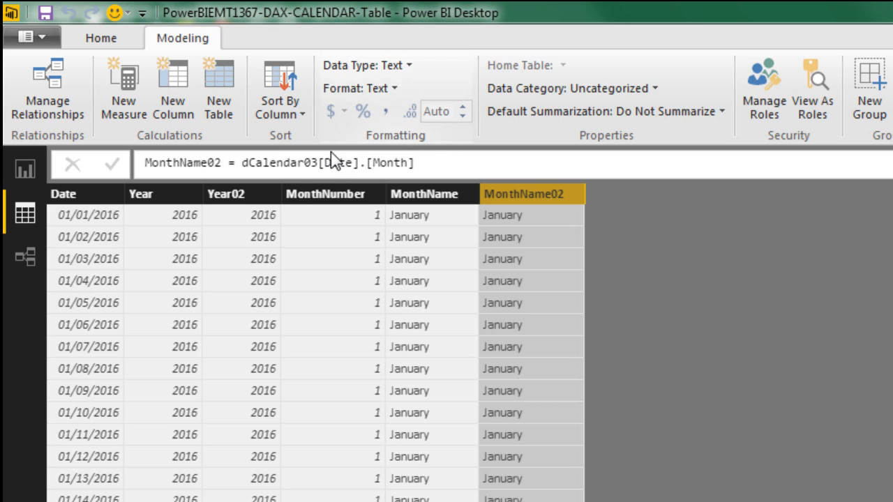
mouse_move(537, 334)
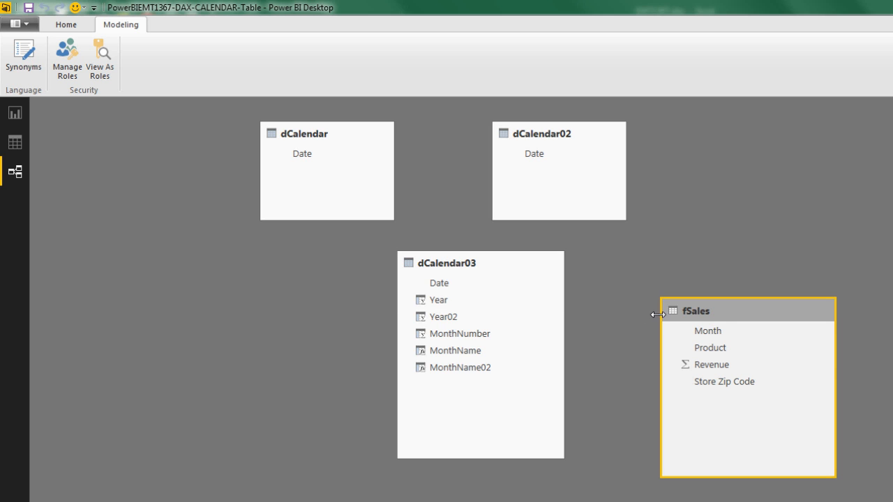
mouse_move(575, 339)
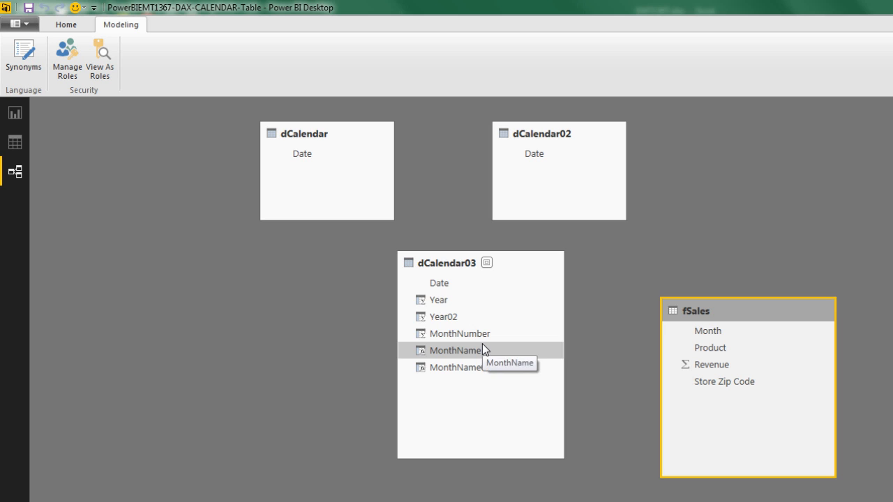
mouse_move(443, 291)
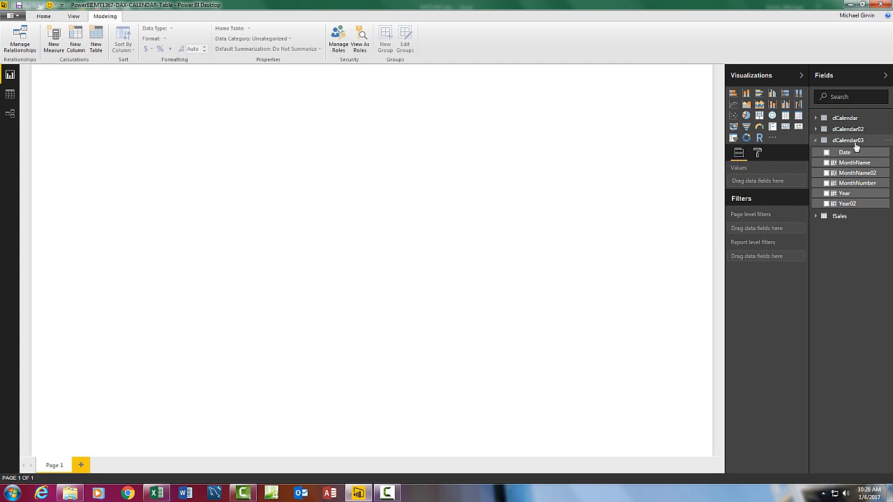
mouse_move(842, 171)
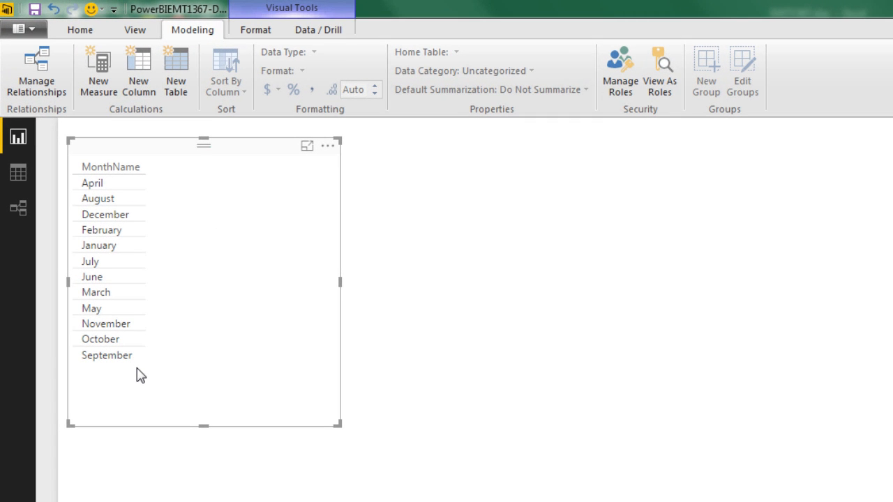
mouse_move(56, 221)
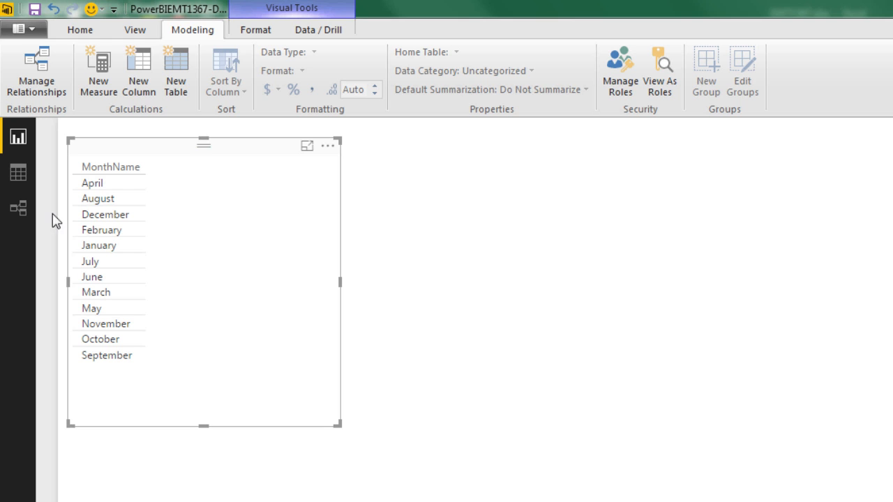
mouse_move(18, 172)
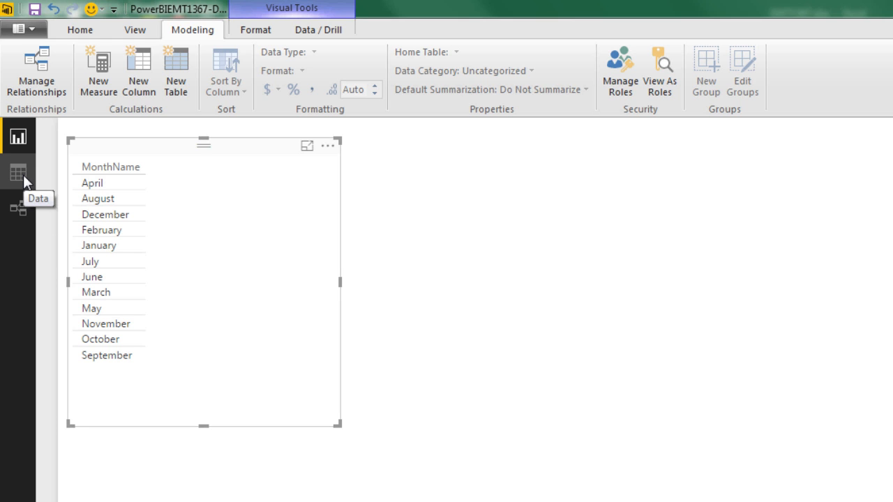
Return to the dCalendar03 table in Data view
click(17, 172)
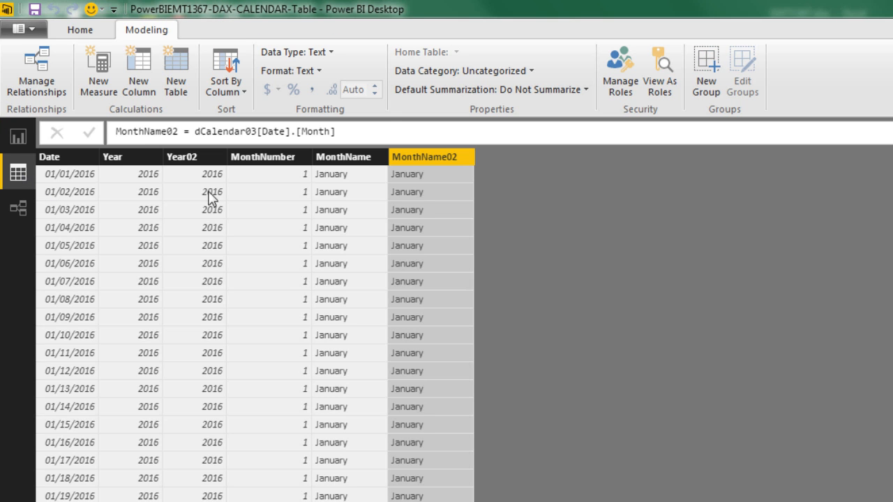
Sort MonthName and MonthName02 by MonthNumber, then return to Report view
click(342, 156)
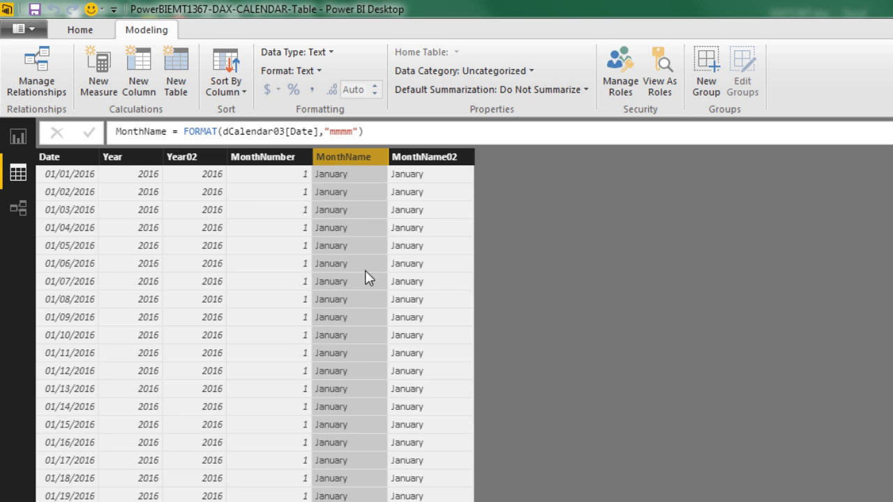
mouse_move(290, 156)
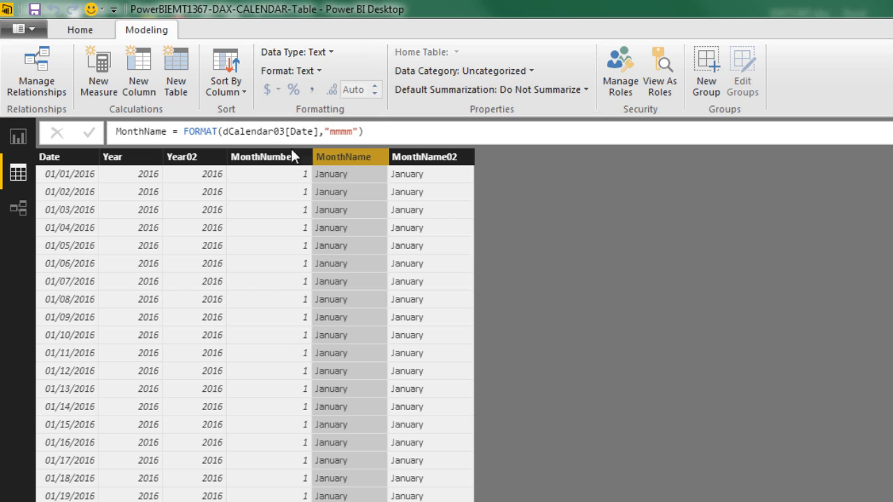
mouse_move(328, 269)
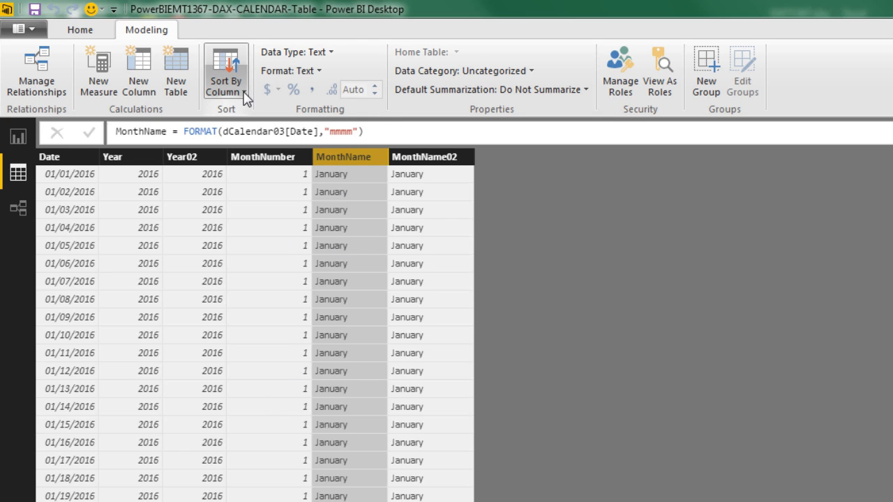
click(224, 76)
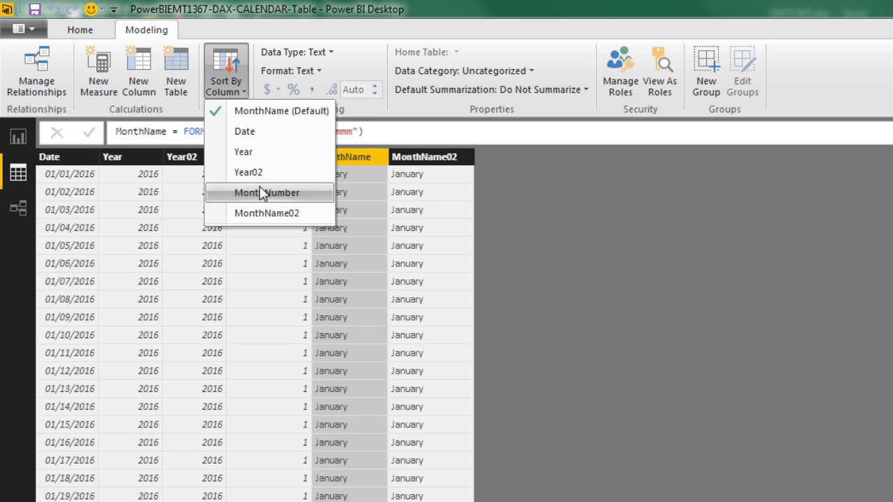
click(279, 193)
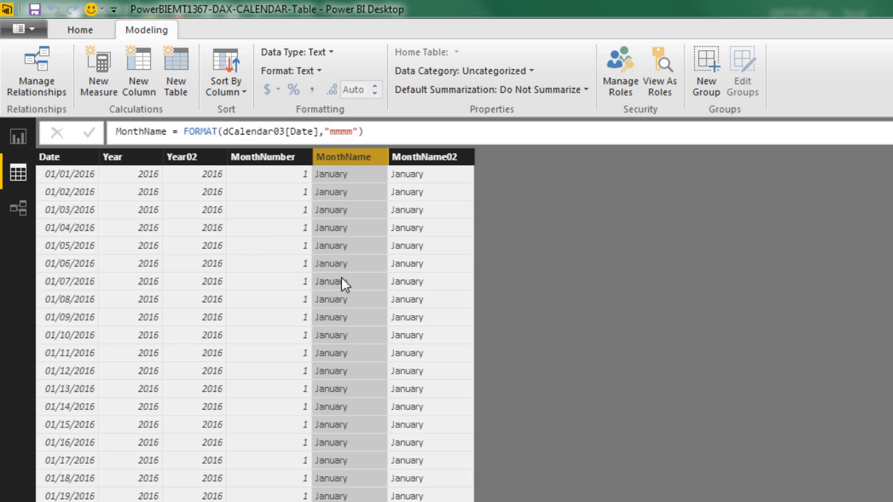
click(430, 156)
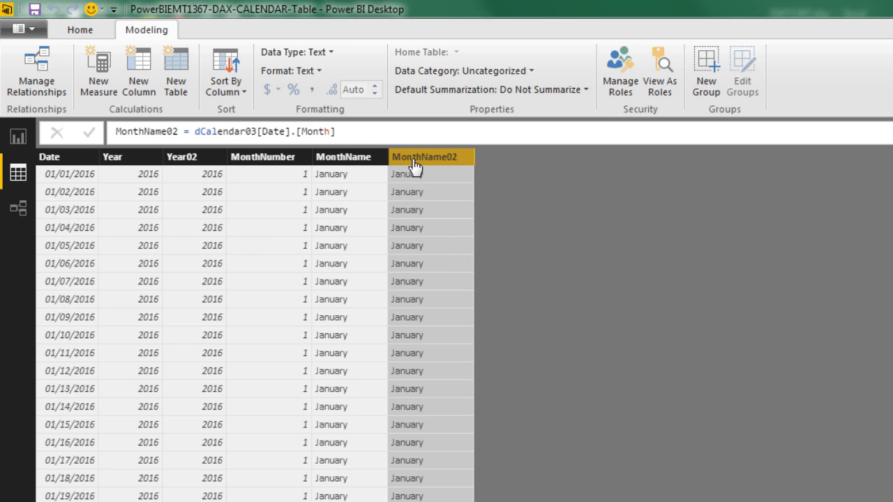
click(226, 70)
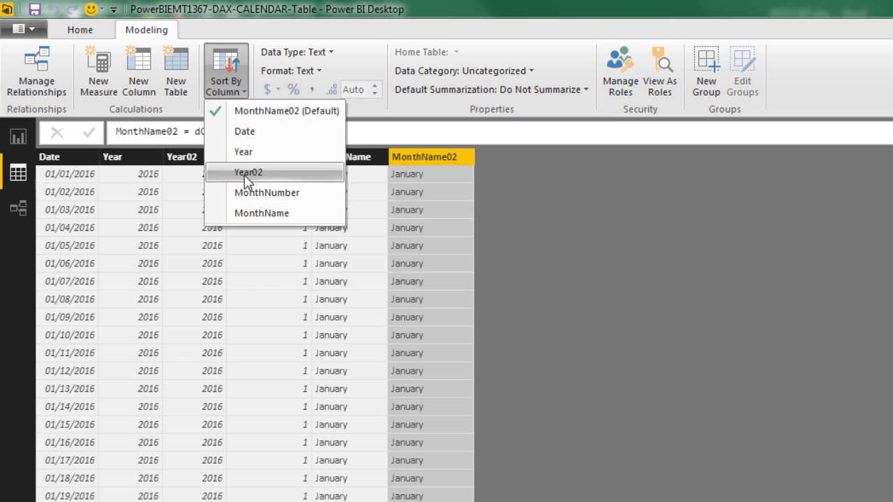
click(248, 172)
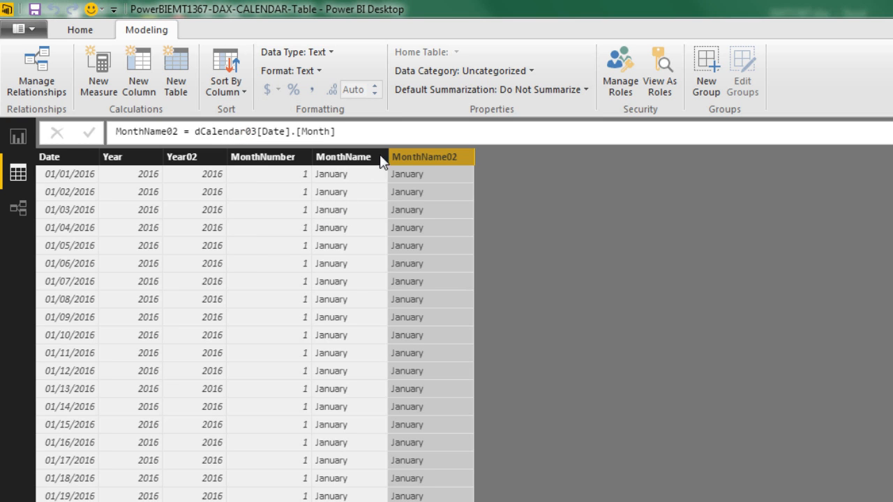
mouse_move(19, 210)
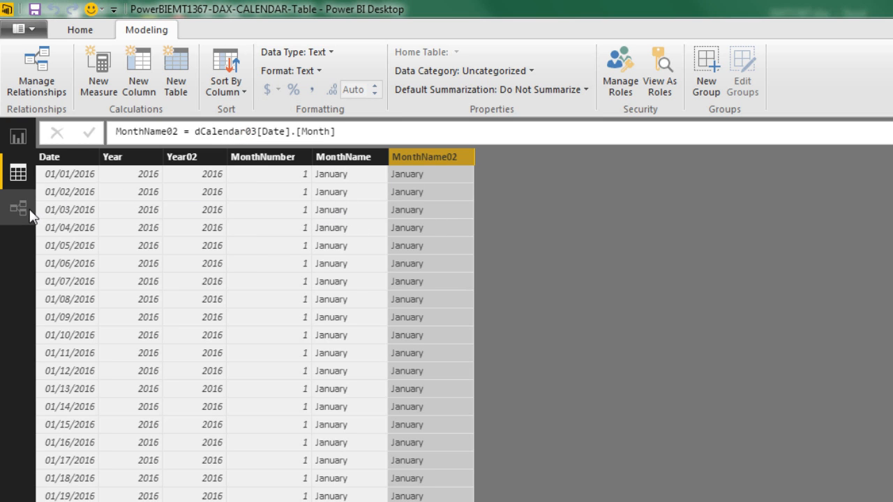
click(18, 145)
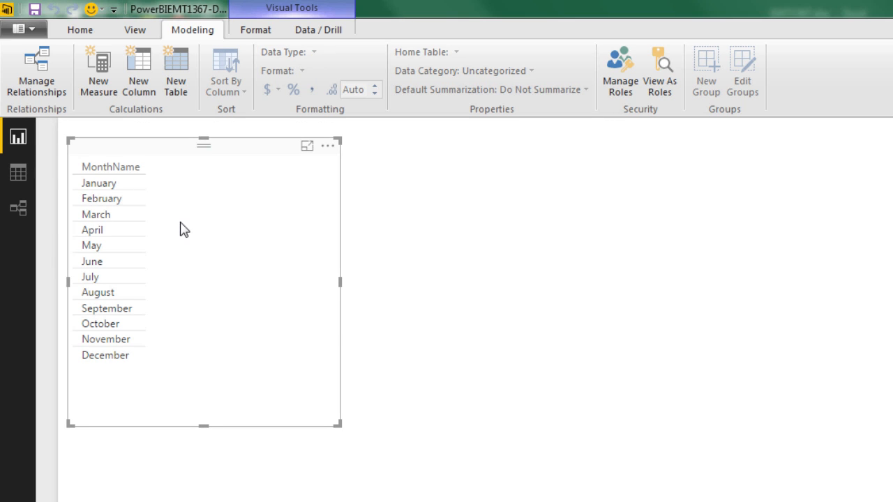
mouse_move(155, 182)
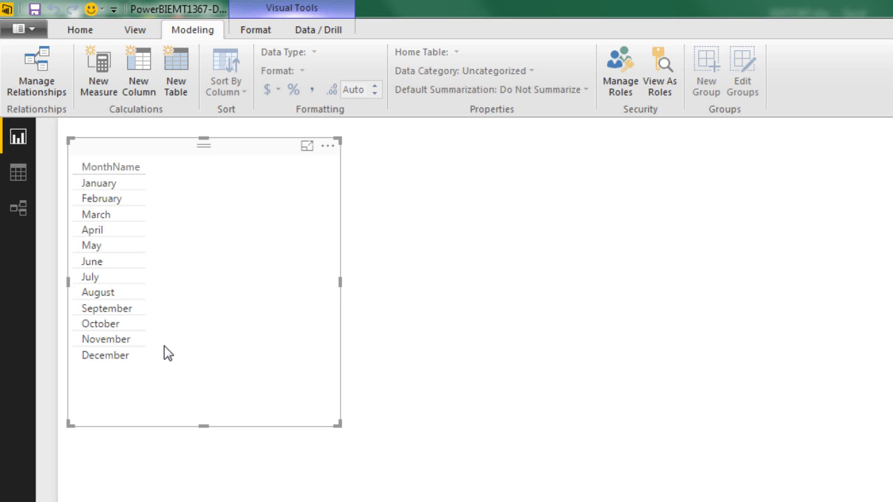
Save the report file with Ctrl+S
key(Ctrl+s)
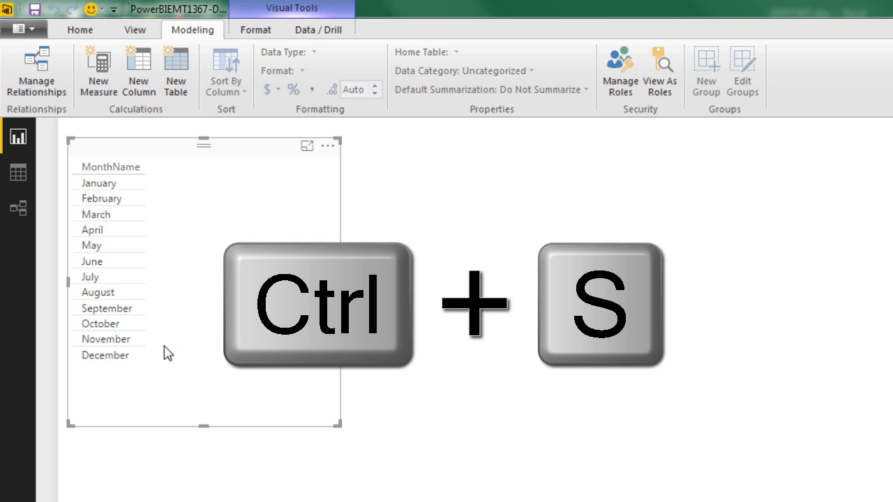
key(ctrl+s)
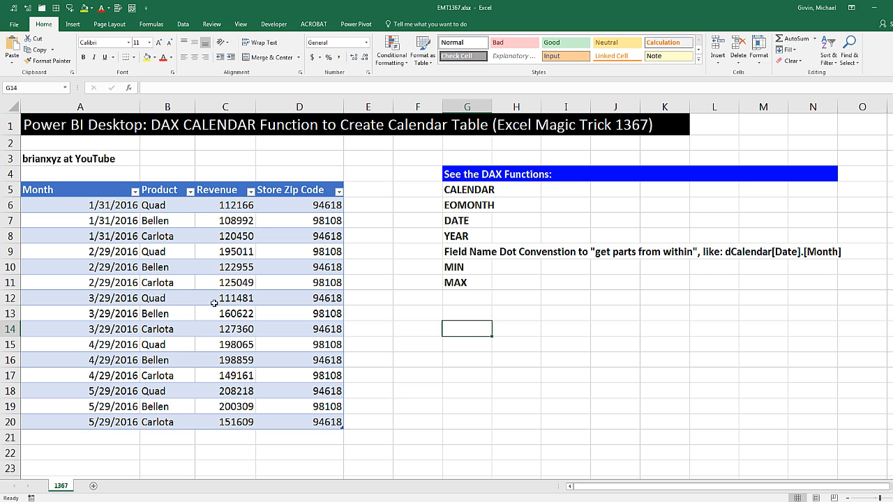
mouse_move(98, 348)
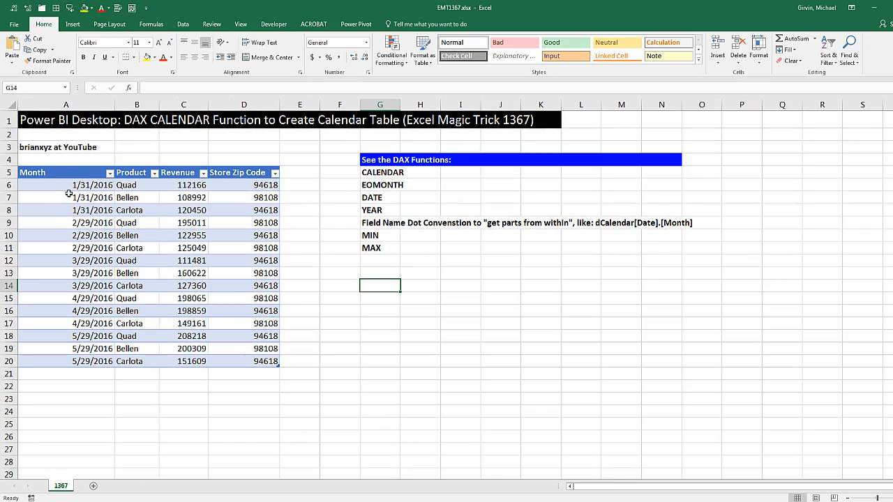
mouse_move(94, 376)
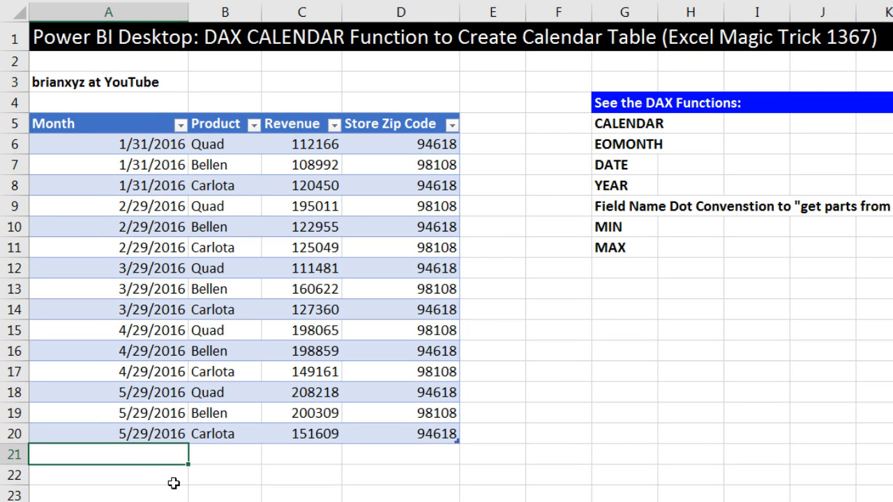
Enter the sale 5/5/2015, Bellen, 165874, zip 94618 in row 21 and save the workbook
text(5/5/2015)
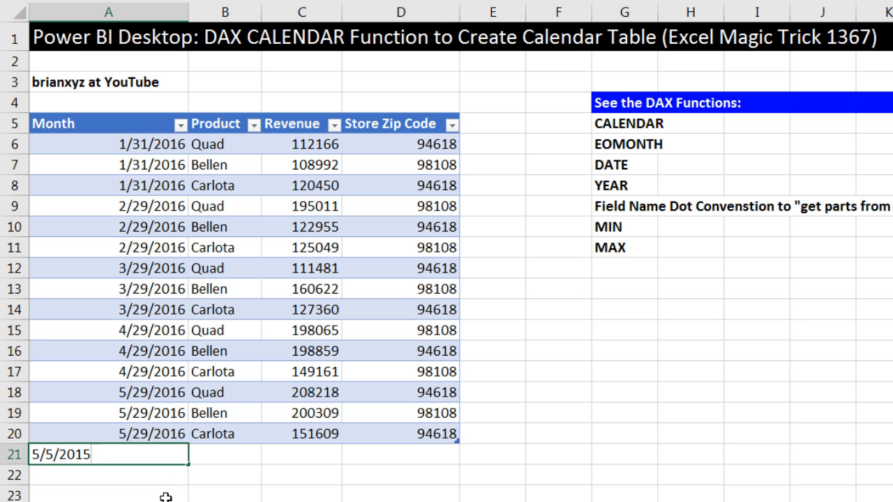
text(bellen)
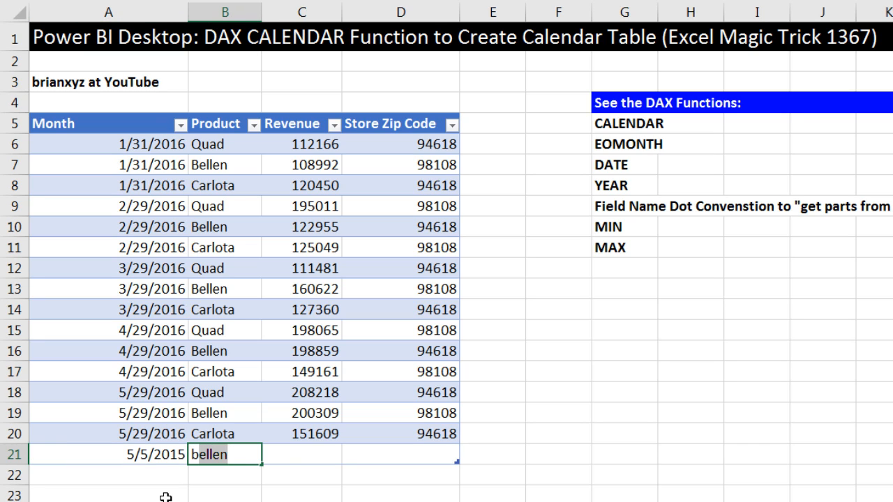
text(165874)
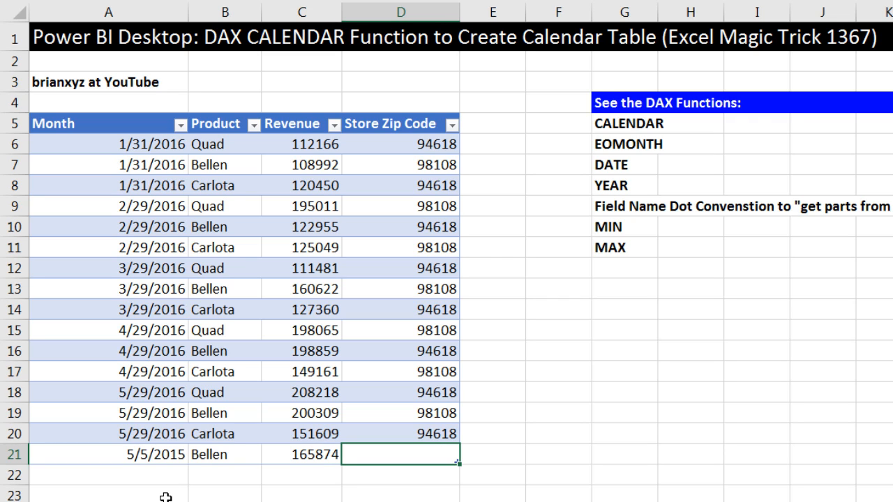
text(94)
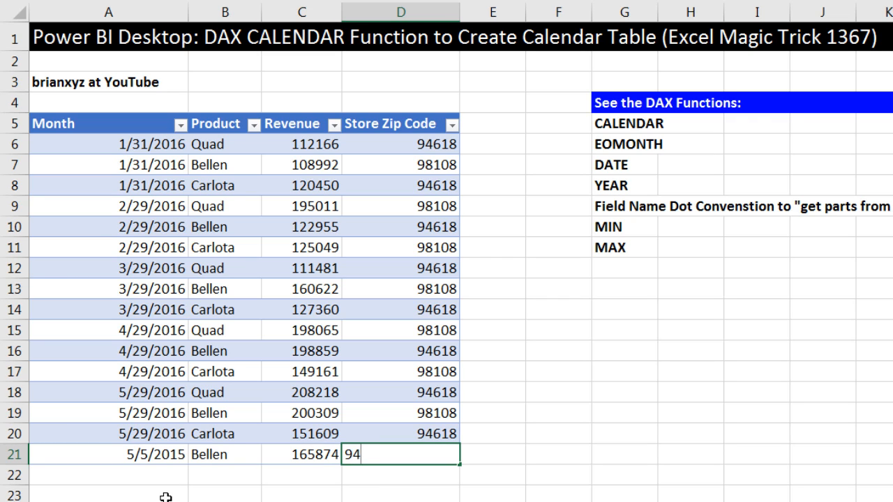
text(618)
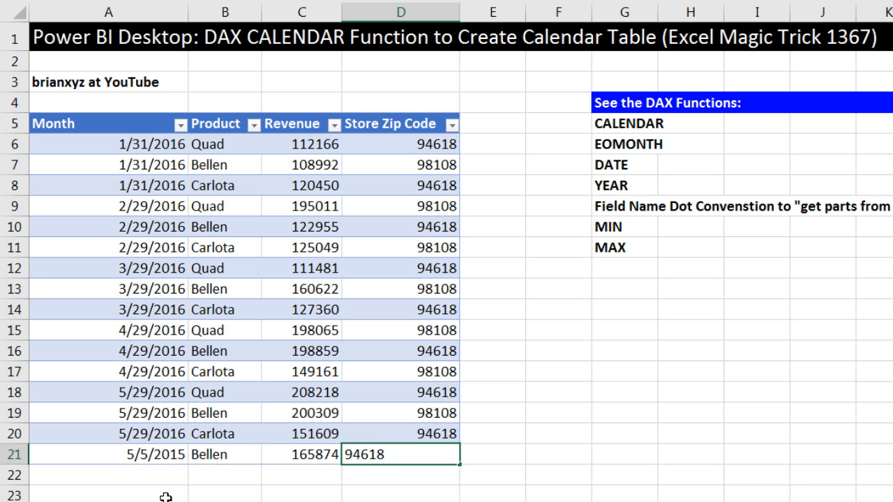
key(ctrl+s)
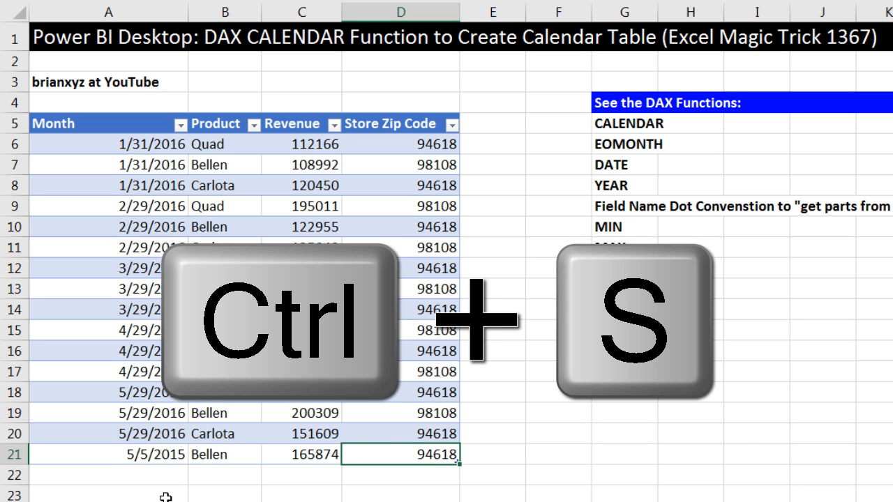
key(Ctrl+s)
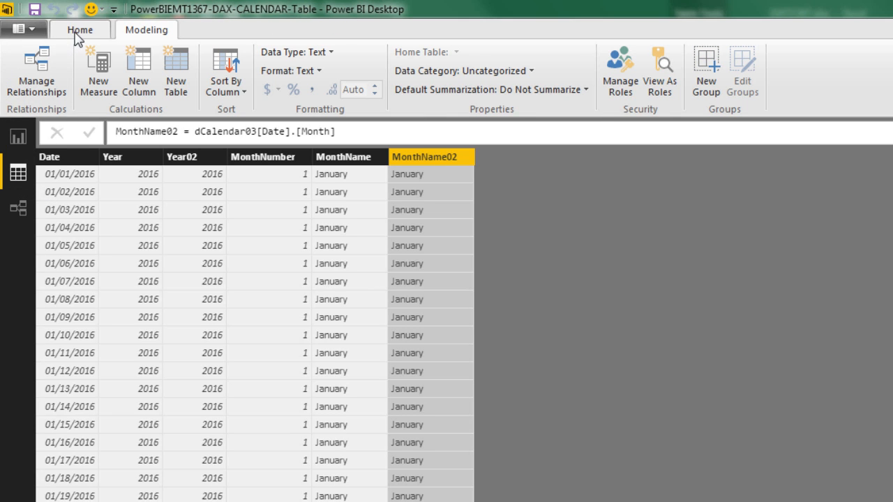
Refresh the data and scroll dCalendar03 to confirm it now starts on 01/01/2015
click(78, 29)
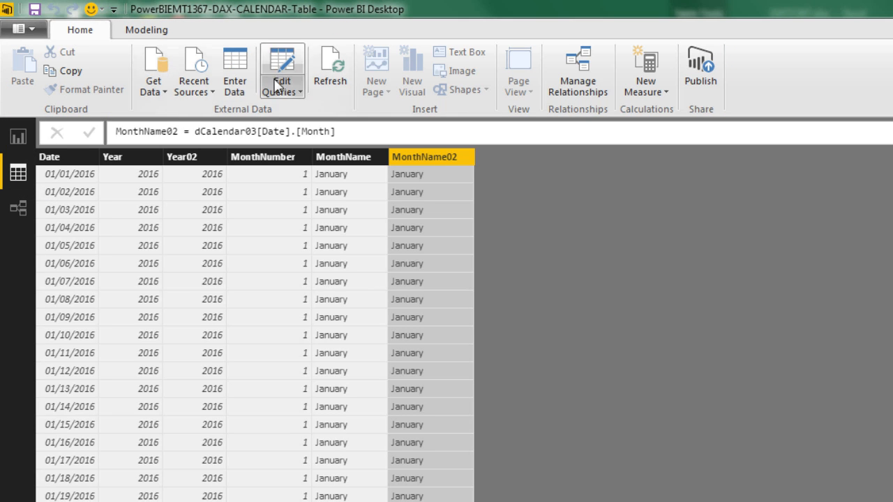
click(330, 69)
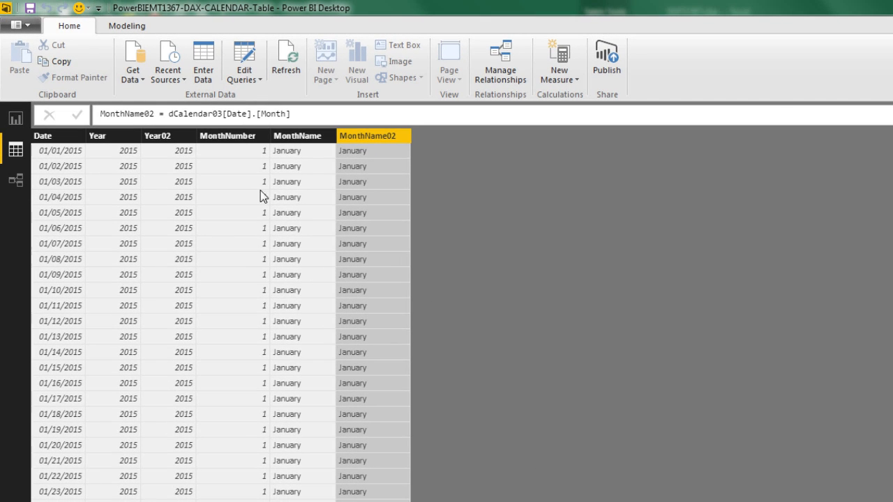
mouse_move(64, 167)
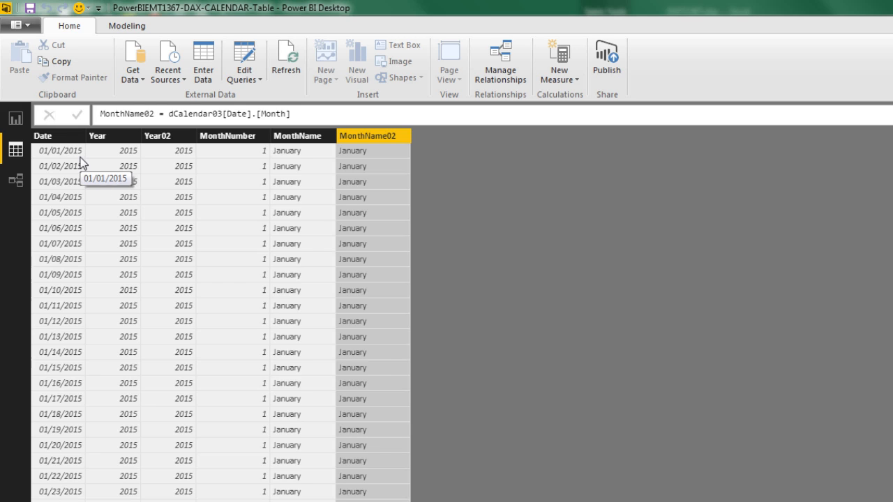
mouse_move(293, 257)
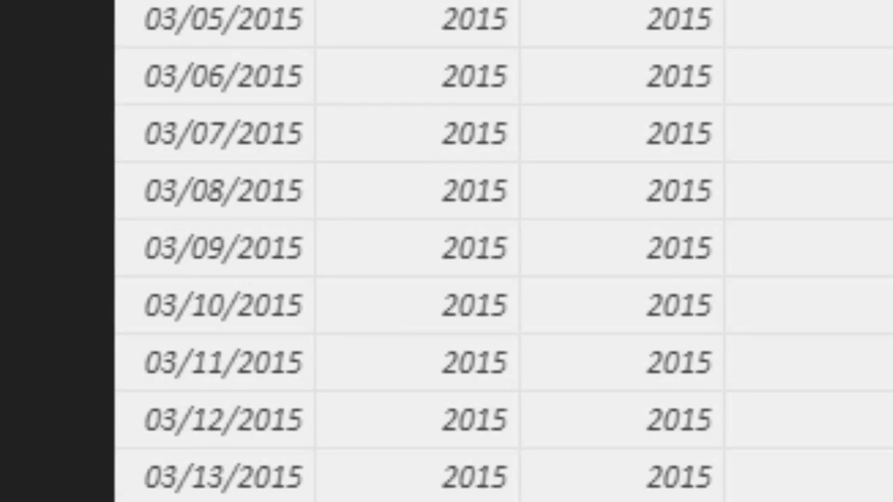
scroll(down, 3)
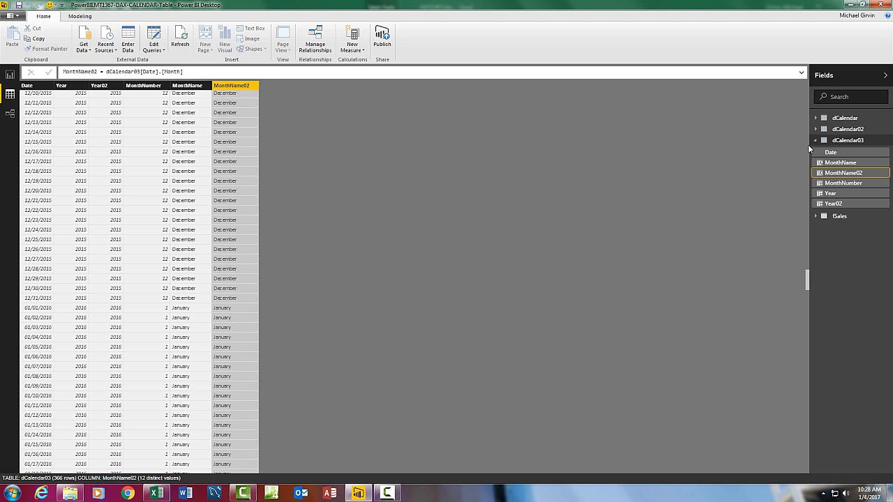
click(844, 117)
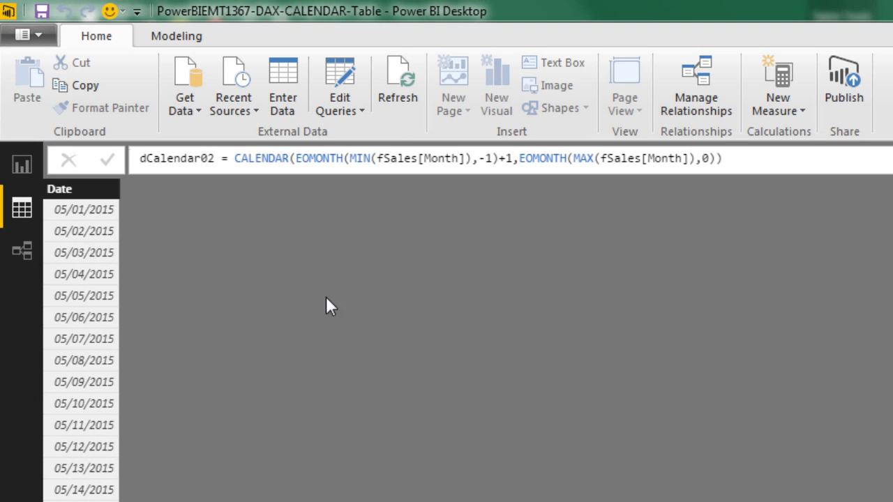
mouse_move(148, 274)
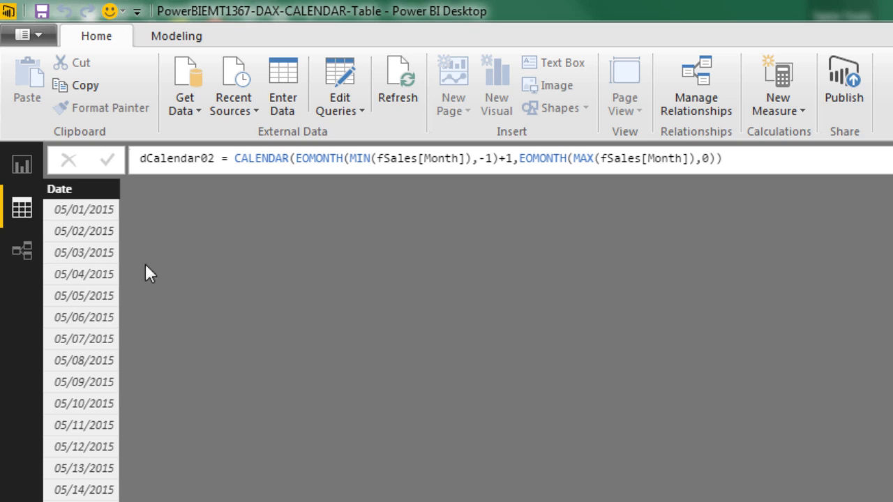
mouse_move(188, 244)
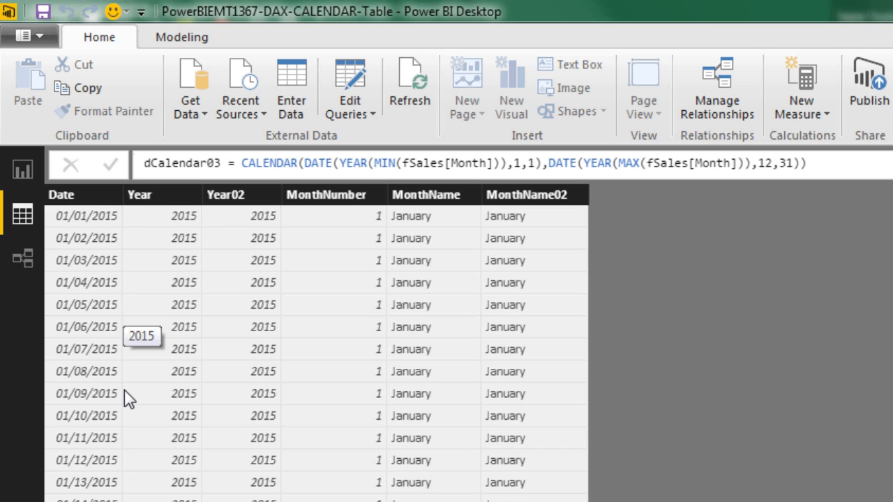
mouse_move(316, 473)
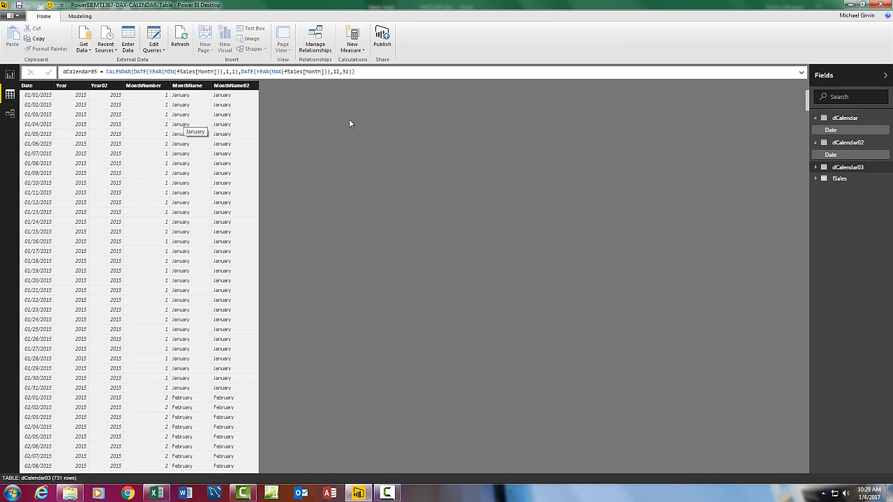
click(823, 167)
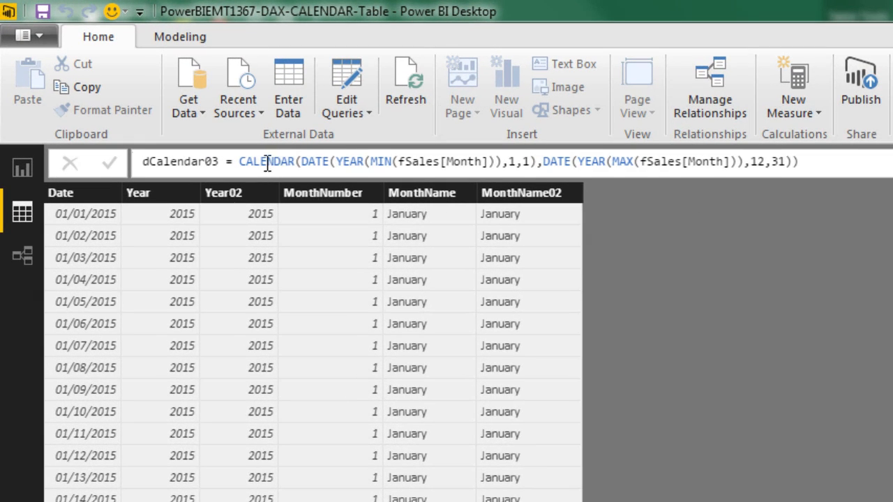
mouse_move(757, 203)
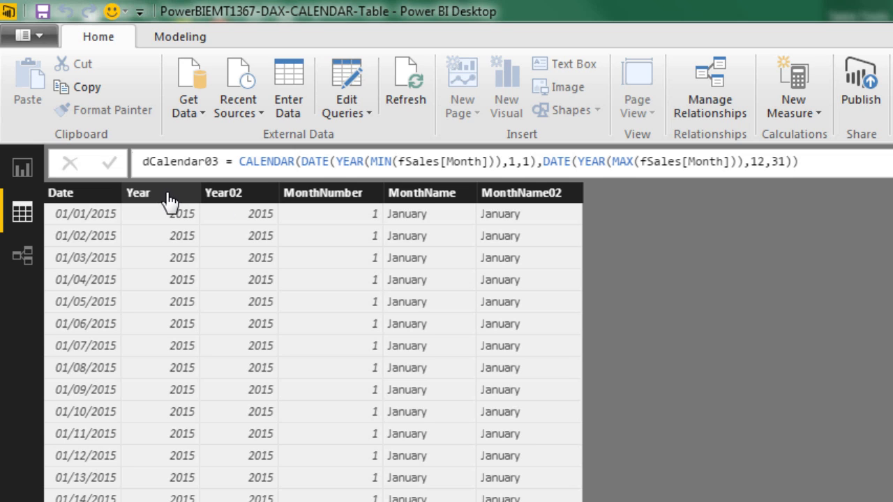
click(145, 193)
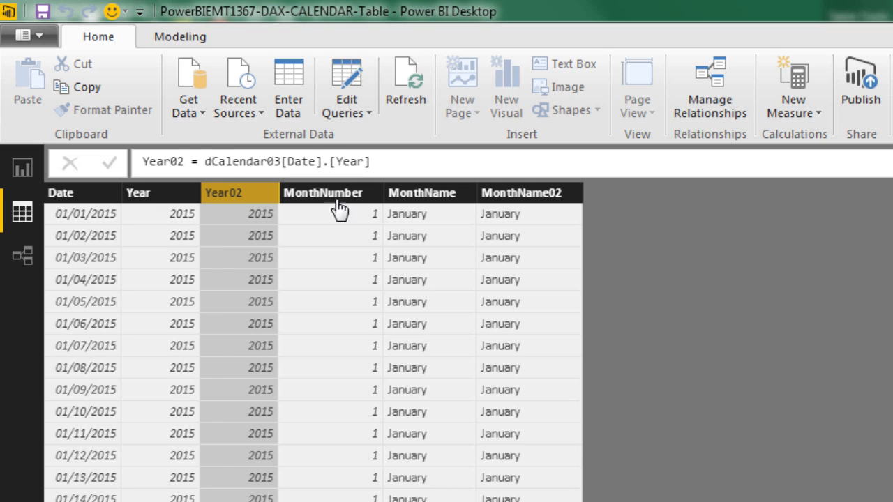
click(429, 192)
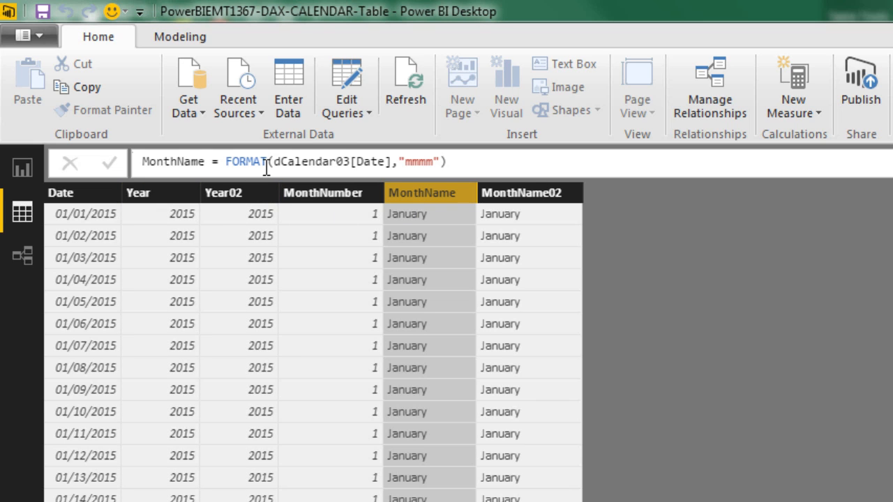
click(529, 193)
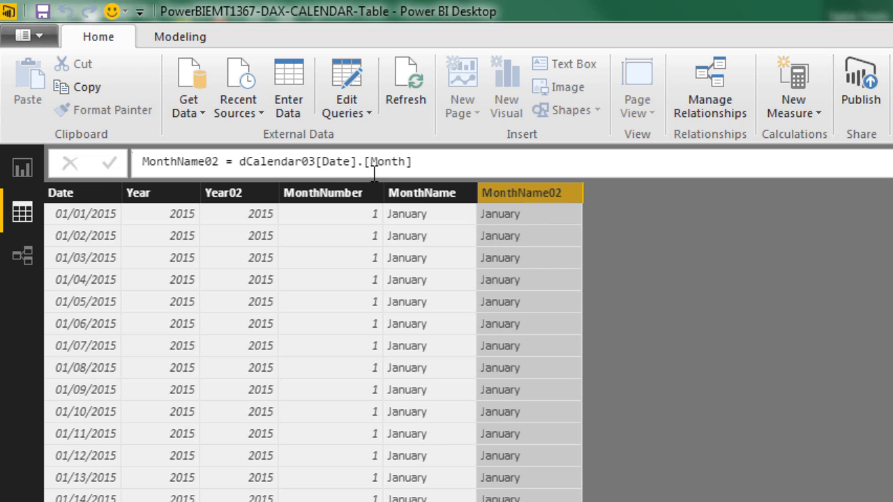